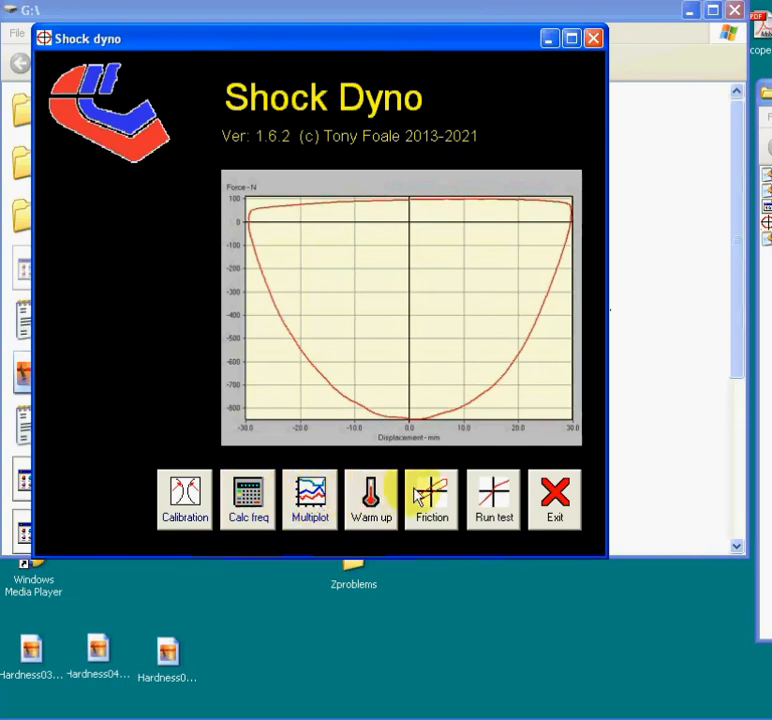
pyautogui.moveTo(372, 496)
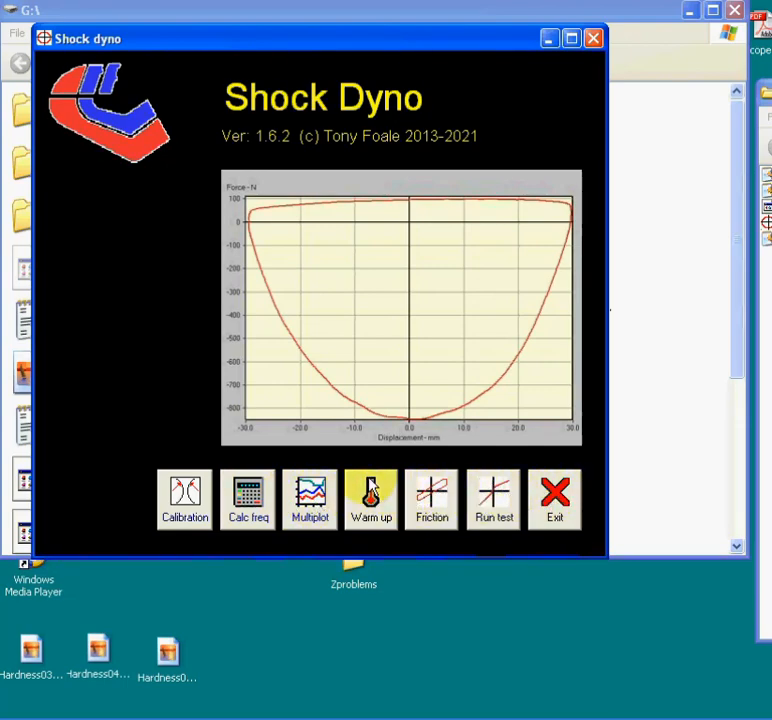
# - Look at sensor calibration settings, then show the damper warm-up temperatures with a 30 °C target
pyautogui.click(184, 500)
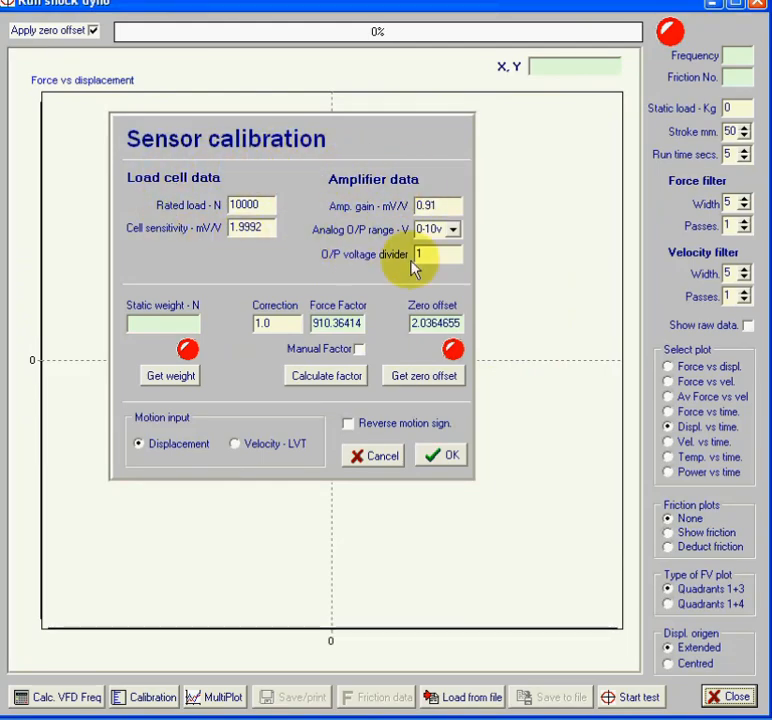
pyautogui.moveTo(446, 196)
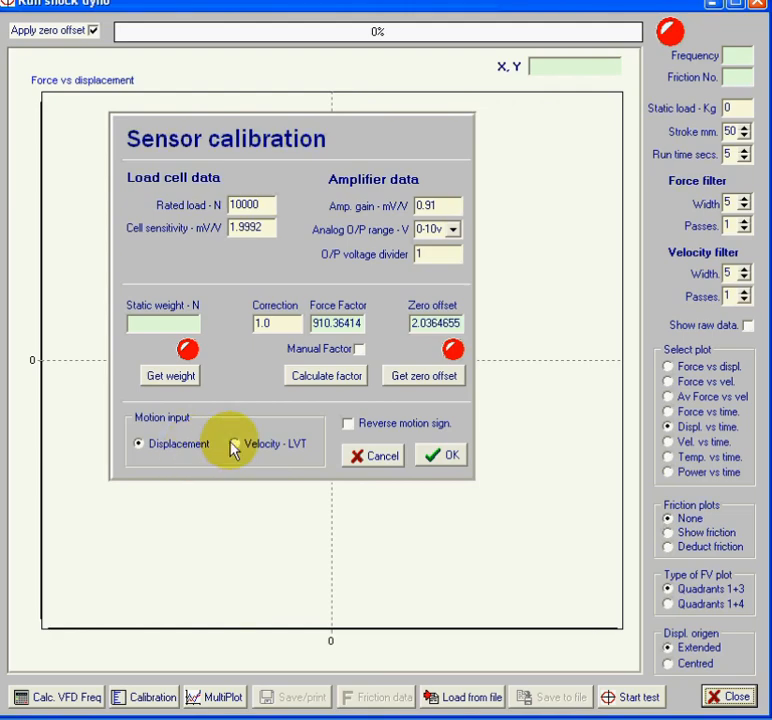
pyautogui.moveTo(296, 448)
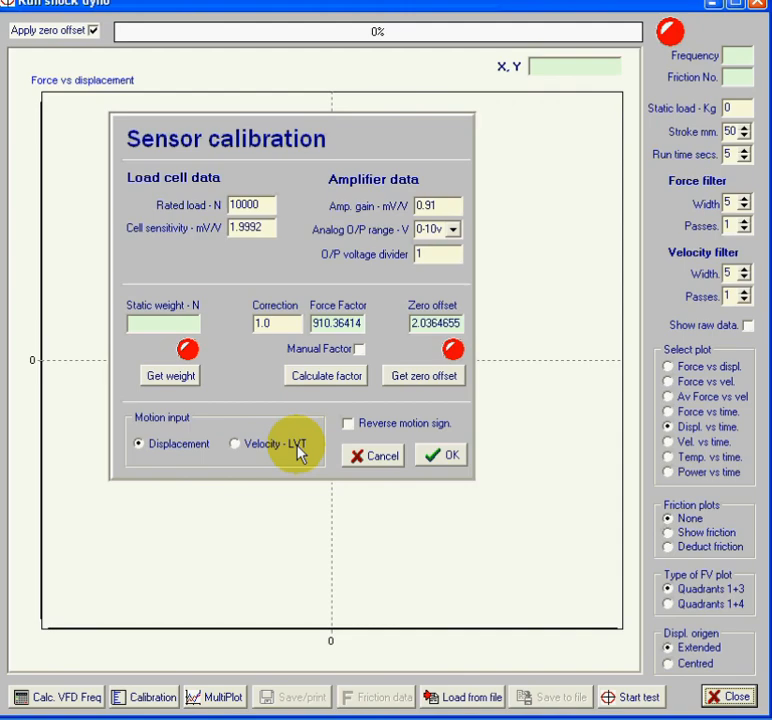
pyautogui.moveTo(304, 444)
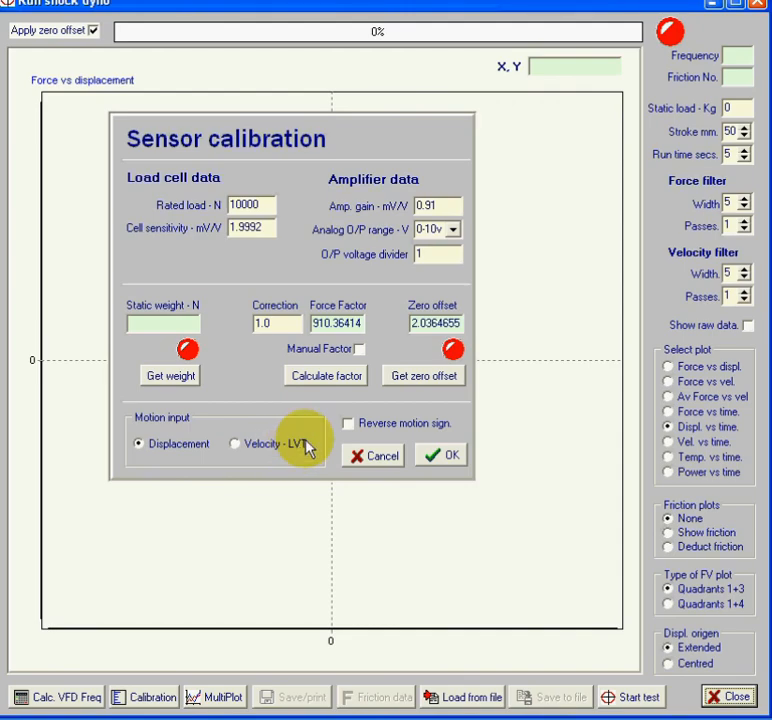
pyautogui.click(138, 444)
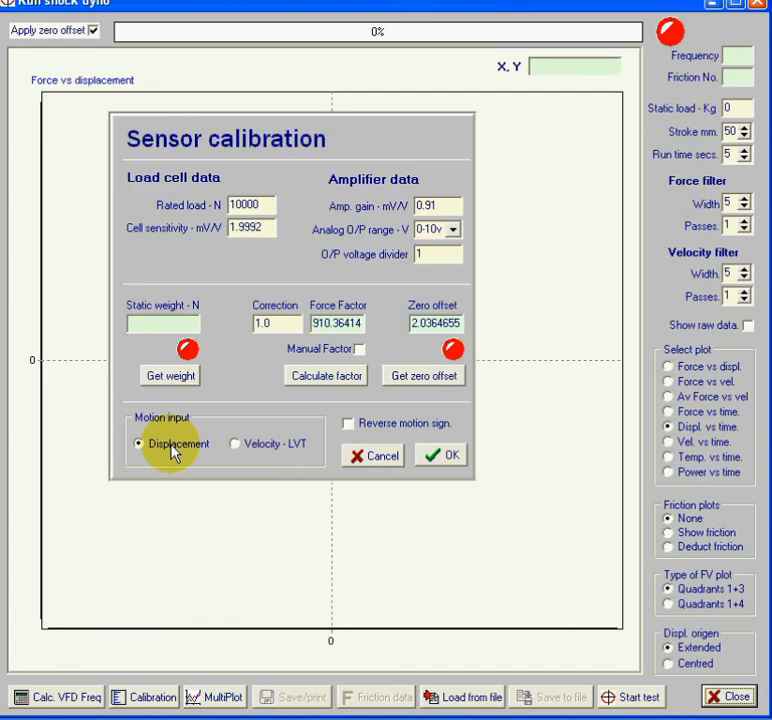
pyautogui.moveTo(300, 444)
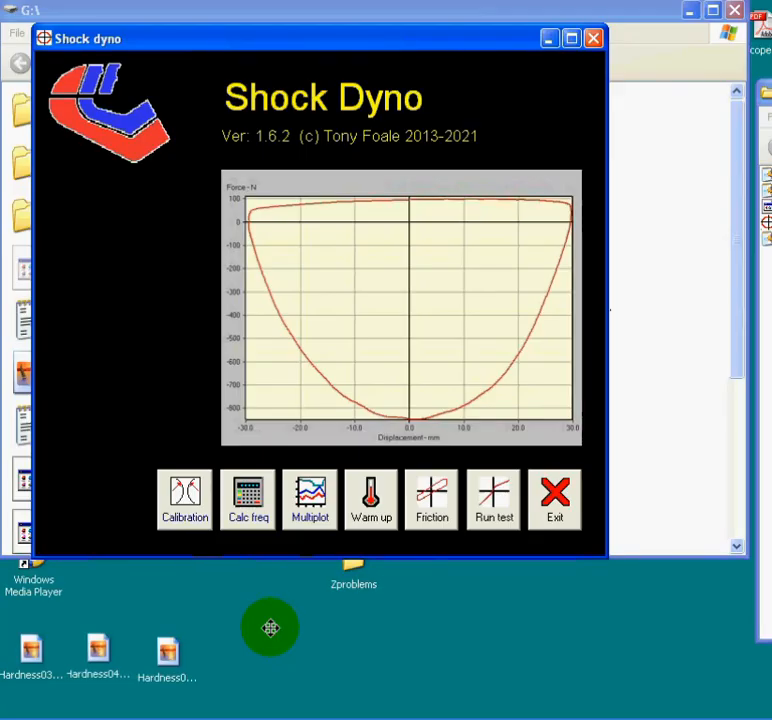
pyautogui.moveTo(376, 592)
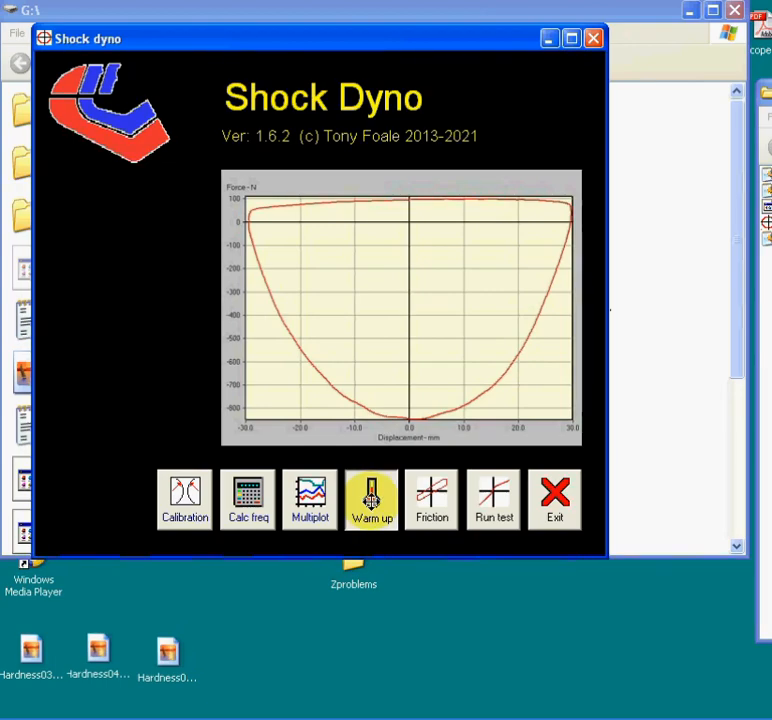
pyautogui.click(372, 500)
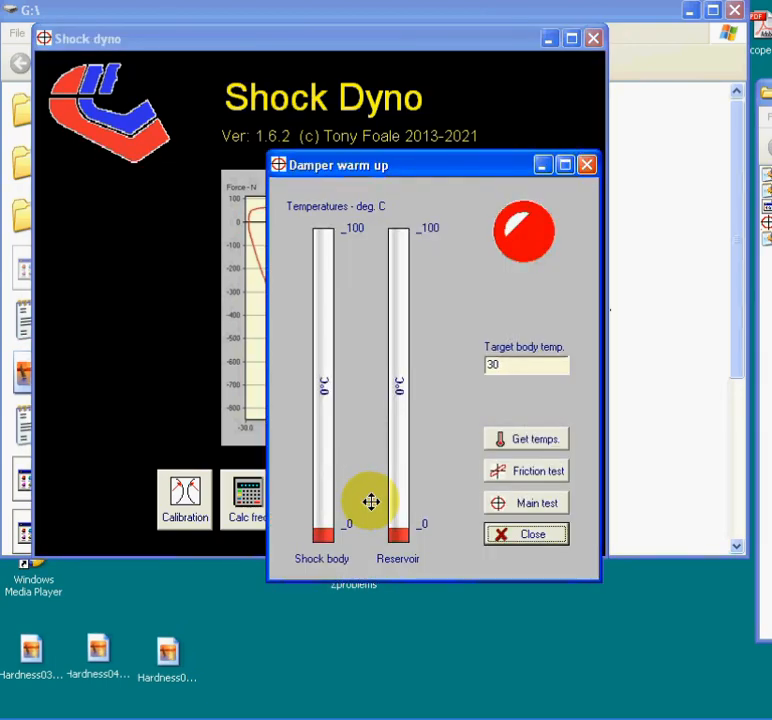
pyautogui.moveTo(324, 404)
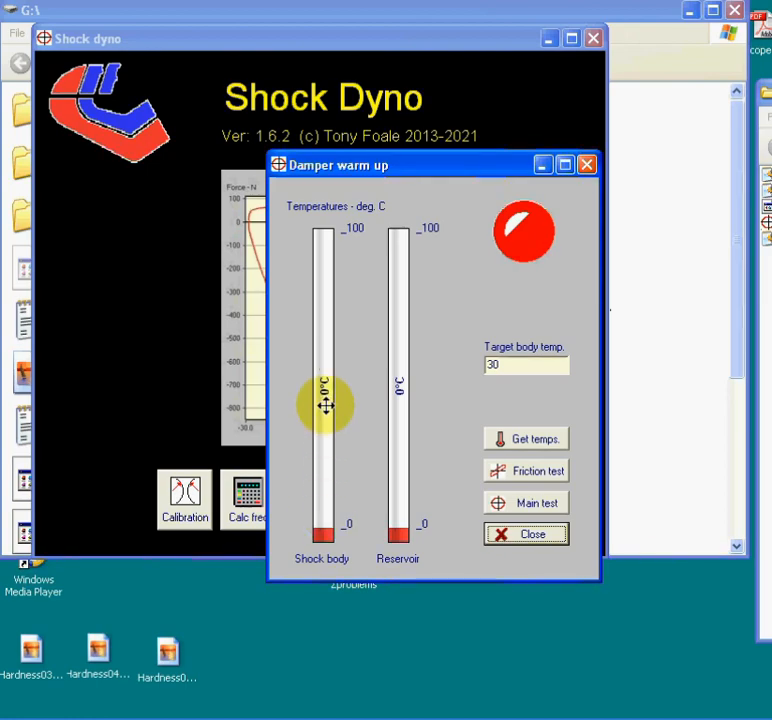
pyautogui.moveTo(392, 496)
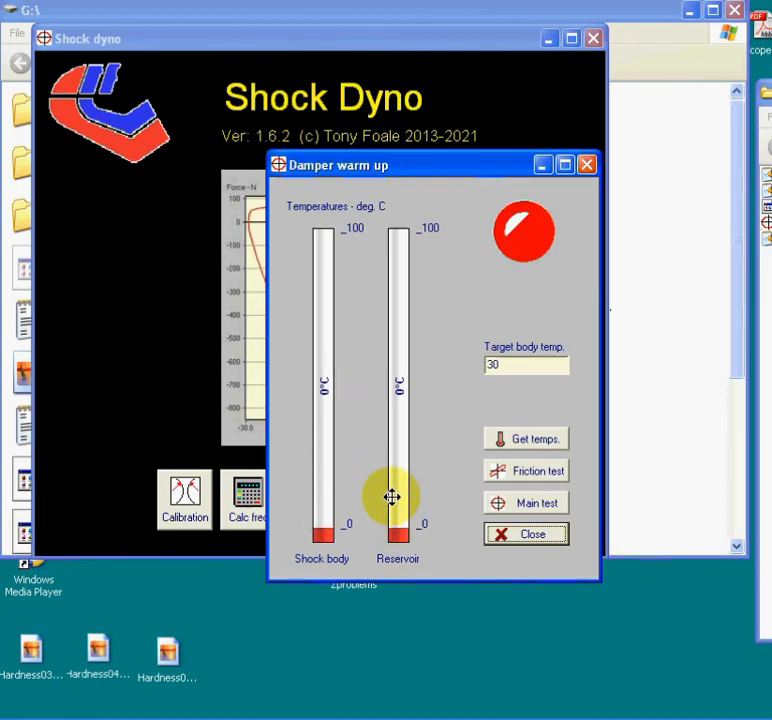
pyautogui.moveTo(406, 432)
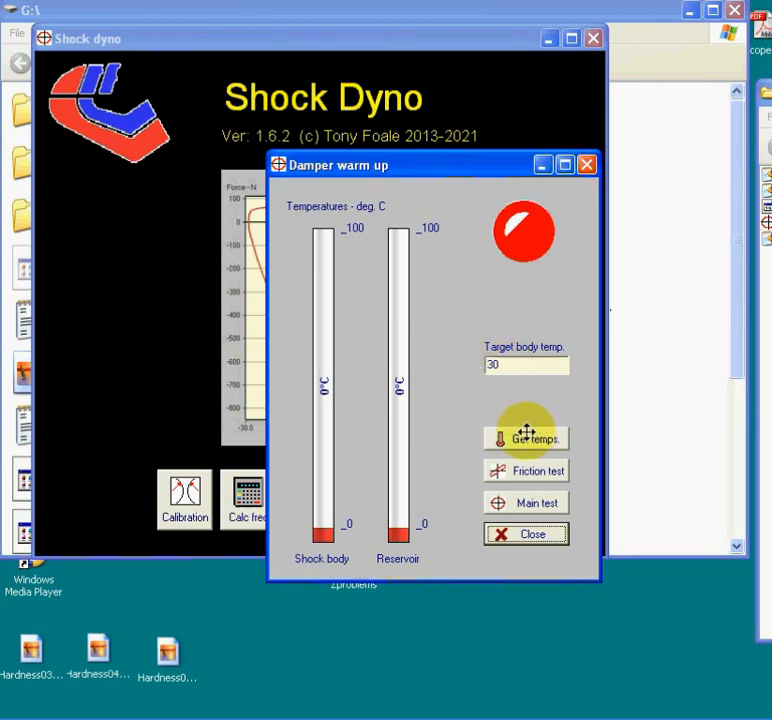
pyautogui.moveTo(332, 528)
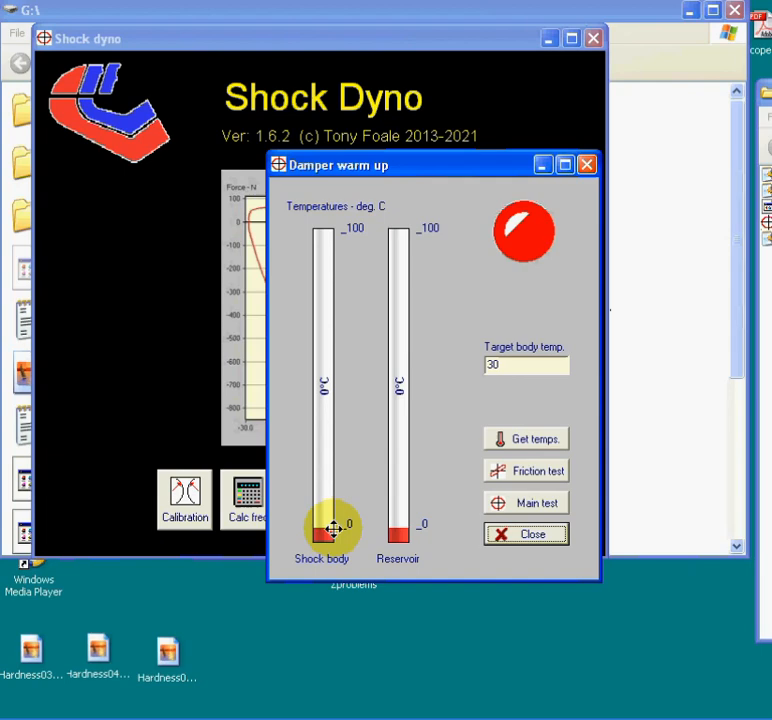
pyautogui.moveTo(520, 366)
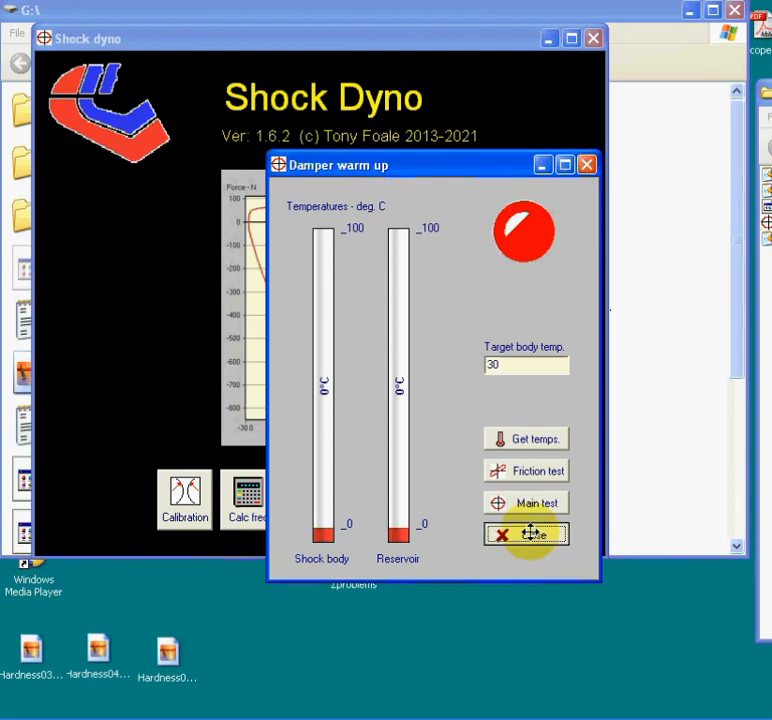
# - Close the damper warm-up display and return to the main force–displacement view
pyautogui.click(528, 532)
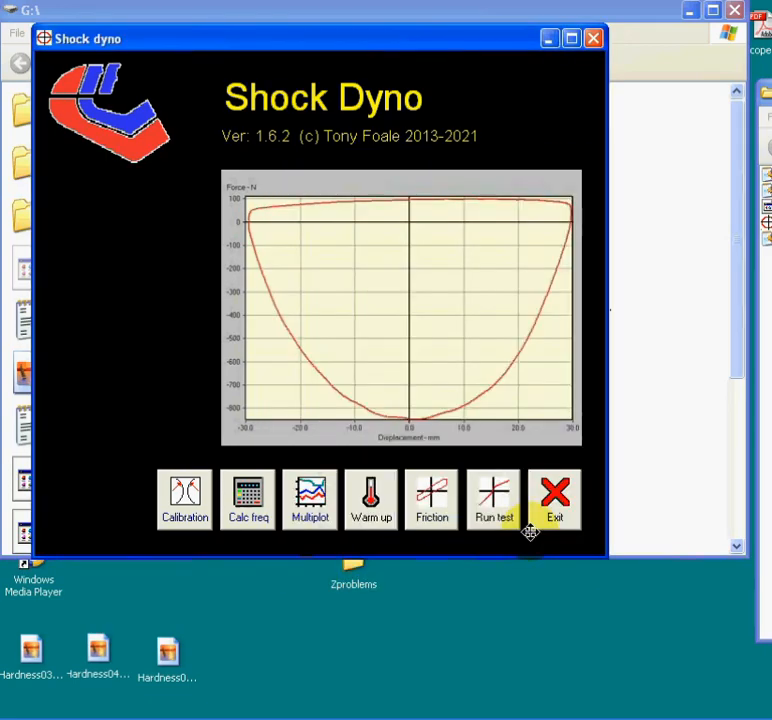
pyautogui.moveTo(432, 500)
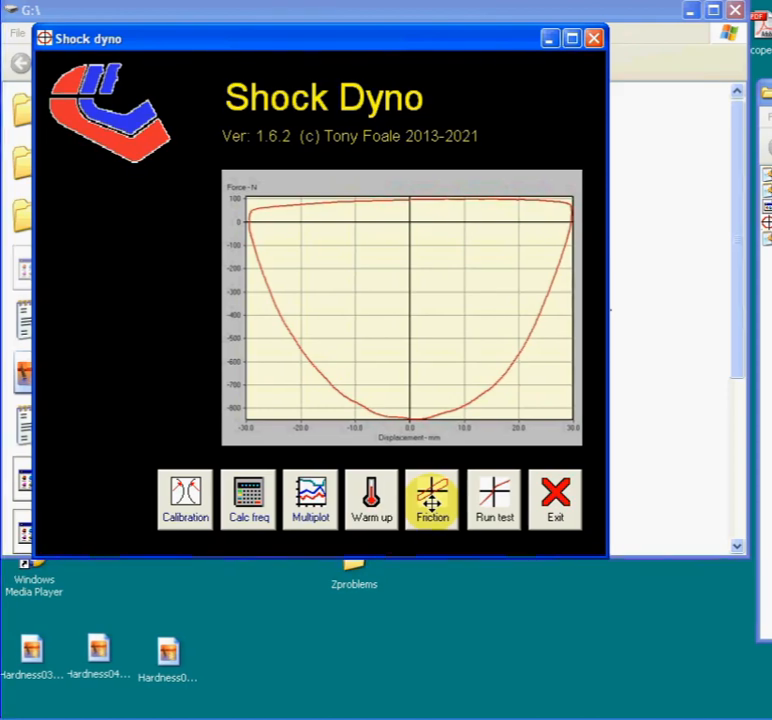
# - Bring up the Run test window with its empty force-versus-displacement plot
pyautogui.click(494, 500)
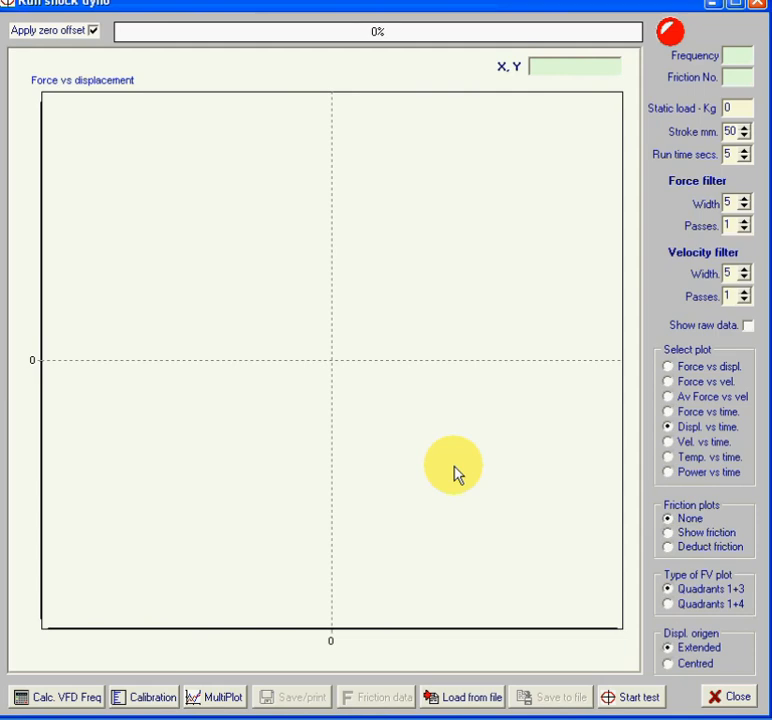
pyautogui.moveTo(460, 696)
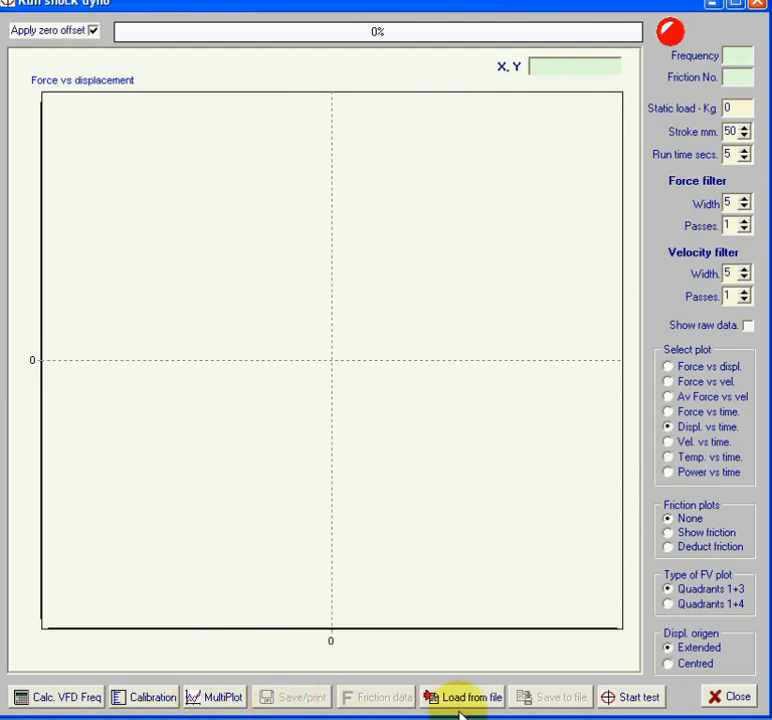
pyautogui.moveTo(668, 204)
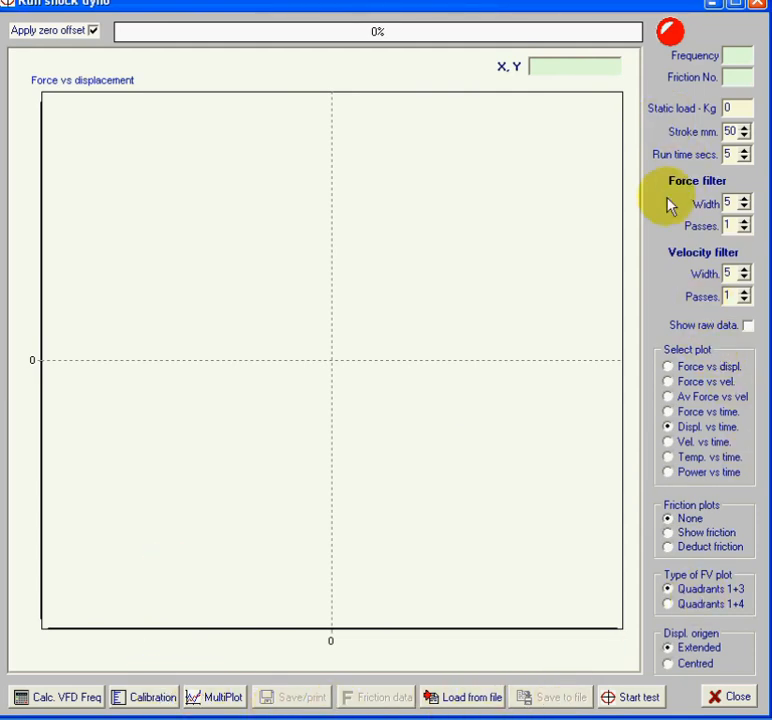
pyautogui.moveTo(644, 624)
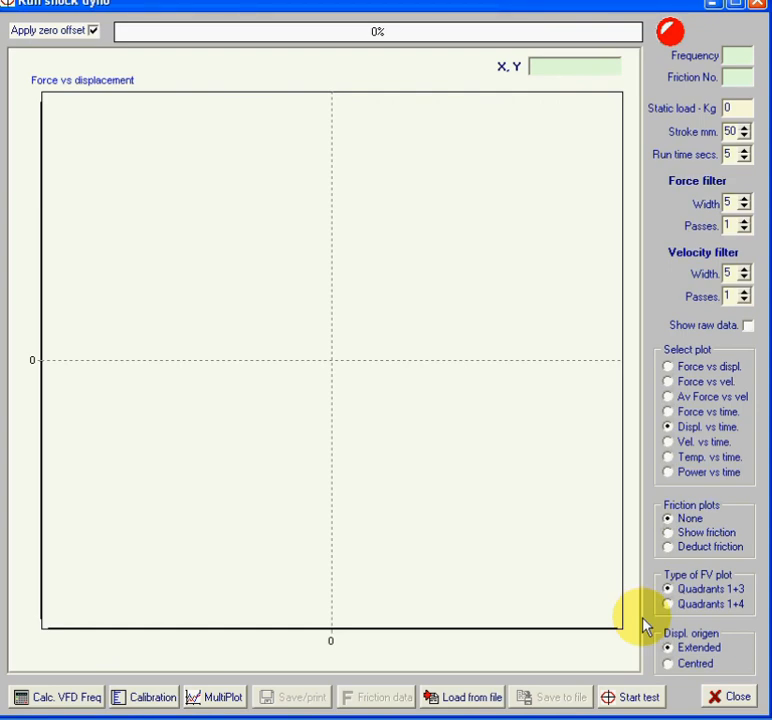
pyautogui.moveTo(644, 656)
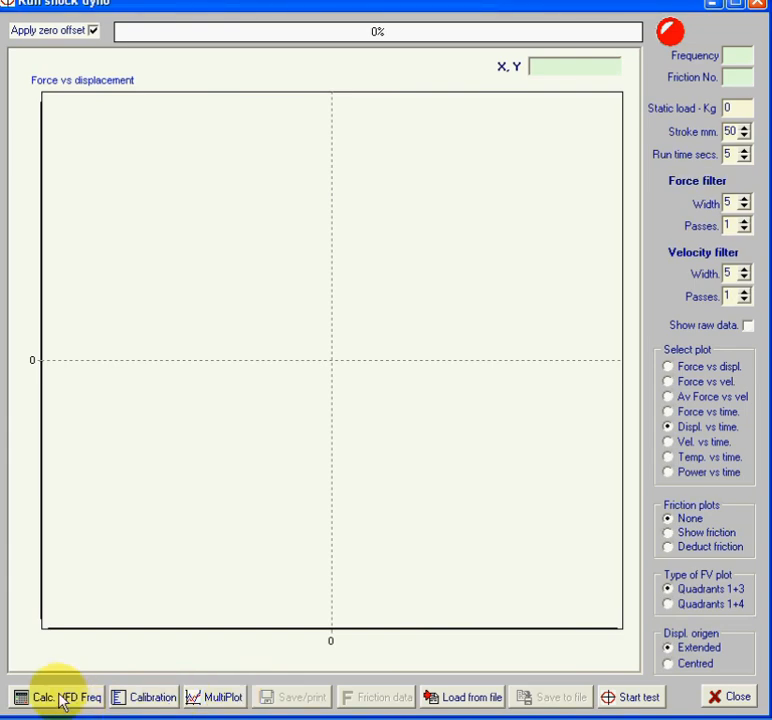
# - Calculate VFD drive frequency 15.06 Hz and shock frequency 1.400 Hz for 0.22 m/s peak velocity
pyautogui.click(60, 696)
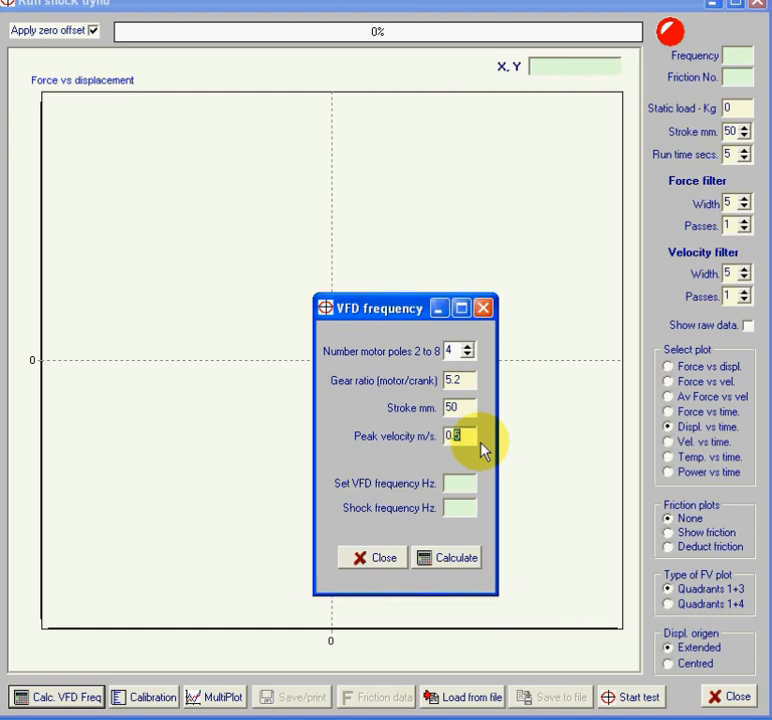
pyautogui.click(446, 556)
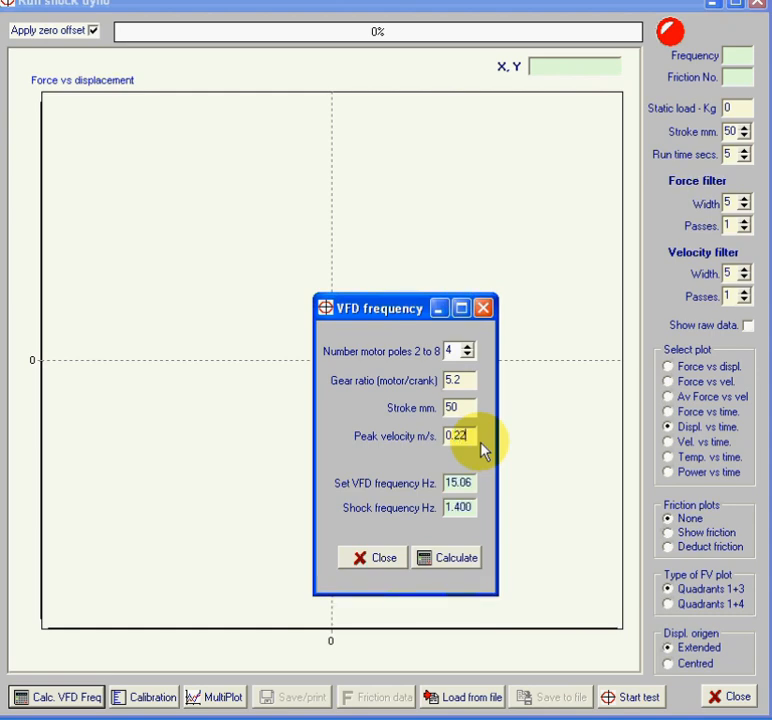
pyautogui.moveTo(494, 468)
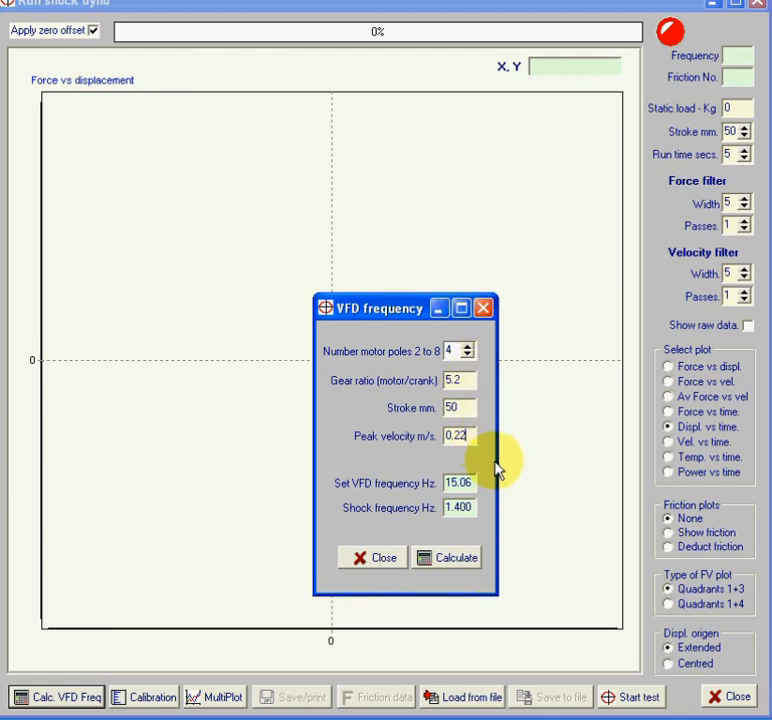
pyautogui.moveTo(464, 500)
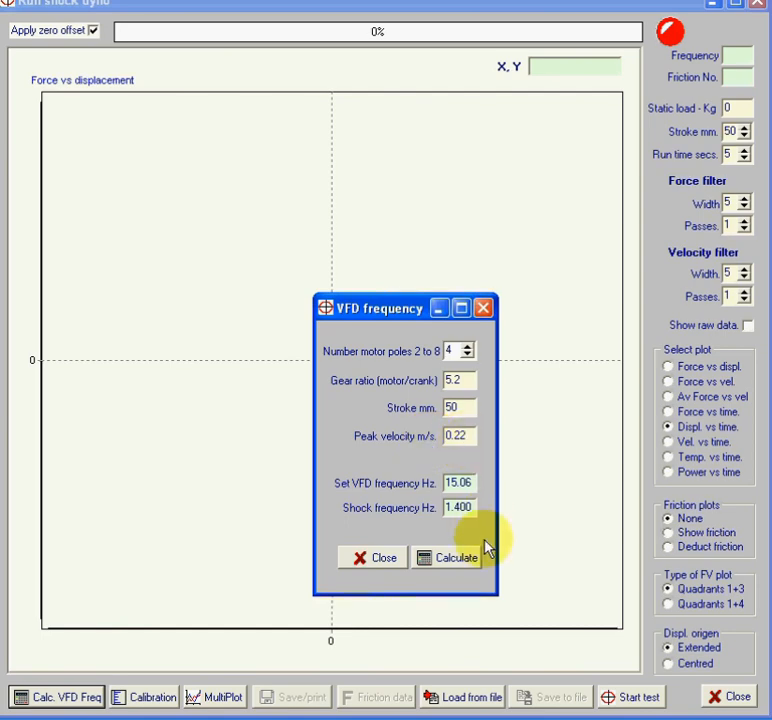
pyautogui.moveTo(404, 524)
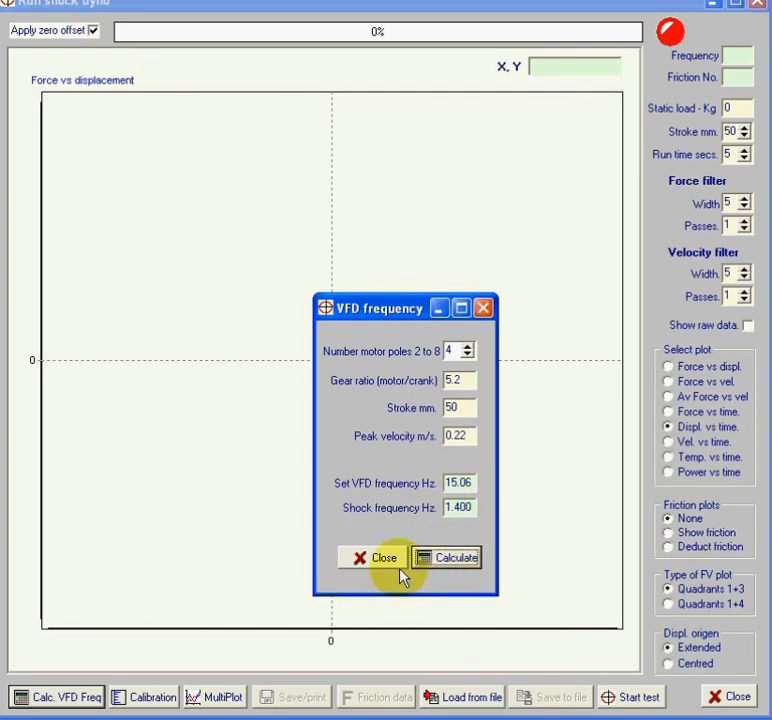
pyautogui.click(376, 556)
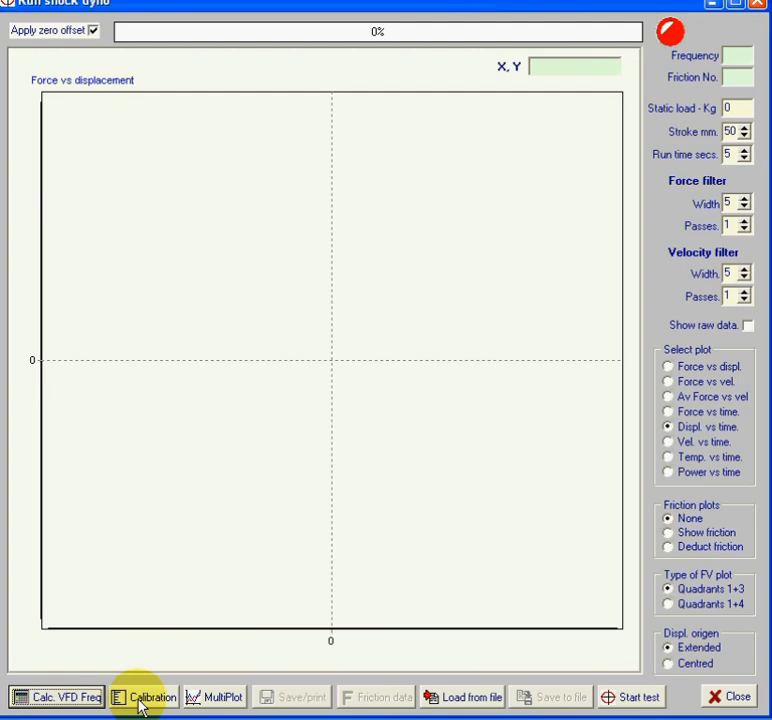
pyautogui.moveTo(188, 704)
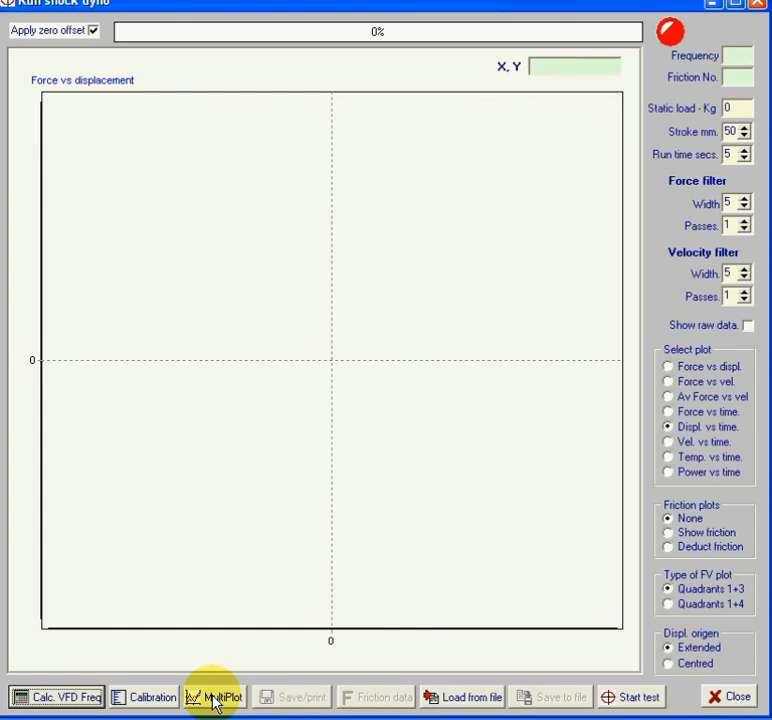
pyautogui.moveTo(556, 696)
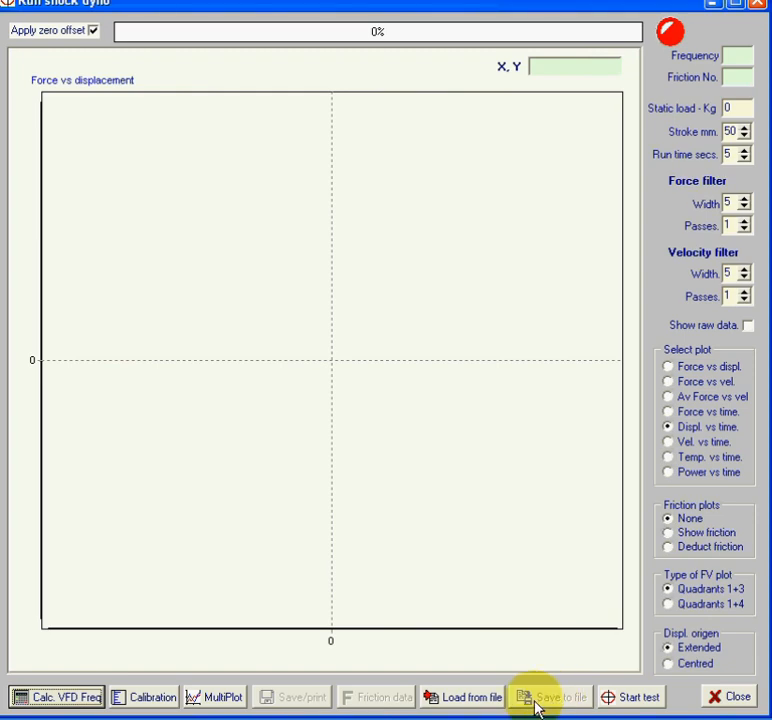
pyautogui.moveTo(476, 696)
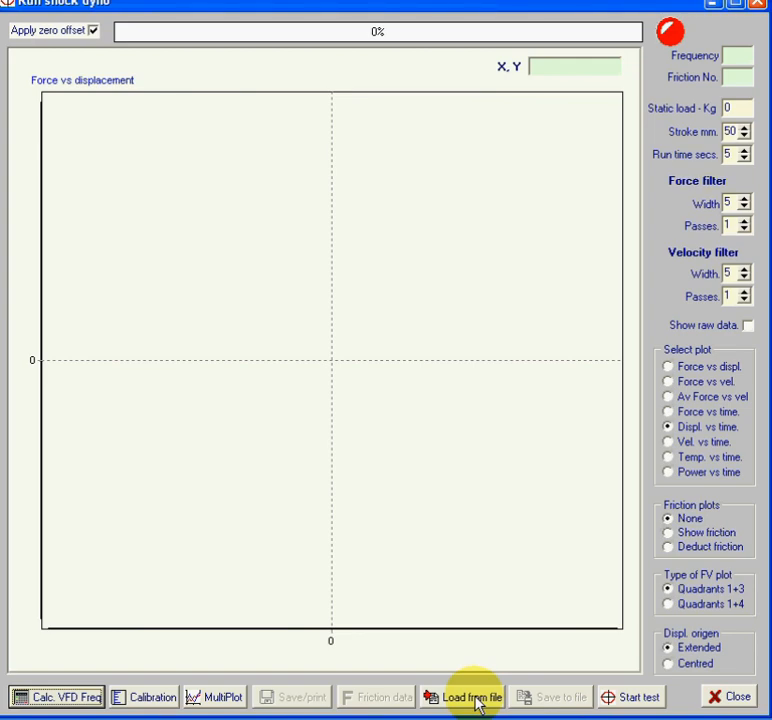
pyautogui.moveTo(612, 696)
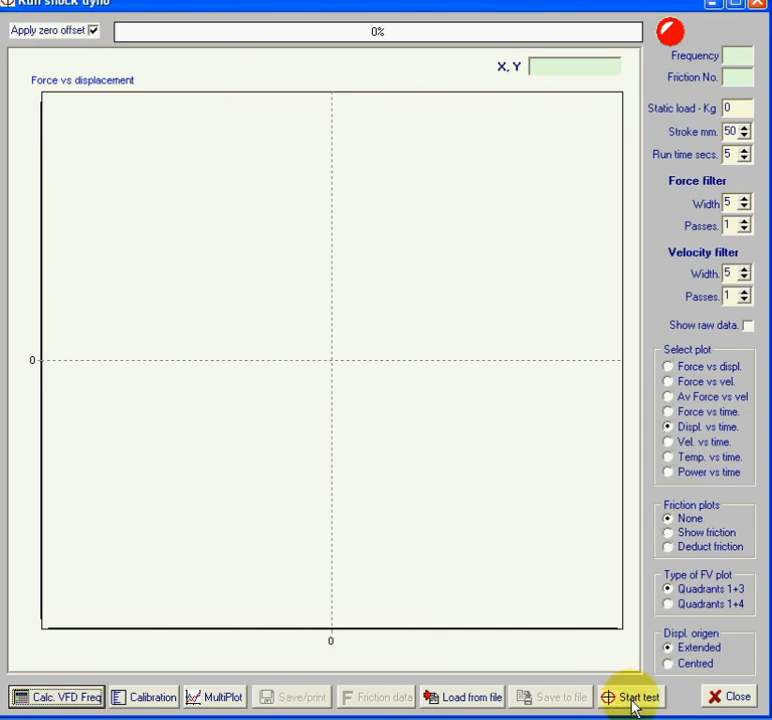
# - Start the dyno test and display its displacement-versus-time trace, two 0–50 mm stroke cycles at 1.431 Hz
pyautogui.click(630, 696)
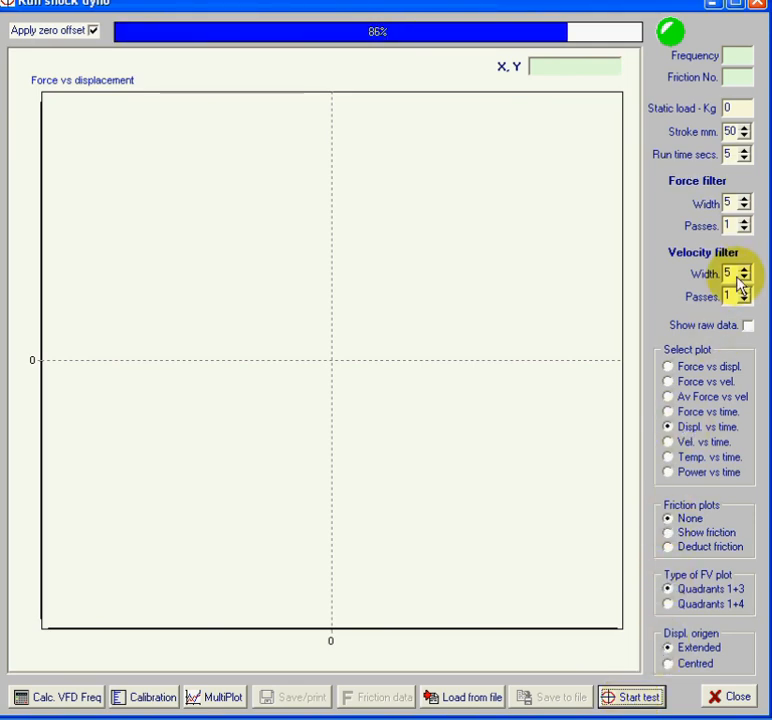
pyautogui.click(632, 696)
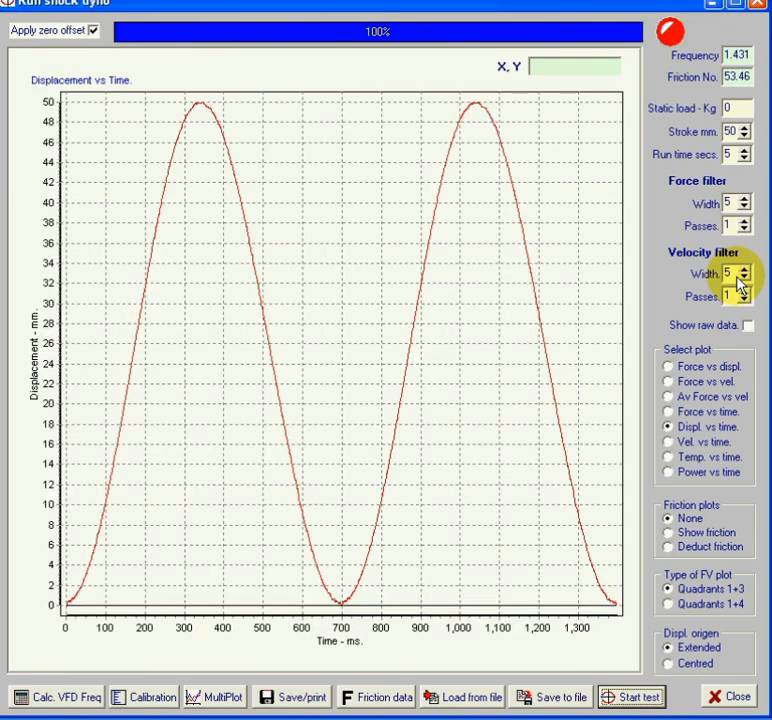
pyautogui.moveTo(728, 108)
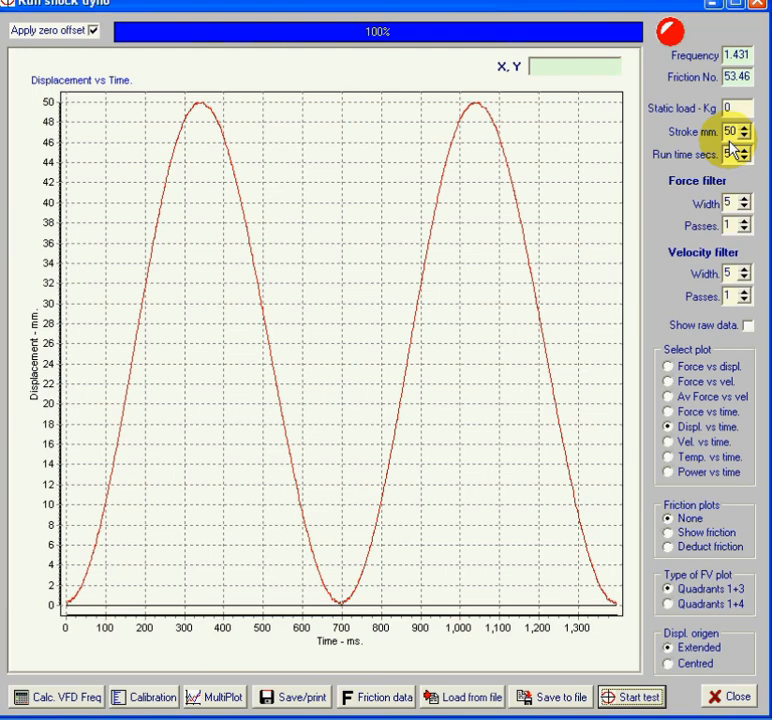
pyautogui.click(760, 152)
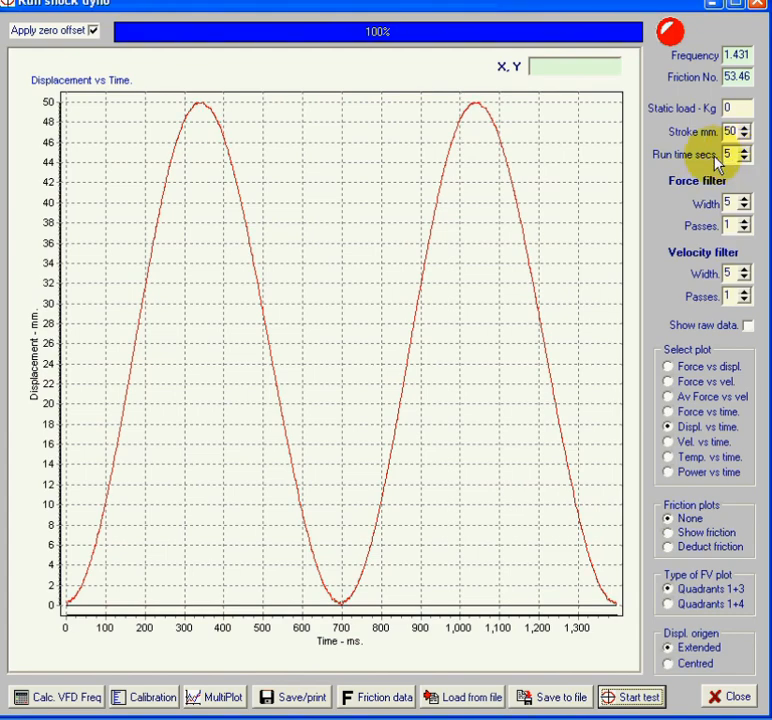
pyautogui.moveTo(696, 172)
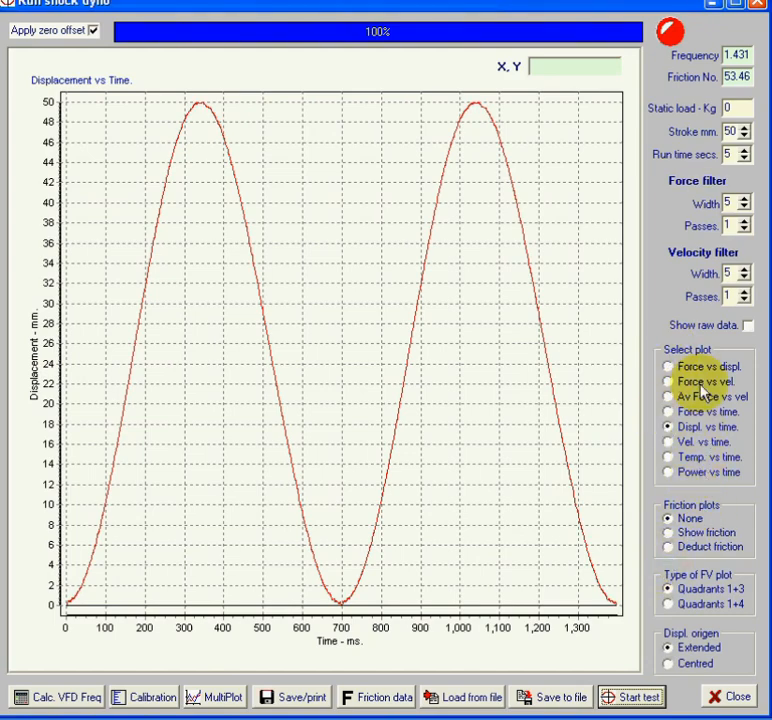
pyautogui.moveTo(704, 370)
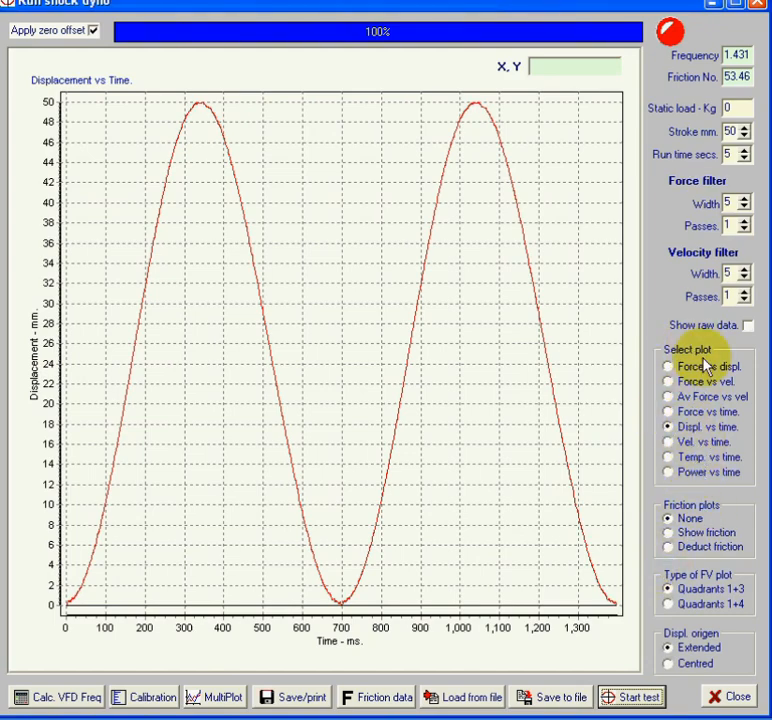
pyautogui.moveTo(394, 308)
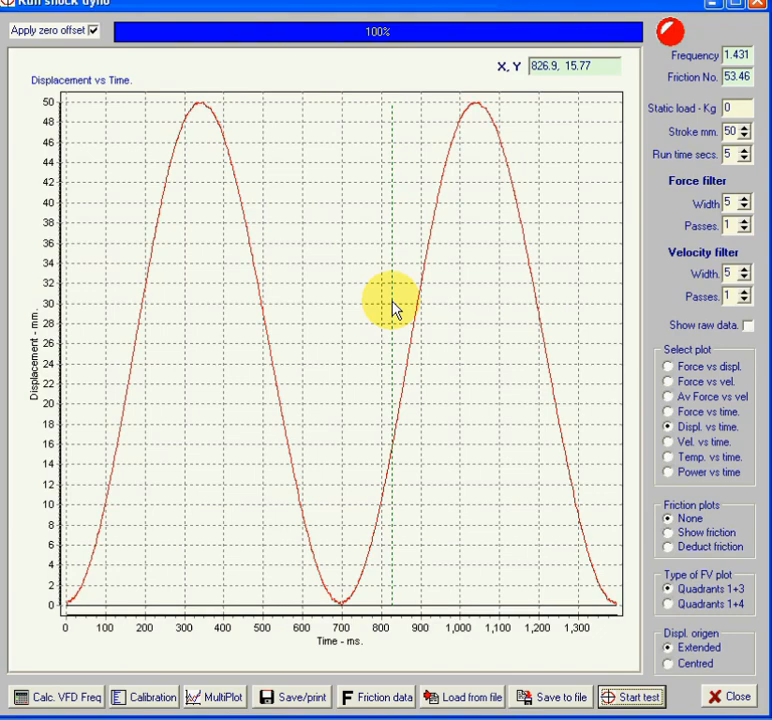
pyautogui.moveTo(50, 90)
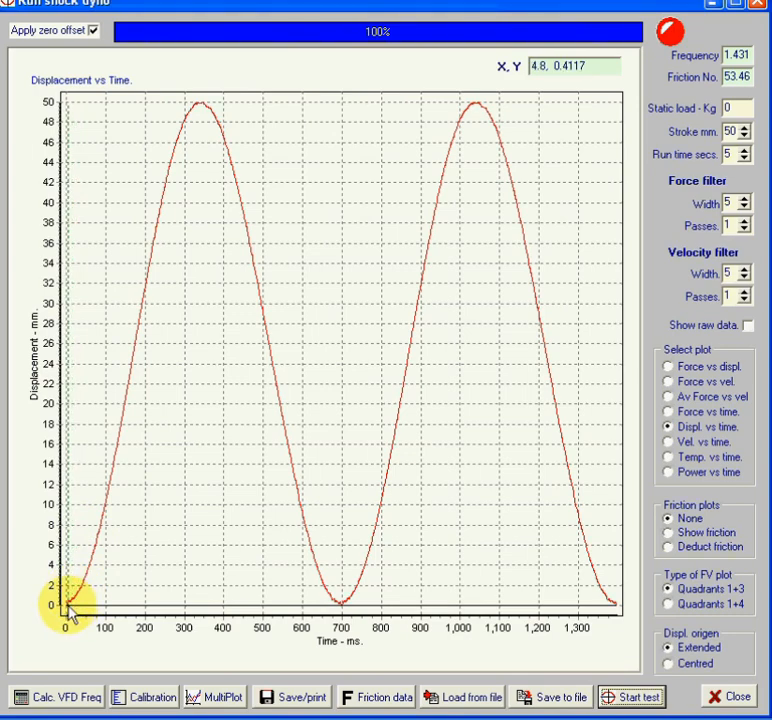
pyautogui.moveTo(76, 610)
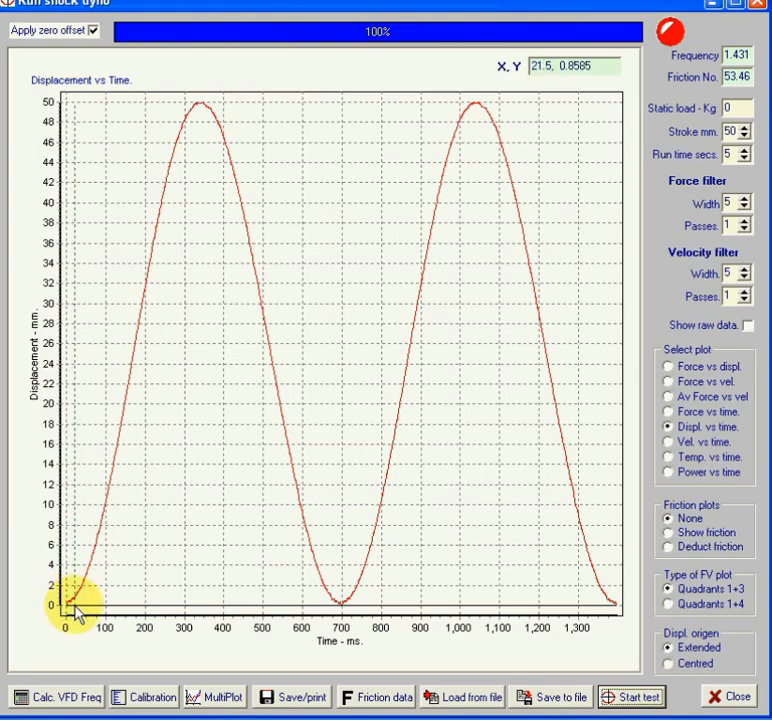
pyautogui.moveTo(136, 140)
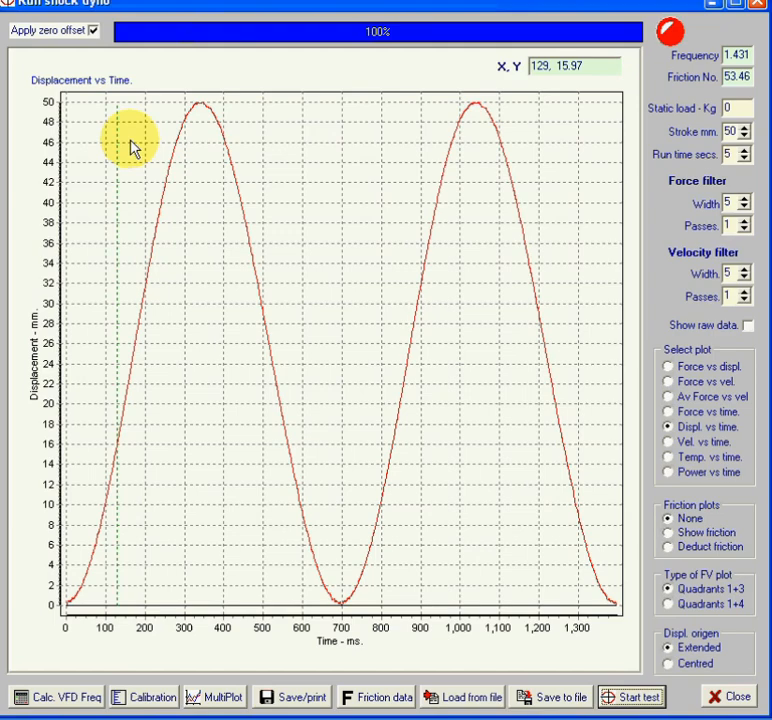
pyautogui.moveTo(620, 390)
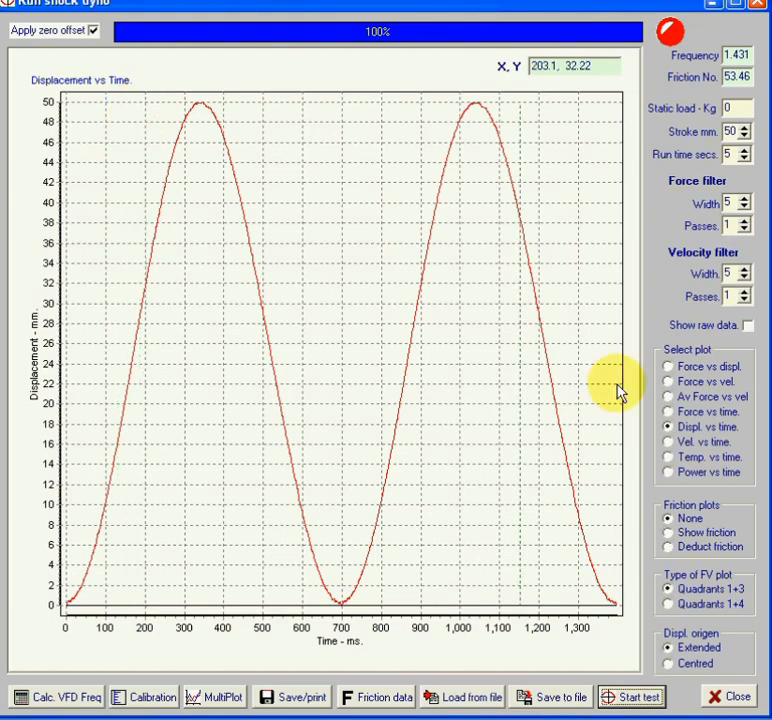
pyautogui.moveTo(72, 362)
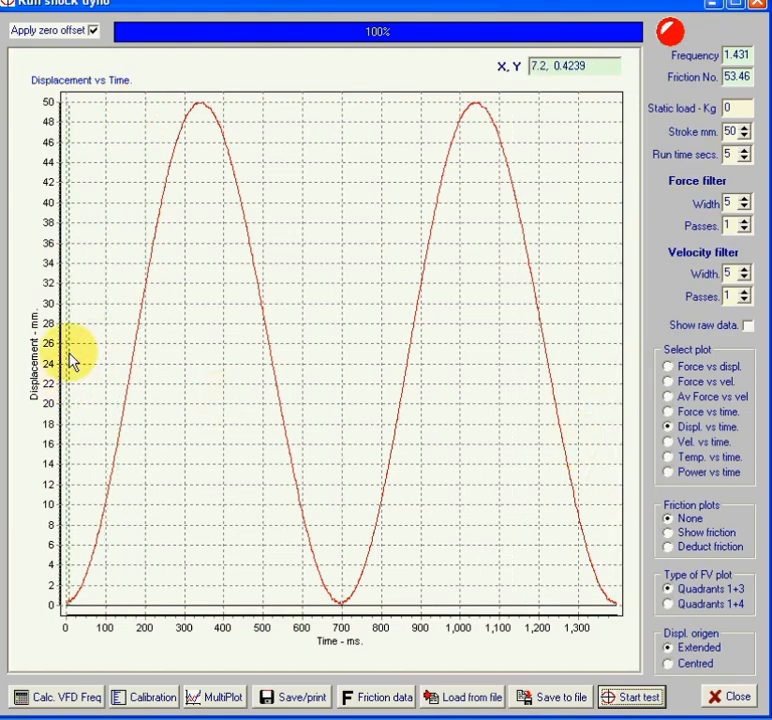
pyautogui.moveTo(544, 556)
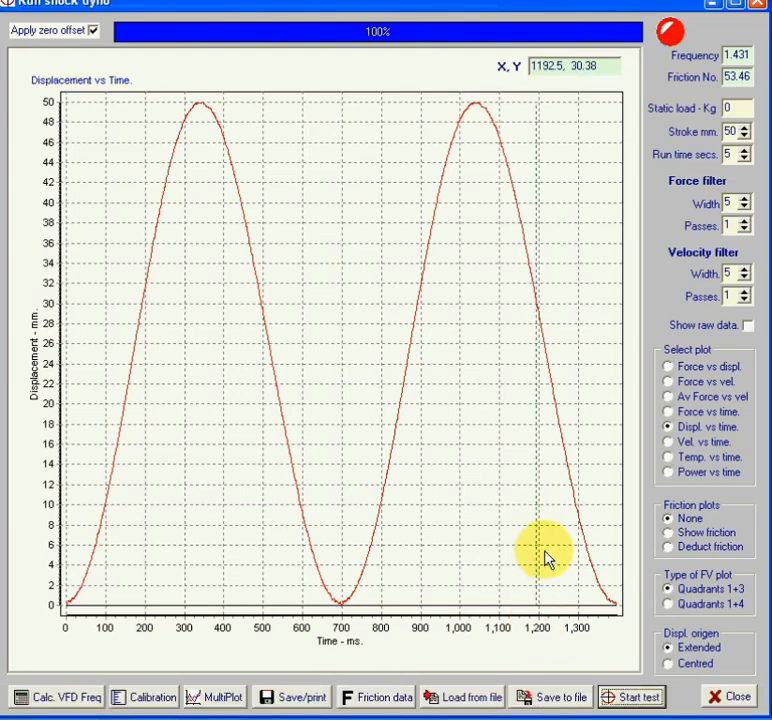
pyautogui.moveTo(676, 684)
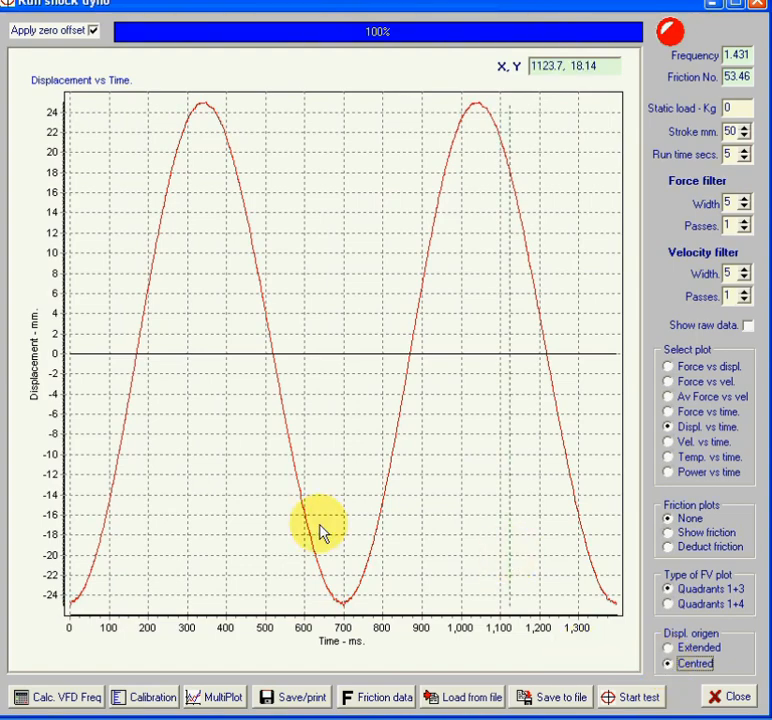
pyautogui.moveTo(56, 356)
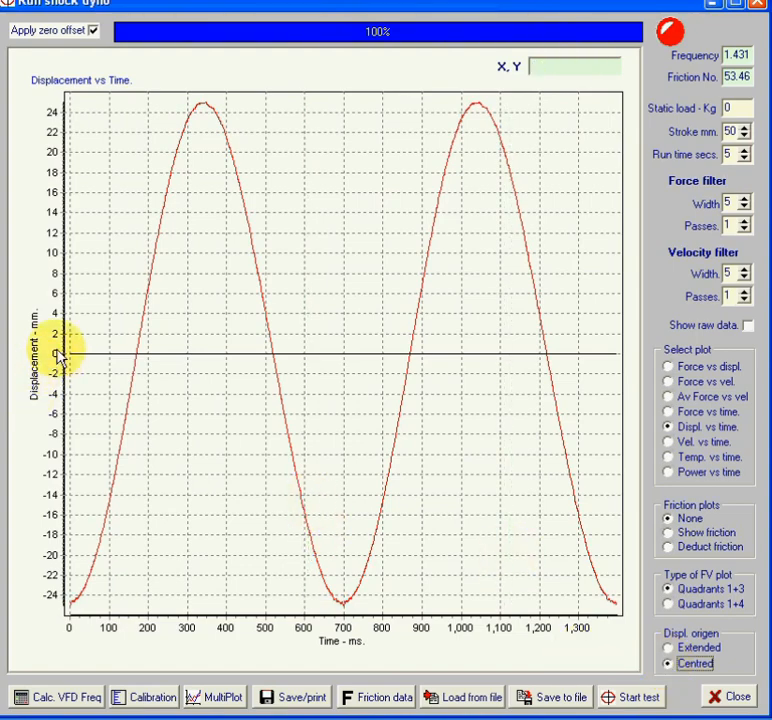
pyautogui.moveTo(168, 96)
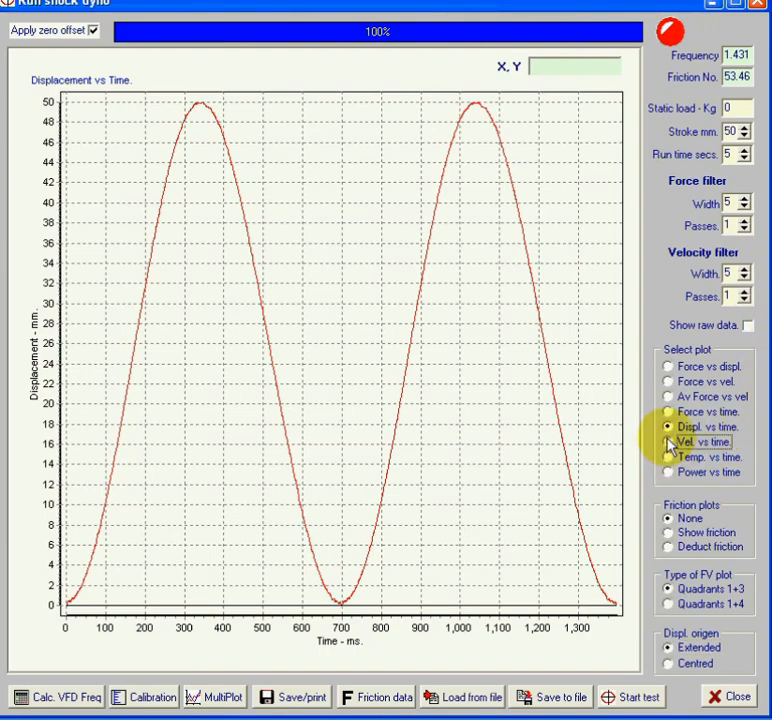
# - Switch the plot to velocity versus time, a sinusoid swinging between about ±240 mm/s
pyautogui.click(670, 442)
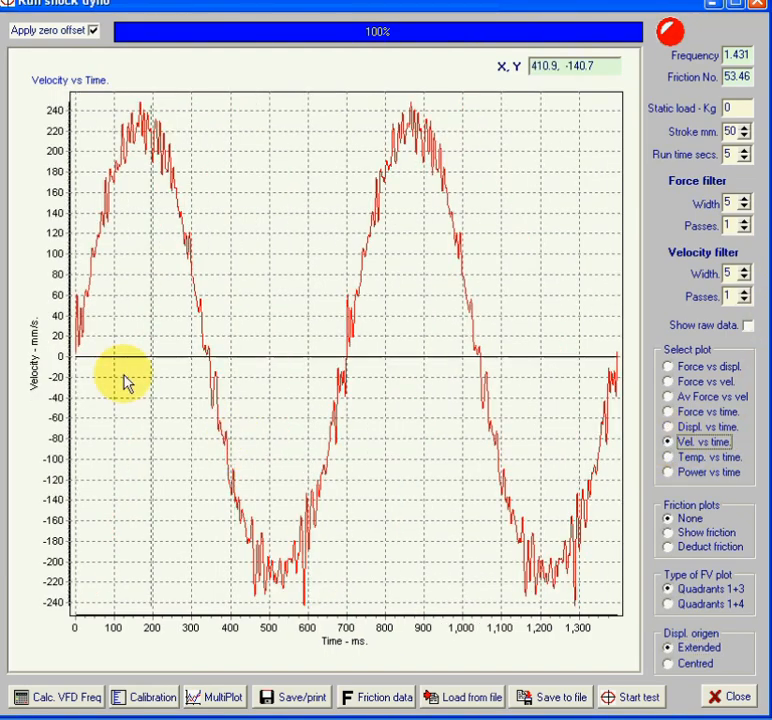
pyautogui.moveTo(284, 576)
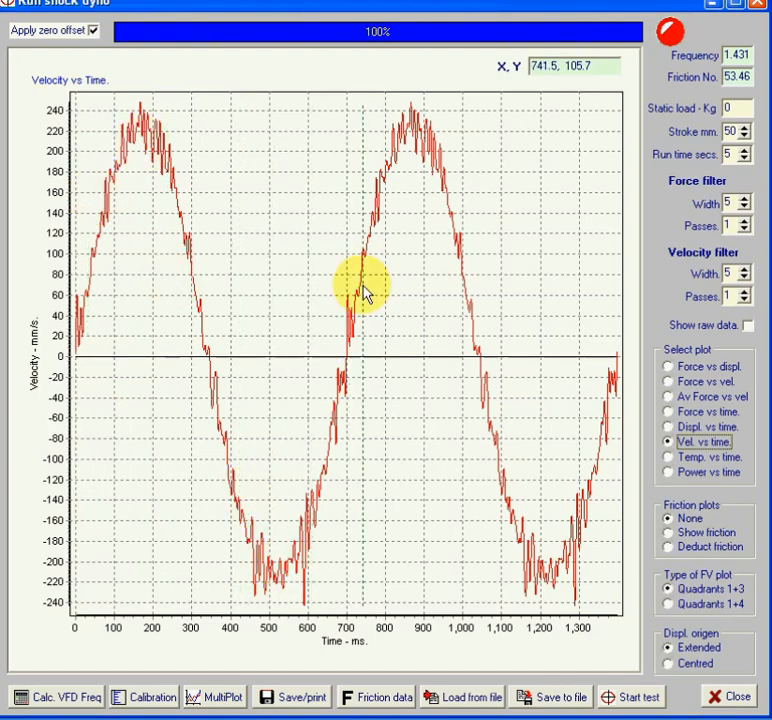
pyautogui.click(668, 426)
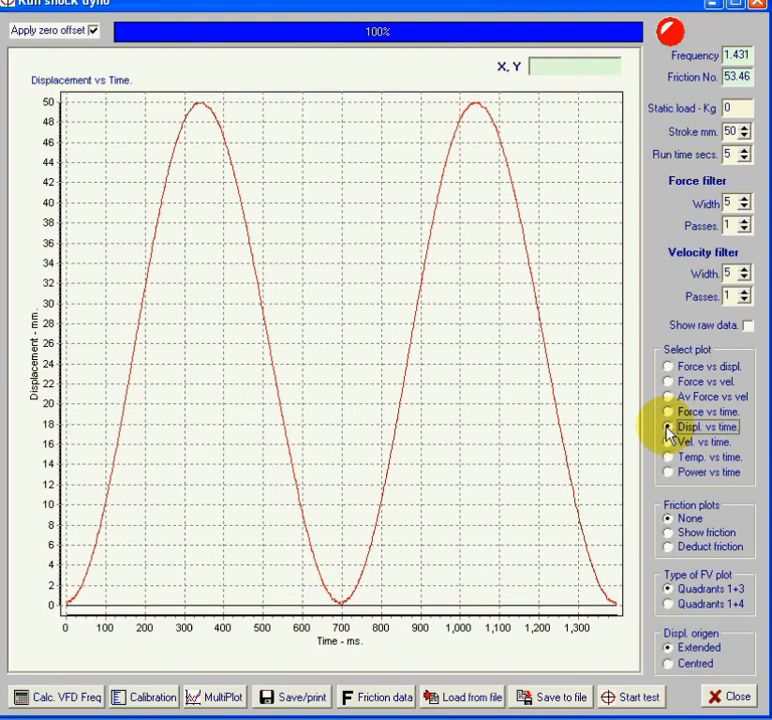
pyautogui.moveTo(178, 132)
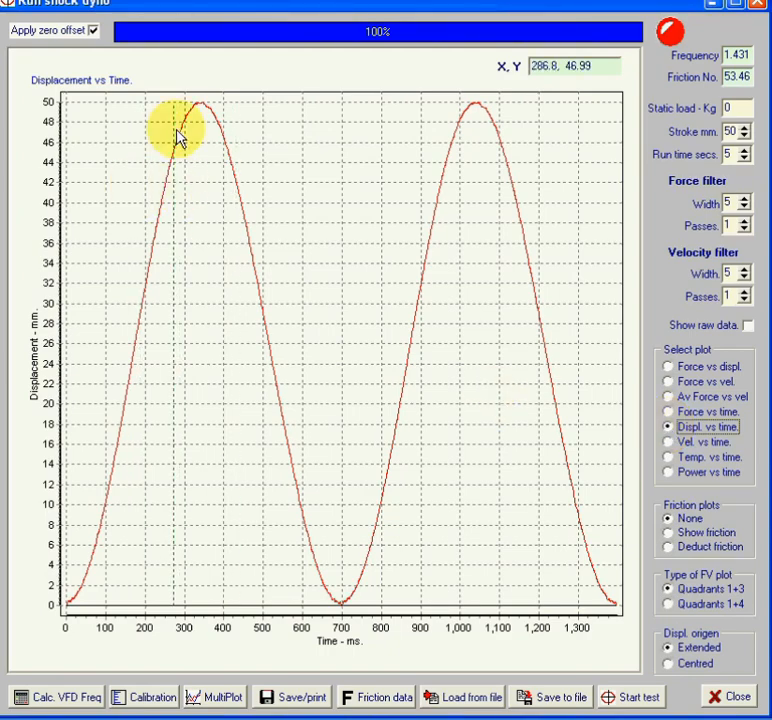
pyautogui.moveTo(446, 358)
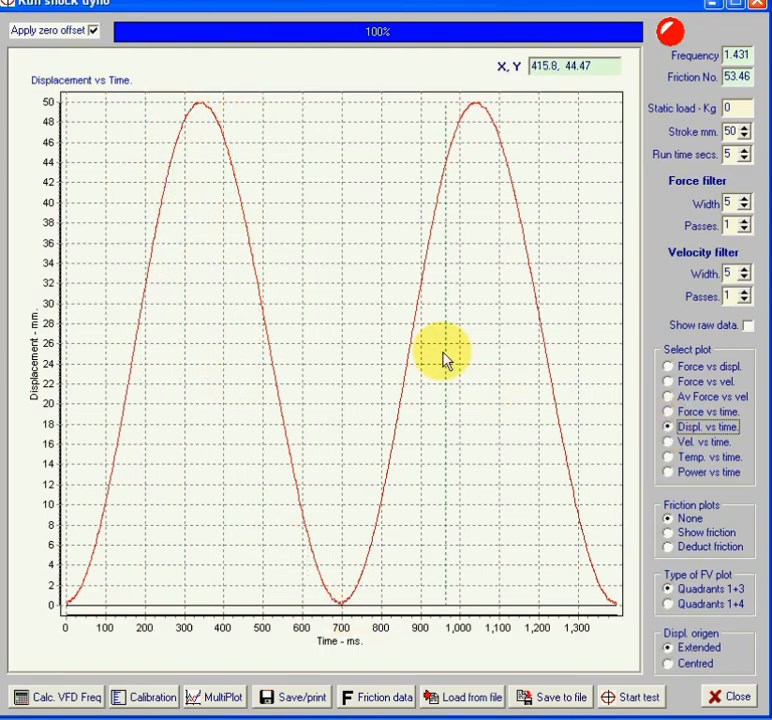
pyautogui.moveTo(490, 112)
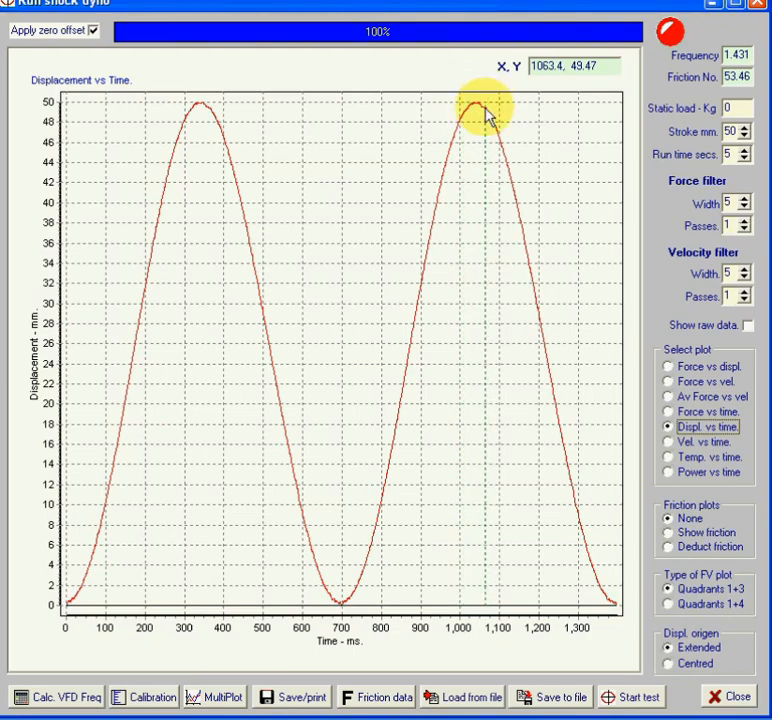
pyautogui.moveTo(568, 410)
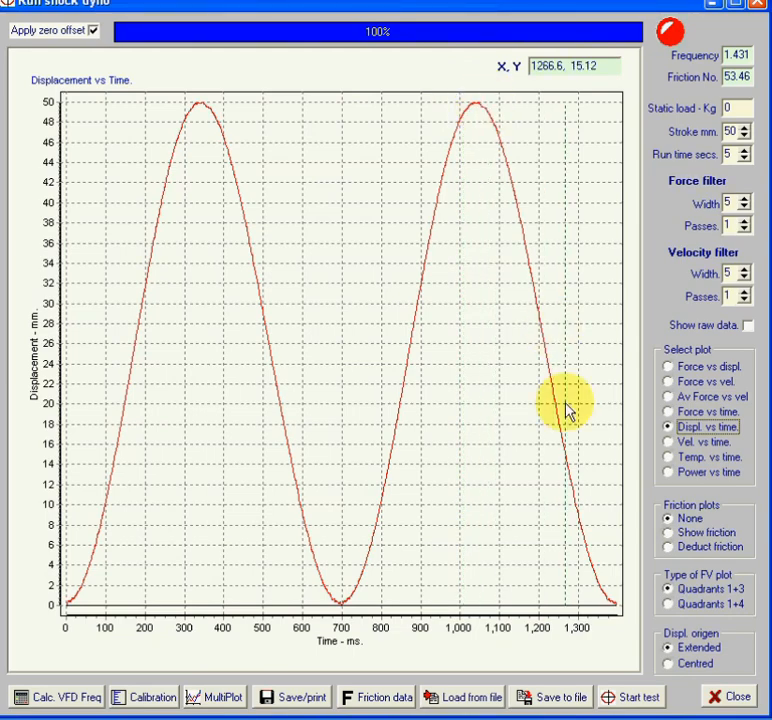
pyautogui.moveTo(678, 442)
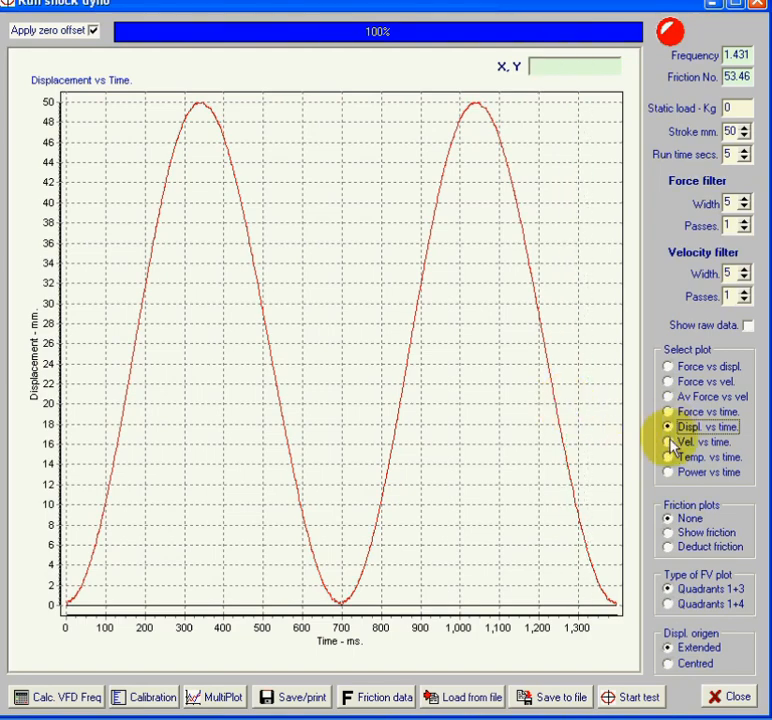
pyautogui.click(680, 442)
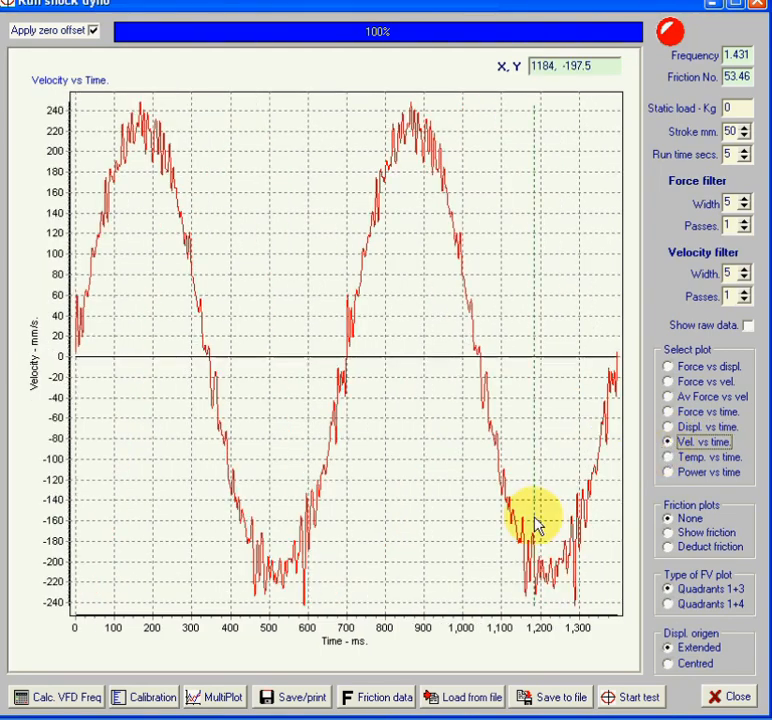
pyautogui.moveTo(308, 576)
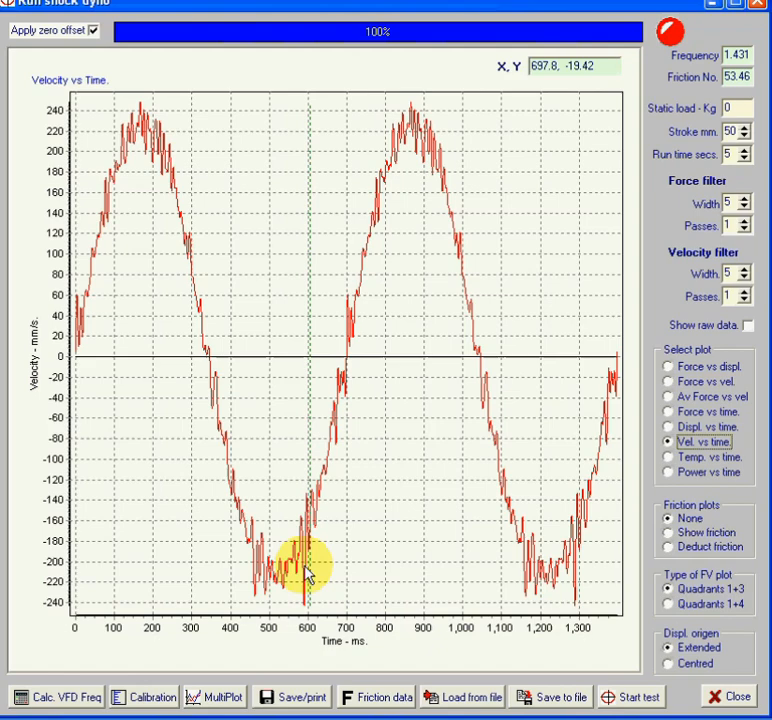
pyautogui.moveTo(70, 316)
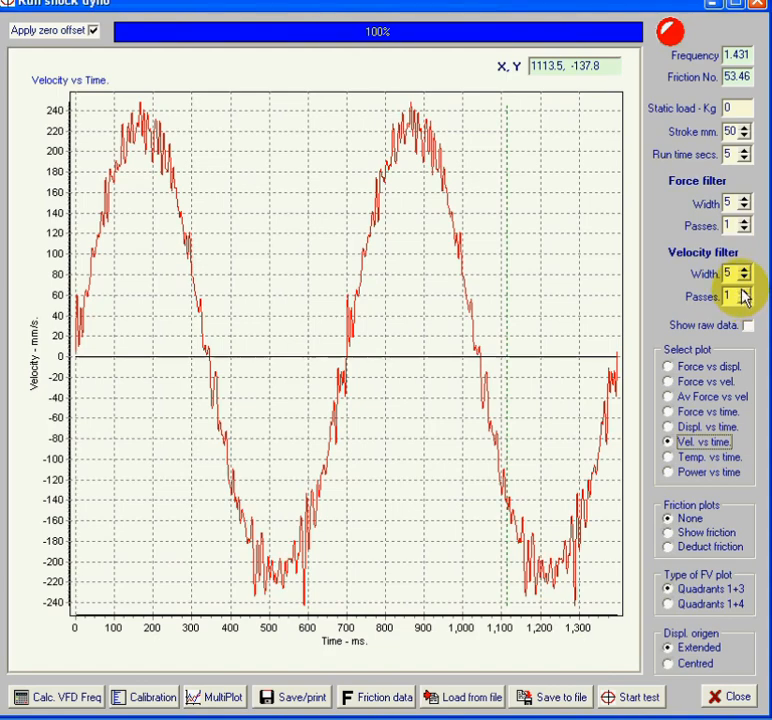
# - Adjust the velocity filter width and drop passes to 0 so the velocity trace shows raw and unsmoothed
pyautogui.click(746, 292)
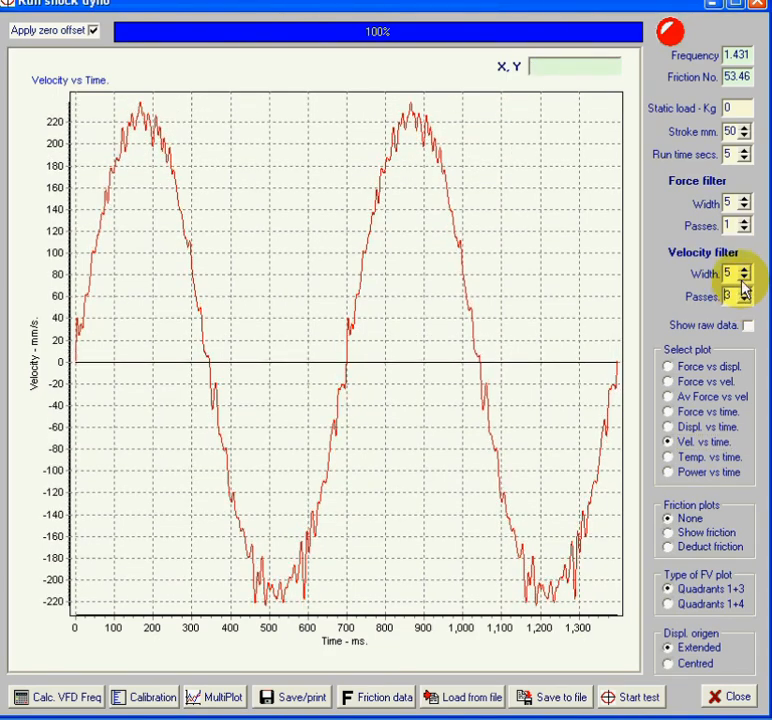
pyautogui.click(744, 276)
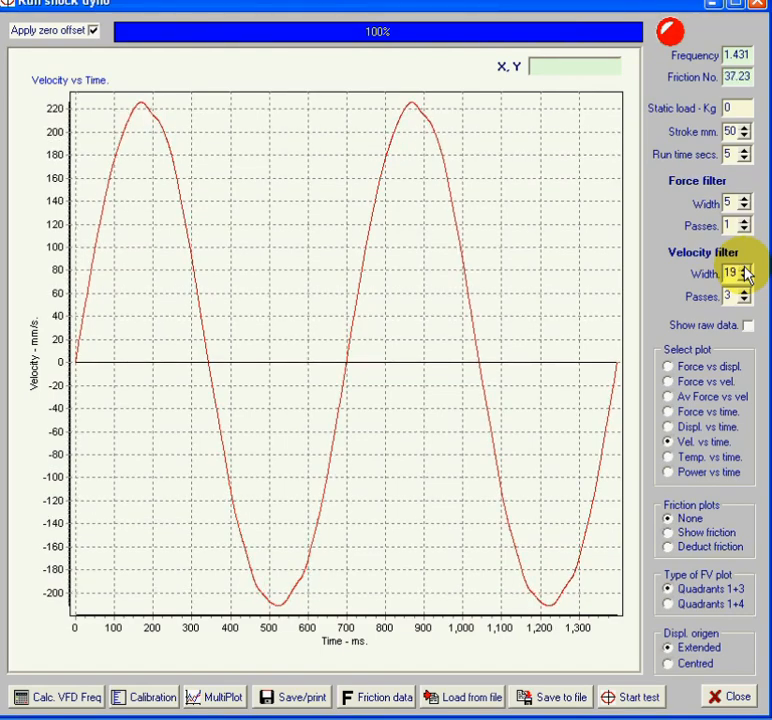
pyautogui.click(744, 268)
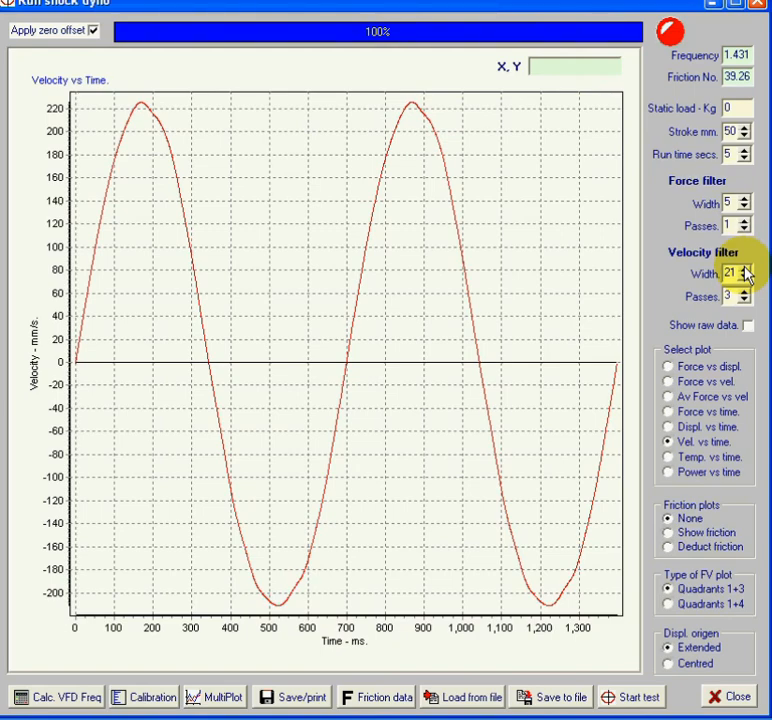
pyautogui.moveTo(744, 298)
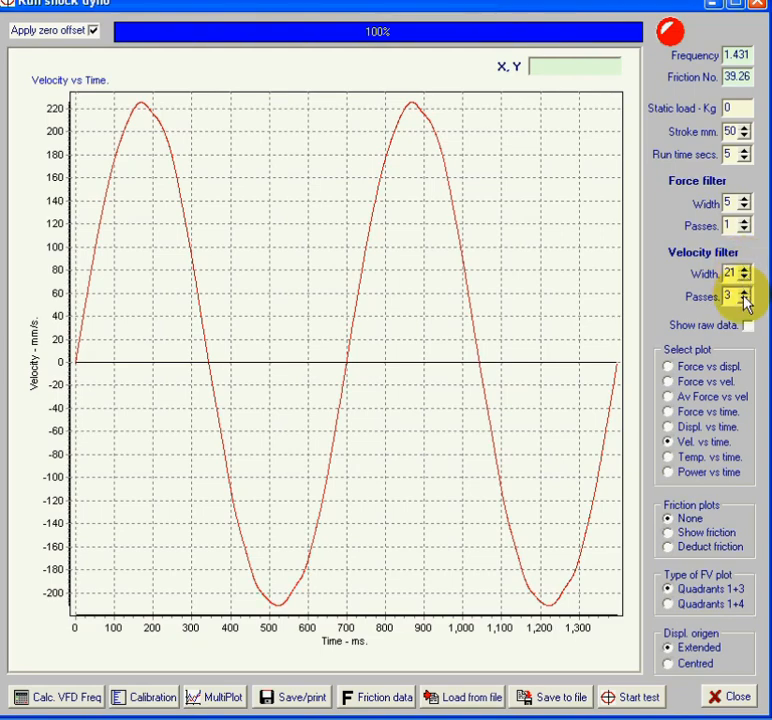
pyautogui.click(746, 304)
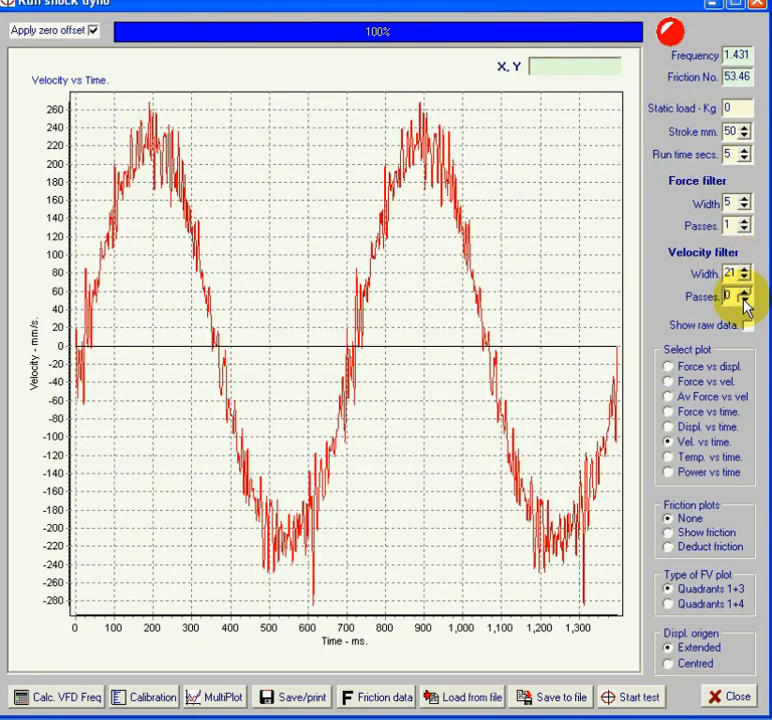
pyautogui.moveTo(336, 438)
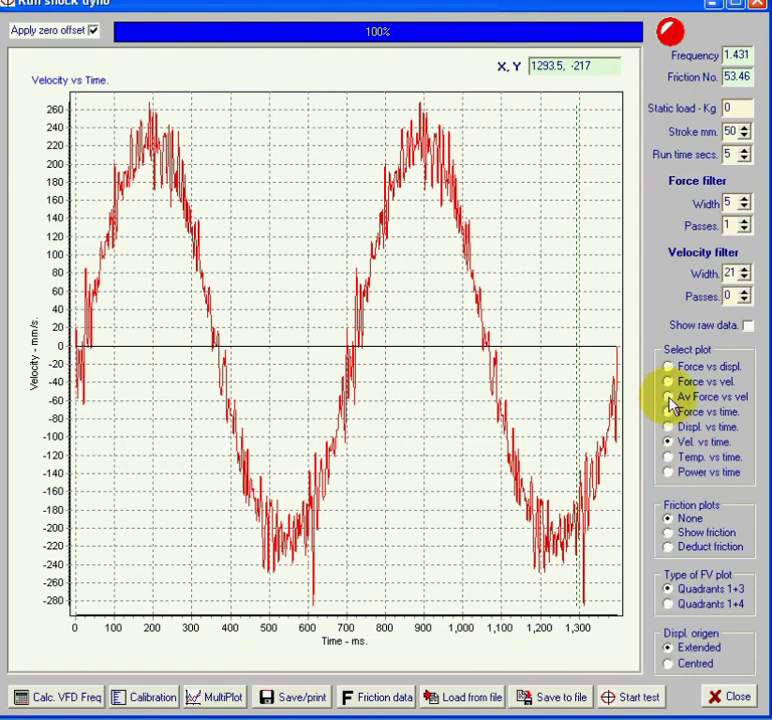
pyautogui.moveTo(672, 386)
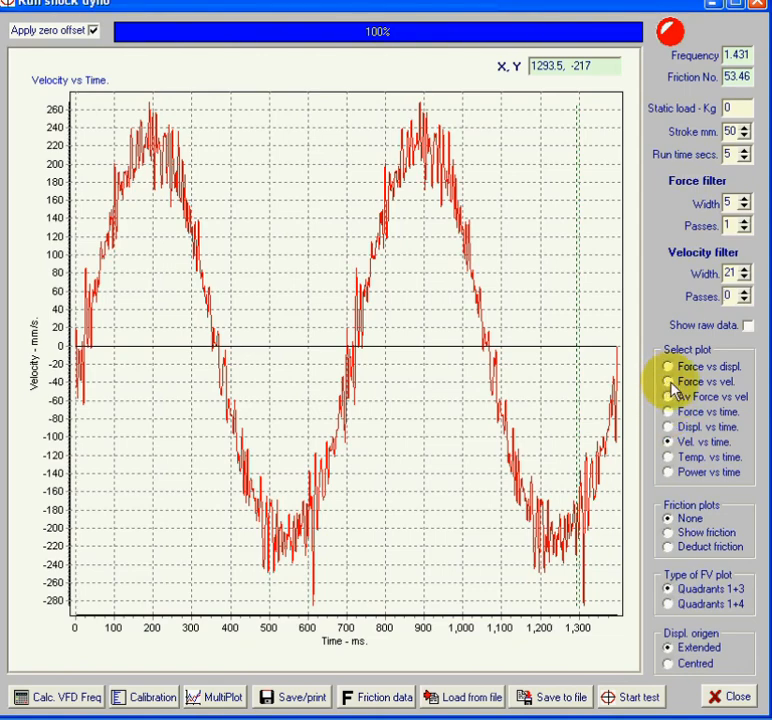
# - Show the unfiltered force-versus-velocity curve running from about −950 N to 100 N
pyautogui.click(668, 382)
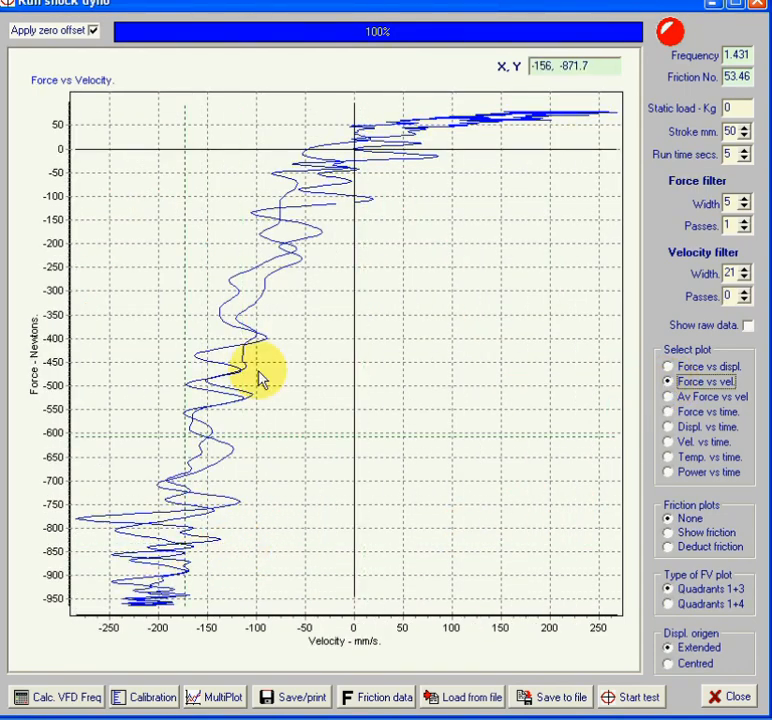
pyautogui.moveTo(336, 292)
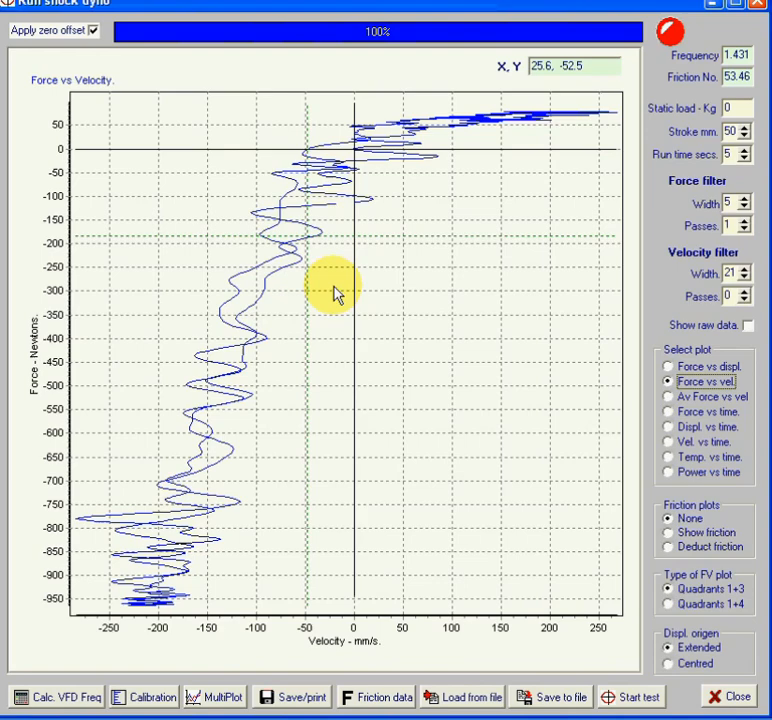
pyautogui.moveTo(322, 570)
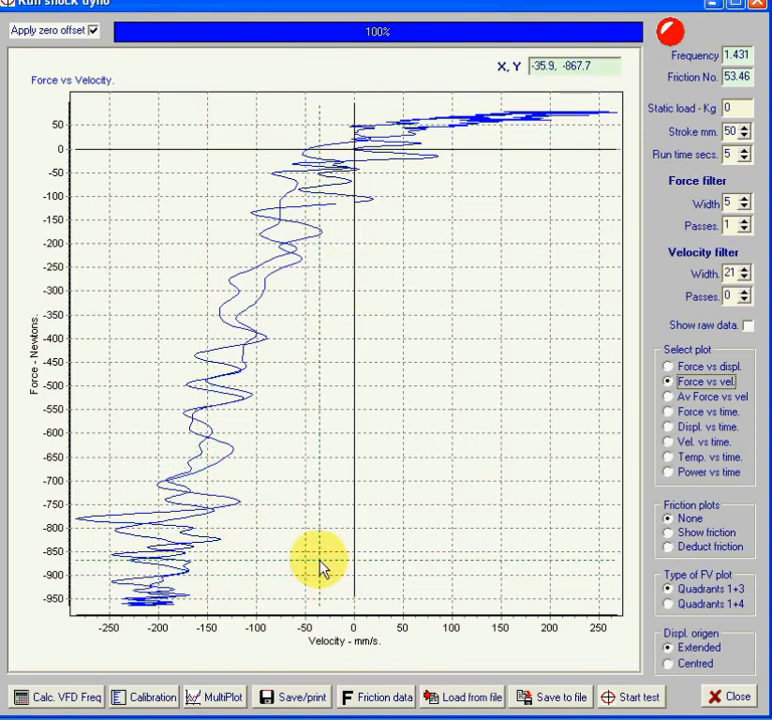
pyautogui.moveTo(650, 330)
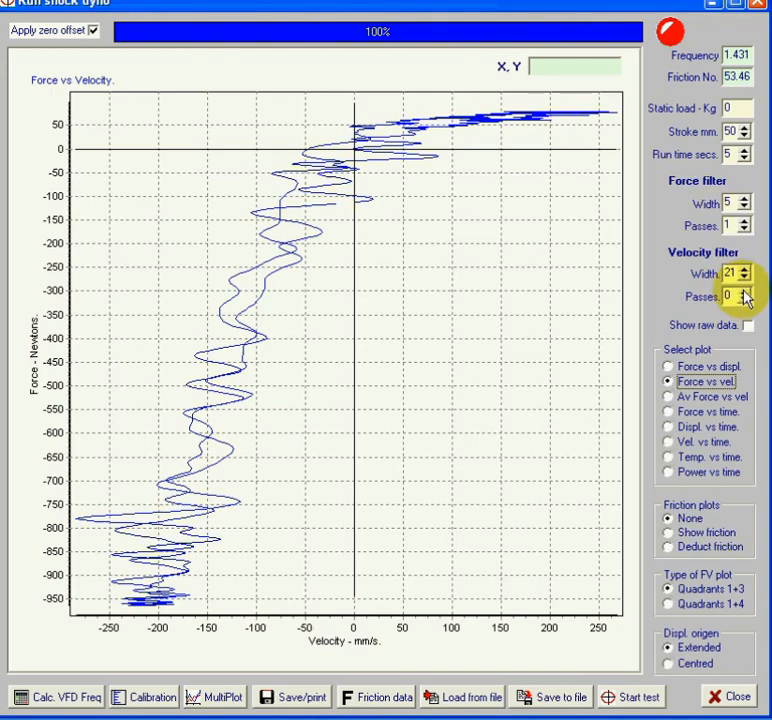
# - Raise velocity filter passes to six, smoothing the force-versus-velocity loop into clean branches
pyautogui.click(744, 292)
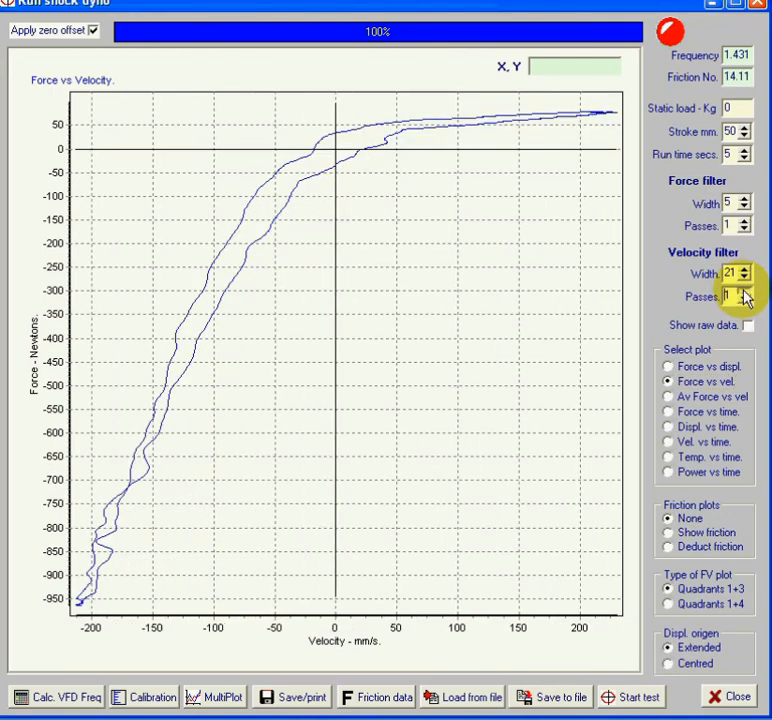
pyautogui.click(744, 292)
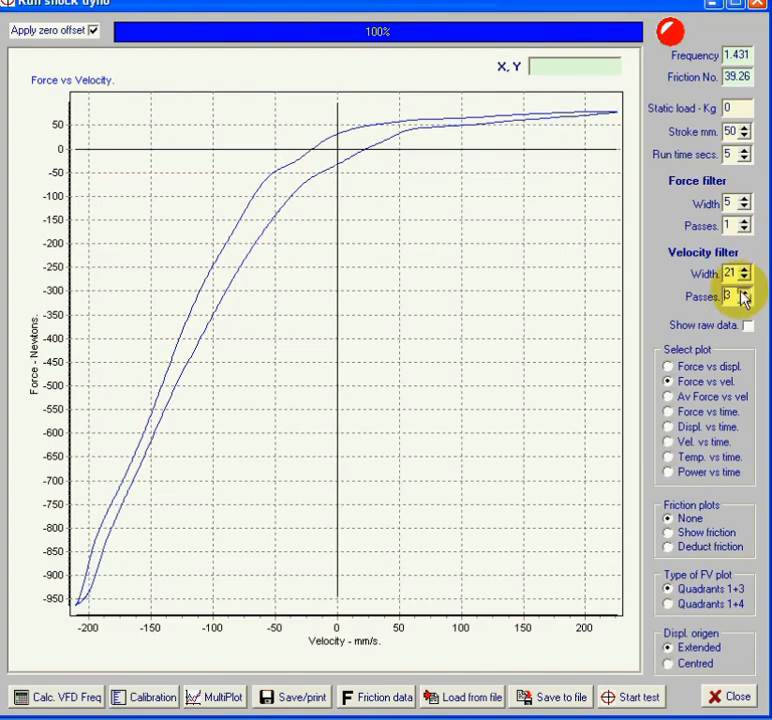
pyautogui.click(744, 292)
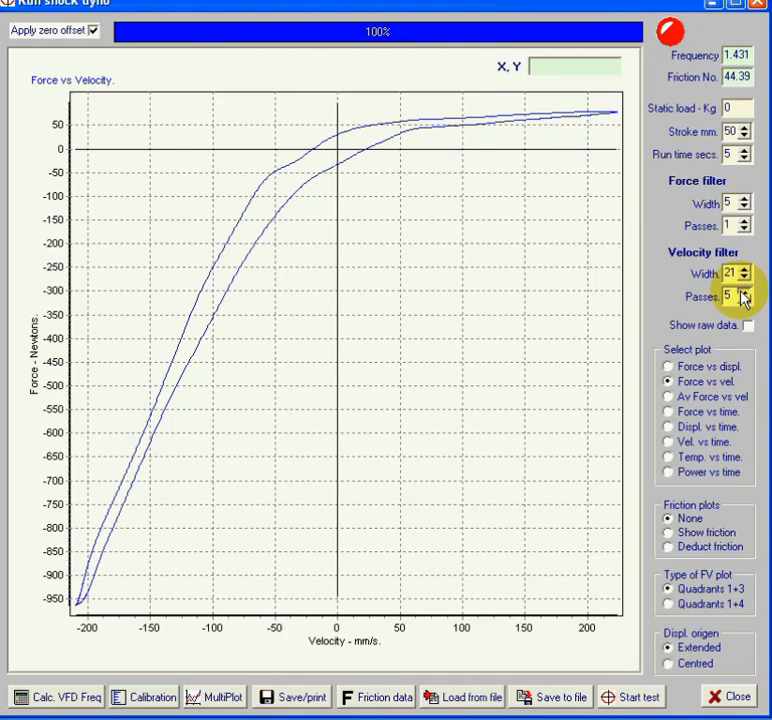
pyautogui.click(746, 292)
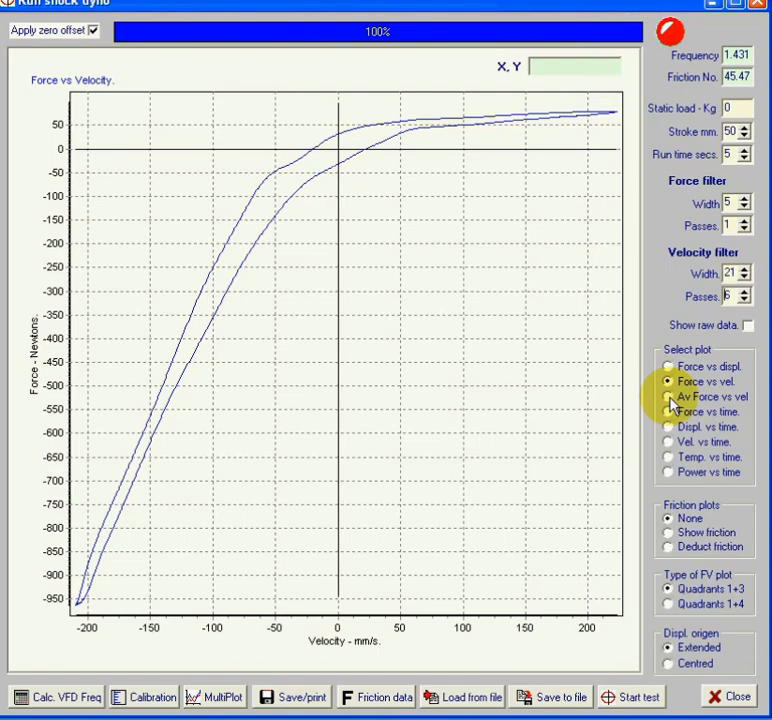
pyautogui.moveTo(216, 360)
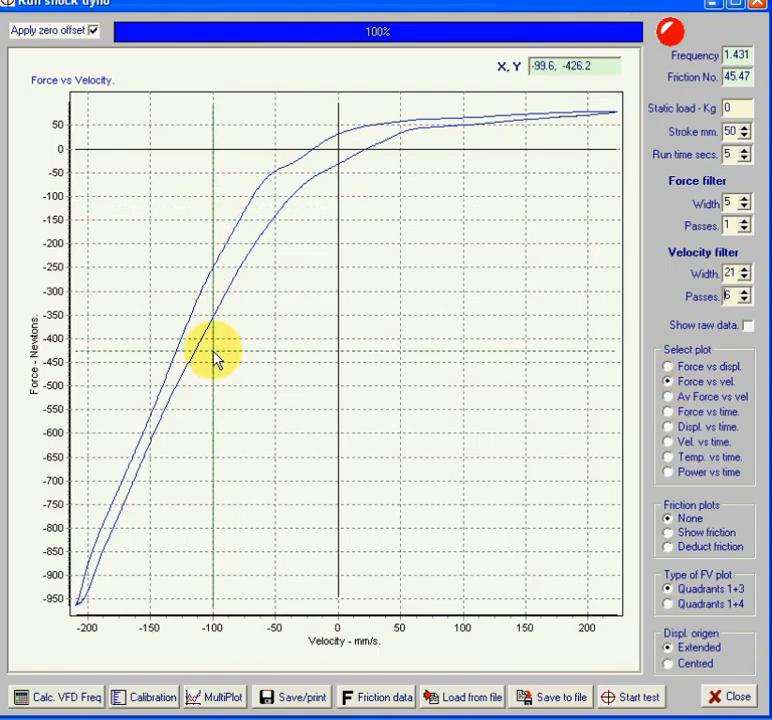
pyautogui.moveTo(480, 124)
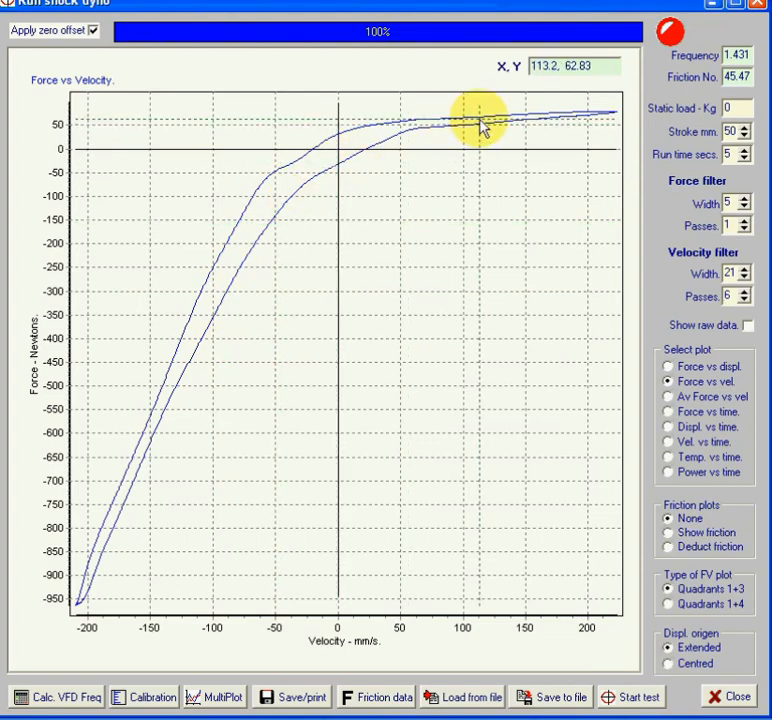
pyautogui.moveTo(388, 156)
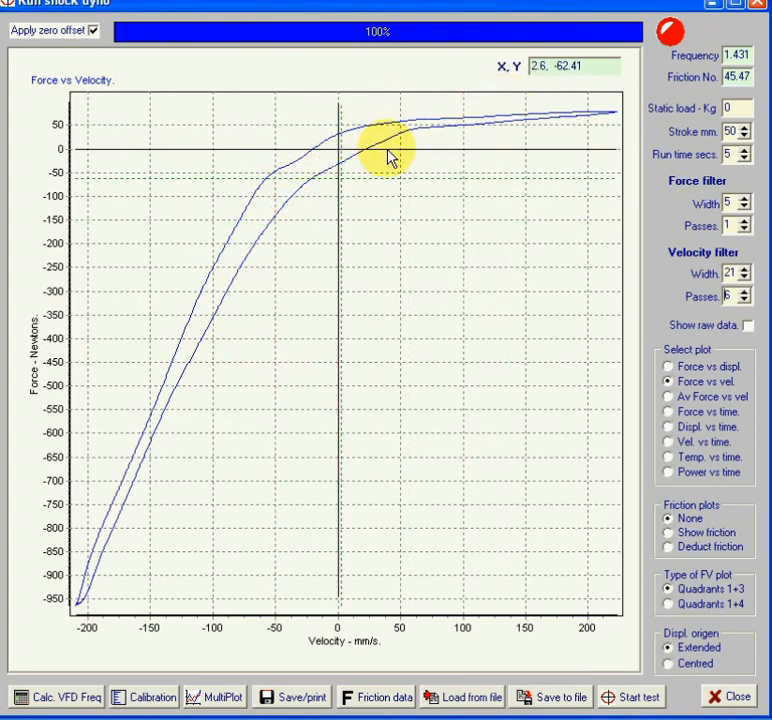
pyautogui.moveTo(250, 216)
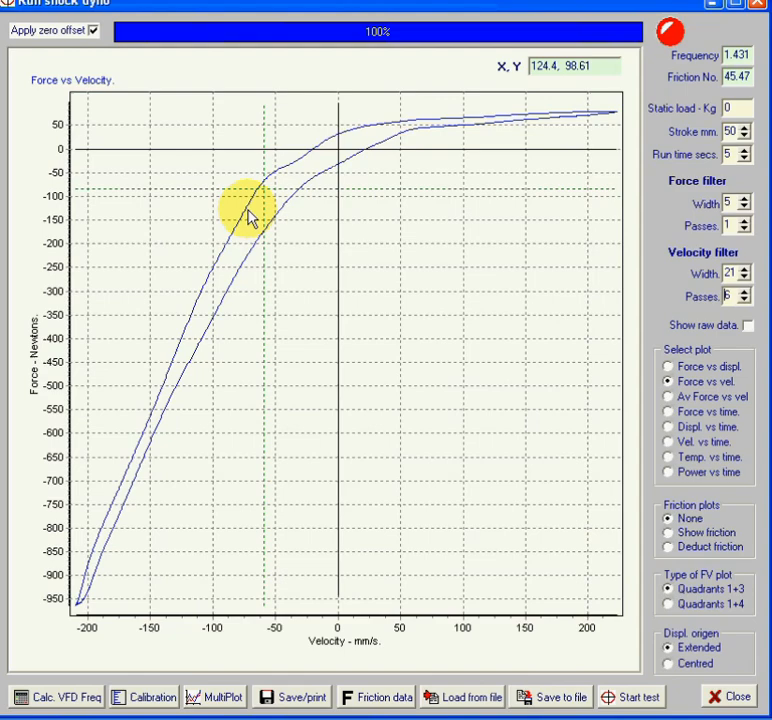
pyautogui.moveTo(310, 236)
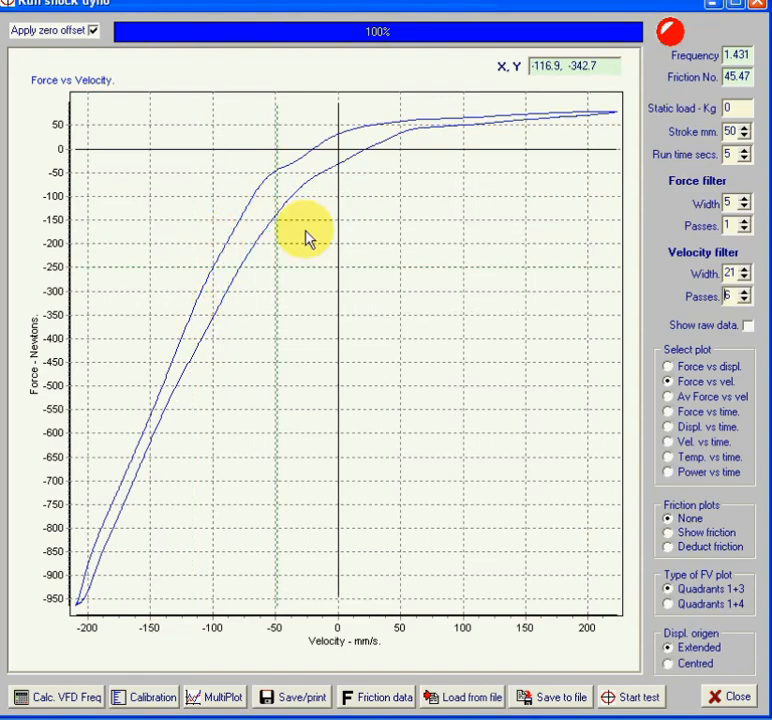
pyautogui.moveTo(348, 156)
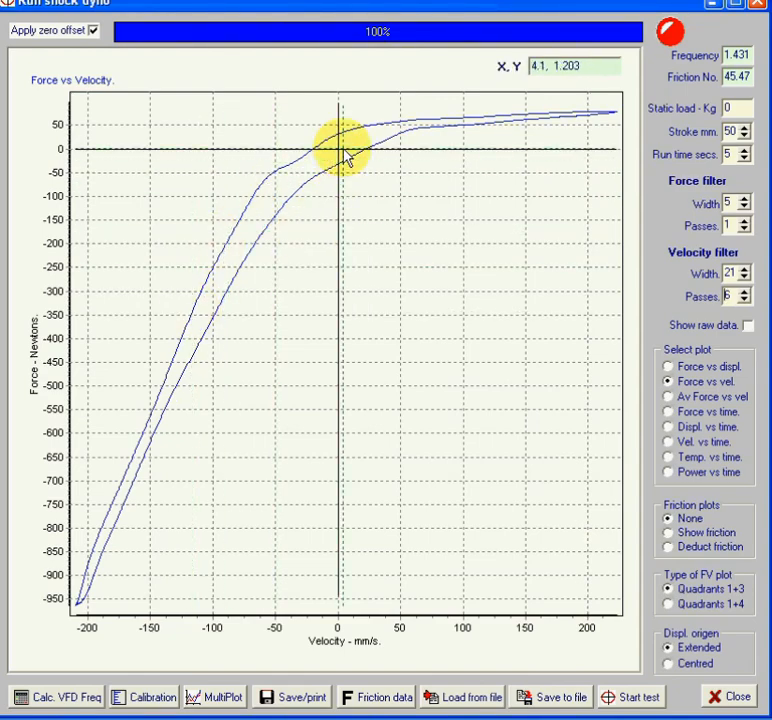
pyautogui.moveTo(230, 278)
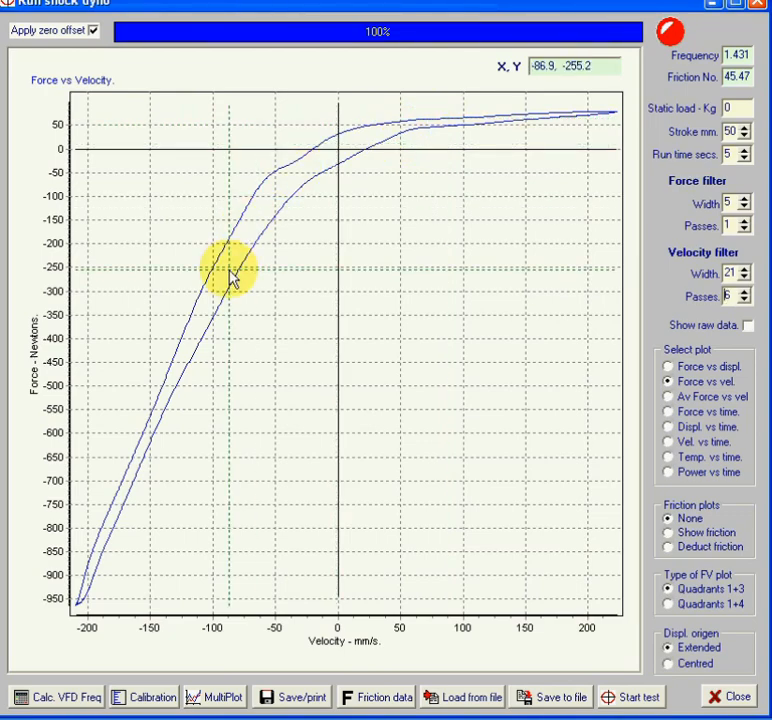
pyautogui.moveTo(322, 170)
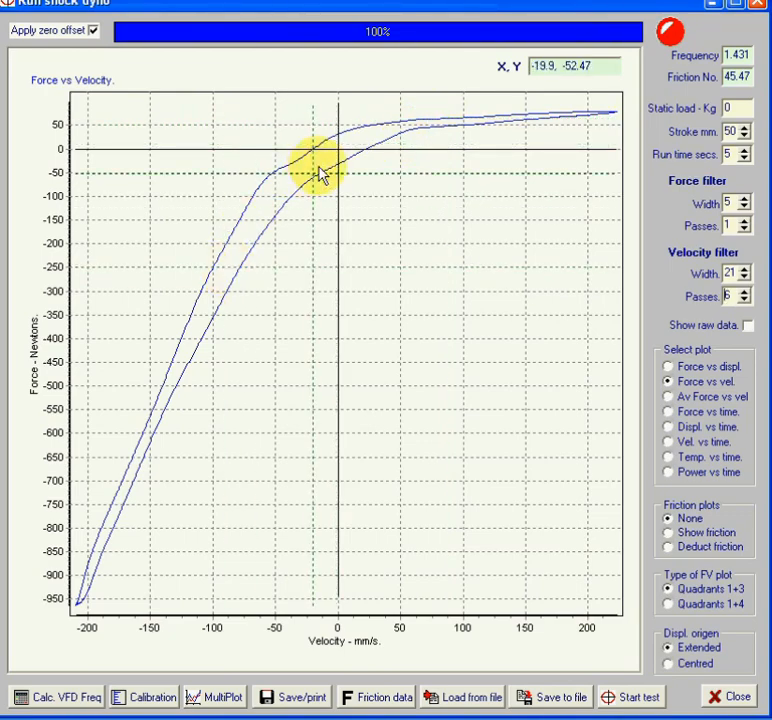
pyautogui.moveTo(352, 156)
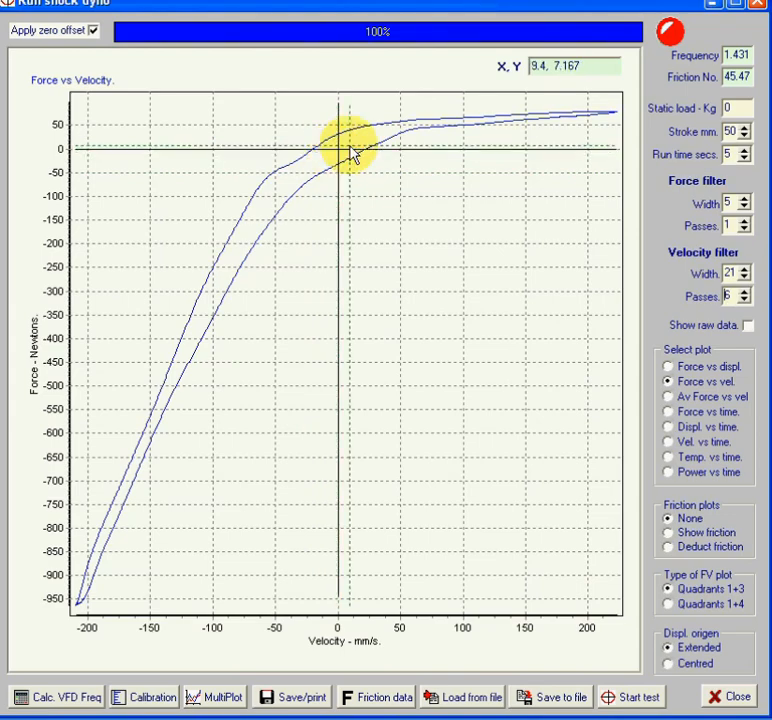
pyautogui.moveTo(356, 160)
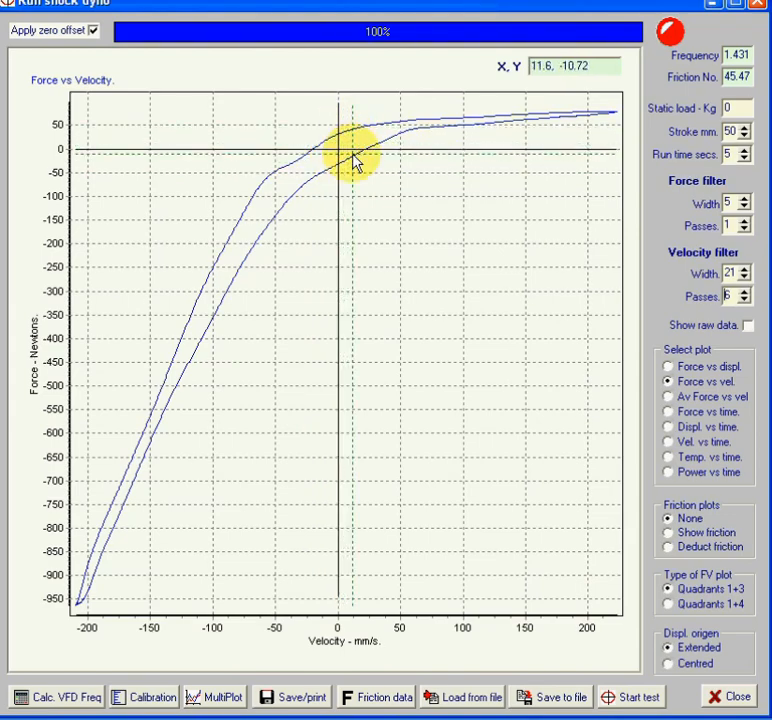
pyautogui.moveTo(370, 144)
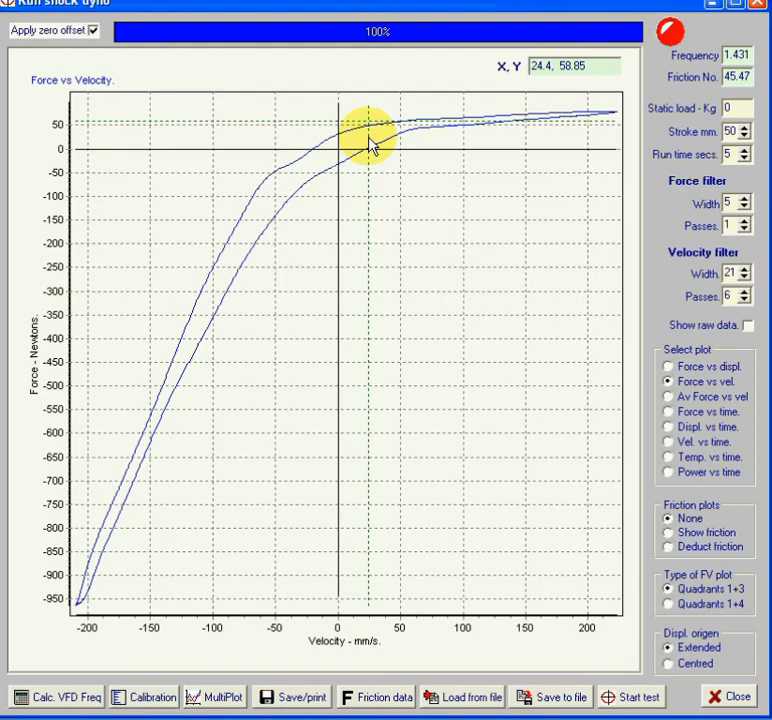
pyautogui.moveTo(288, 208)
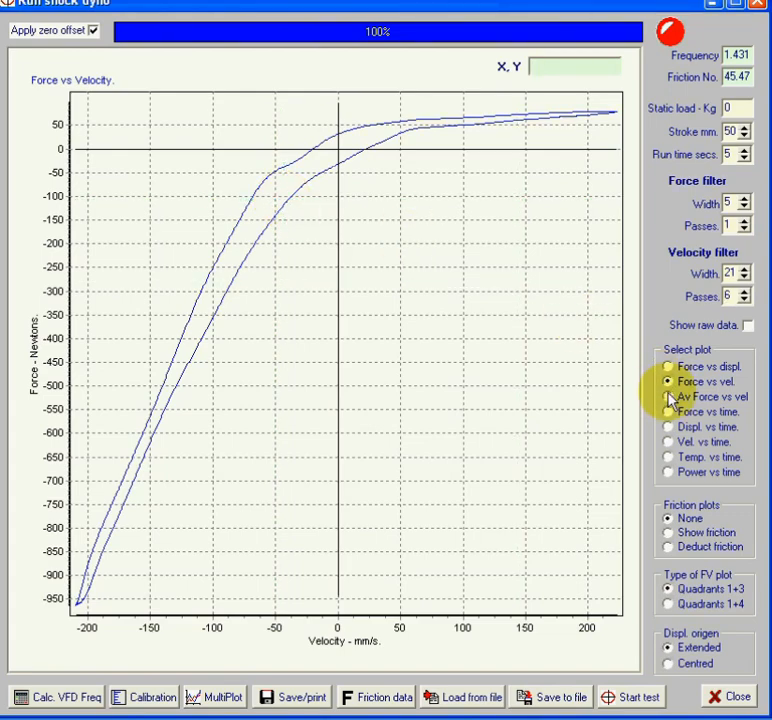
pyautogui.moveTo(368, 132)
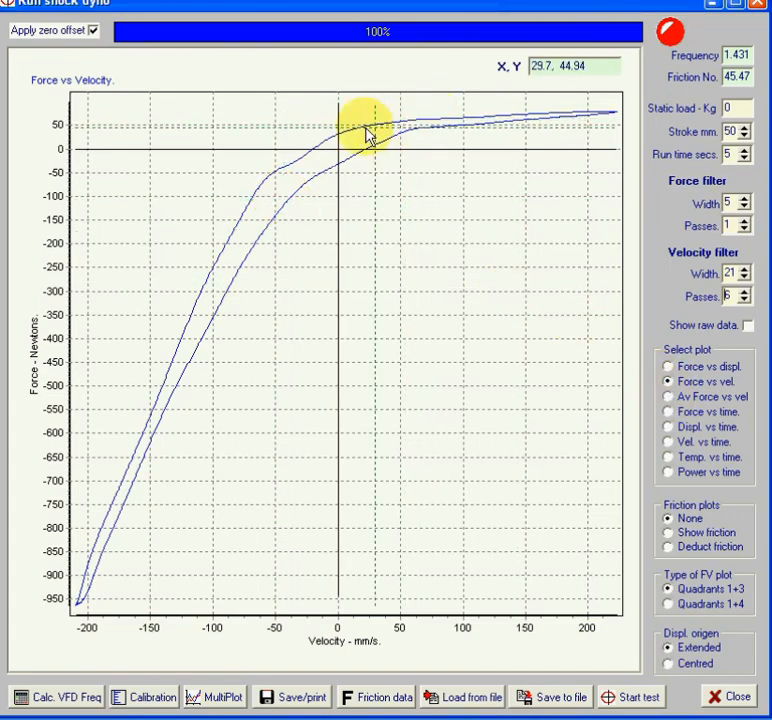
pyautogui.moveTo(236, 260)
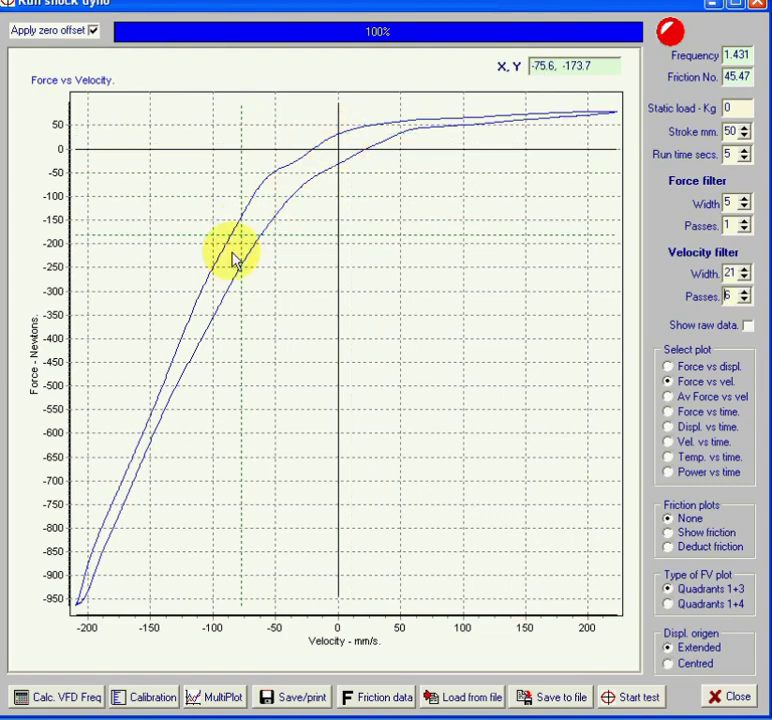
pyautogui.moveTo(644, 360)
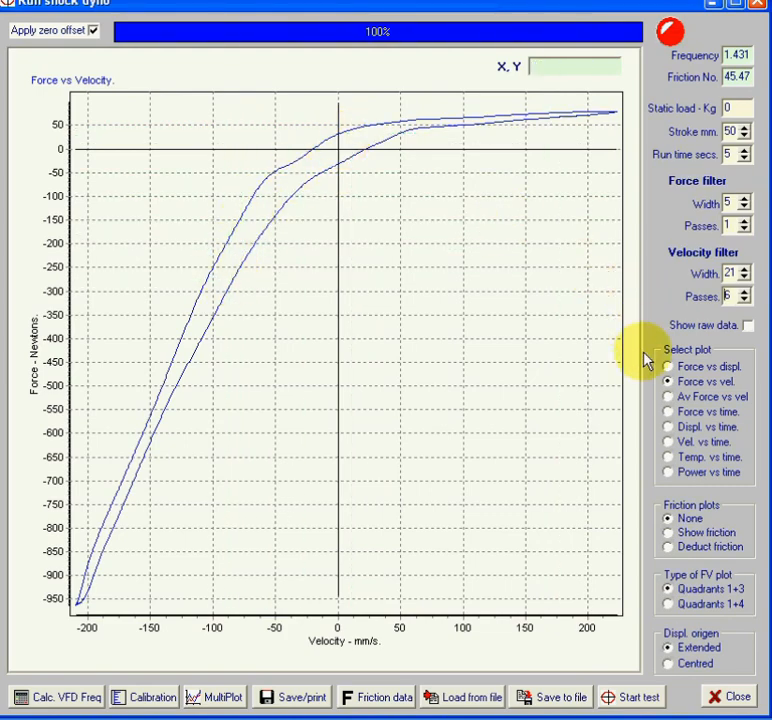
pyautogui.click(668, 396)
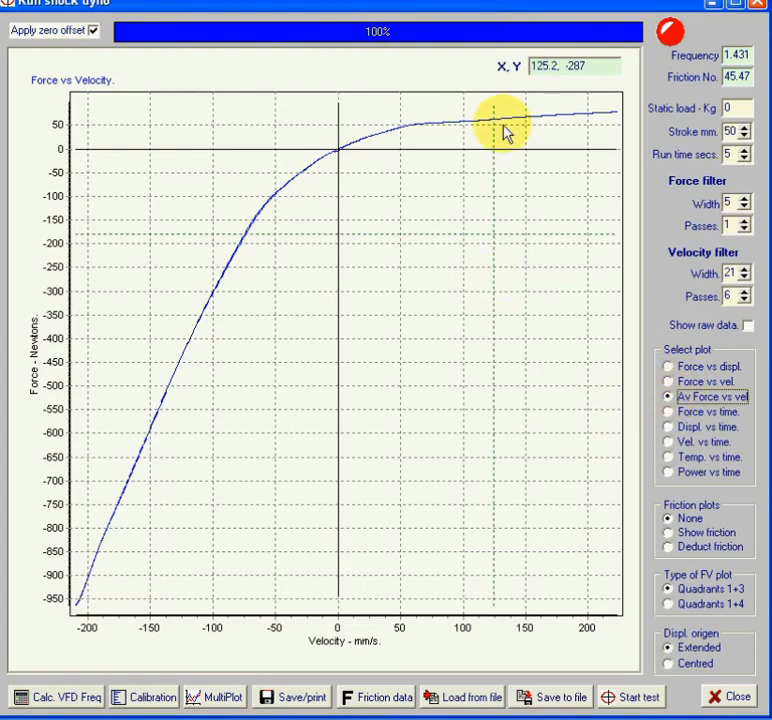
pyautogui.moveTo(350, 144)
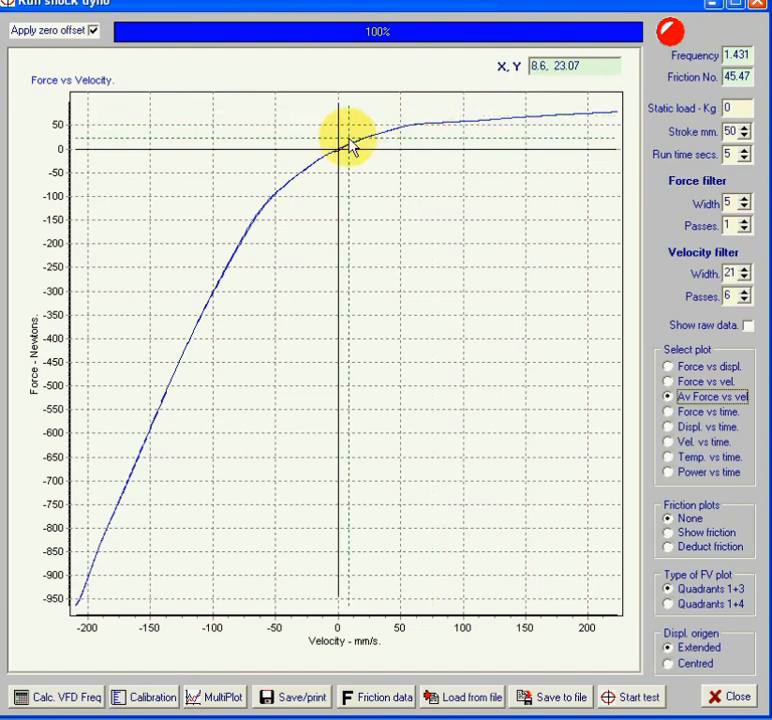
pyautogui.moveTo(284, 284)
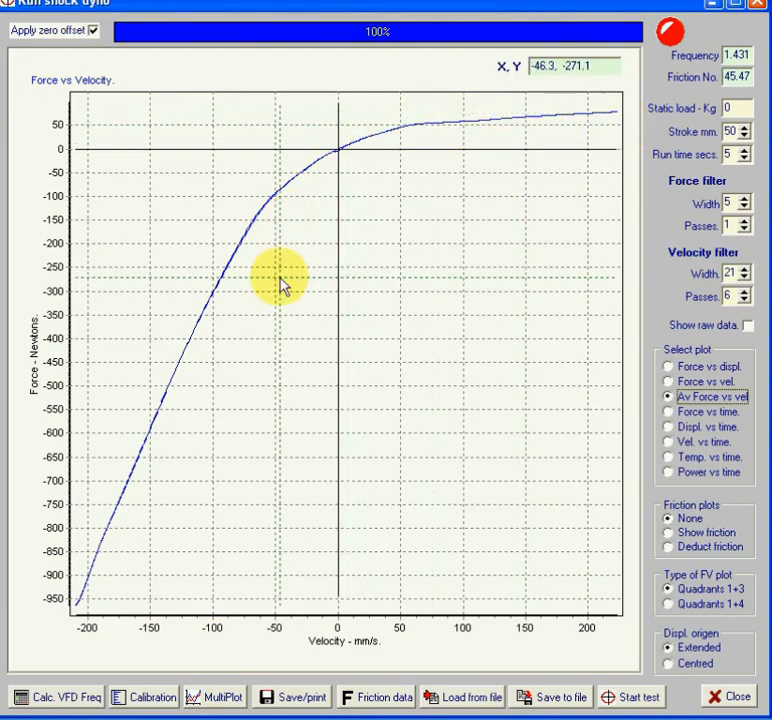
pyautogui.moveTo(164, 552)
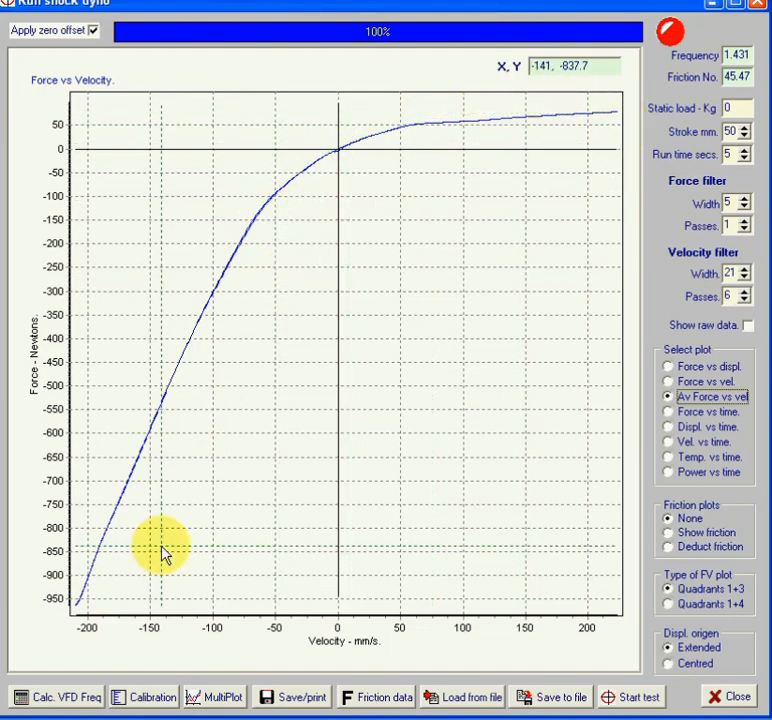
pyautogui.moveTo(420, 120)
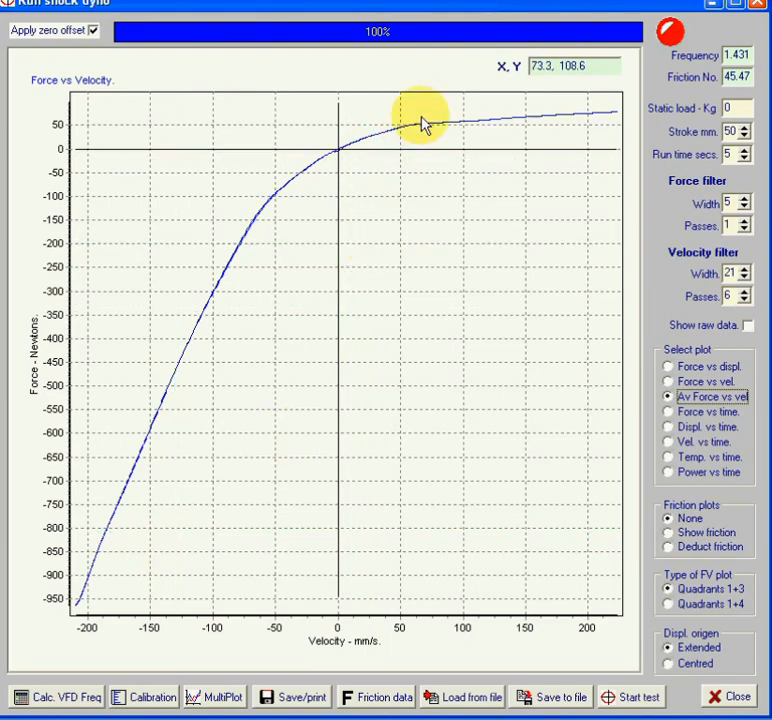
pyautogui.moveTo(462, 260)
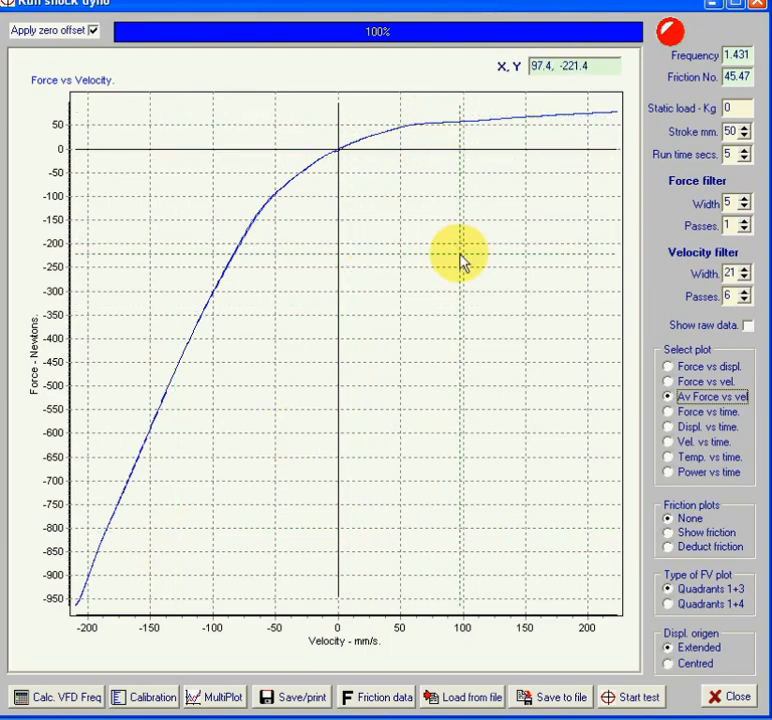
pyautogui.moveTo(648, 396)
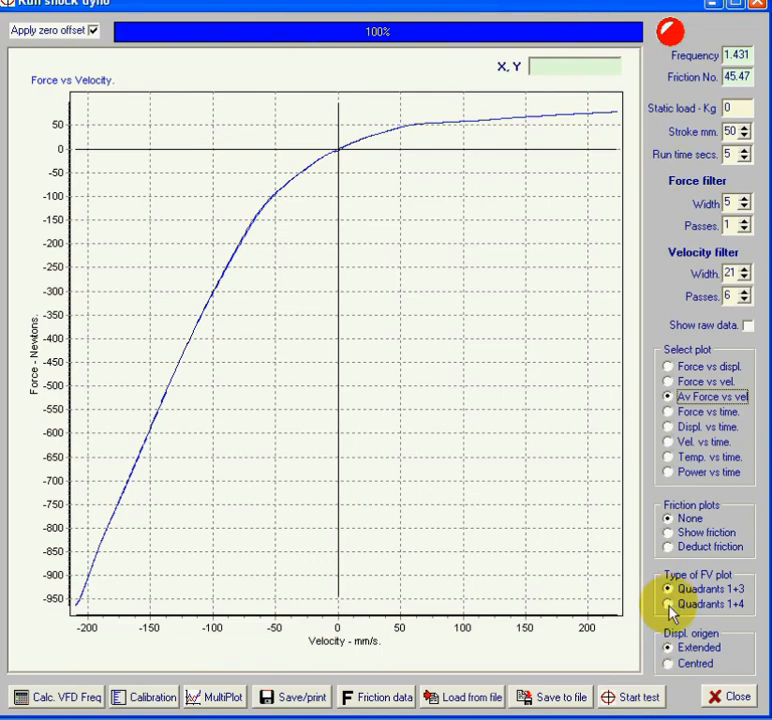
pyautogui.click(682, 604)
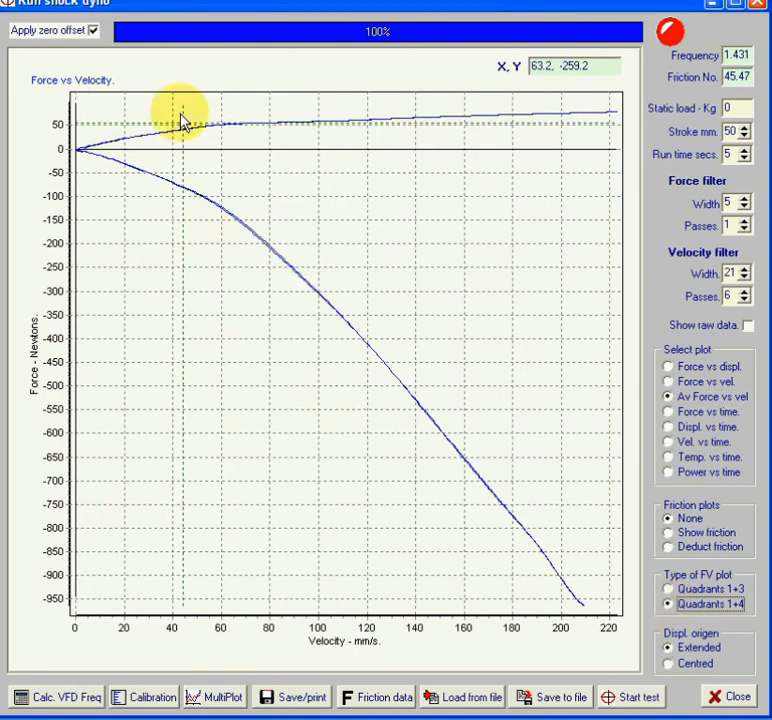
pyautogui.moveTo(600, 114)
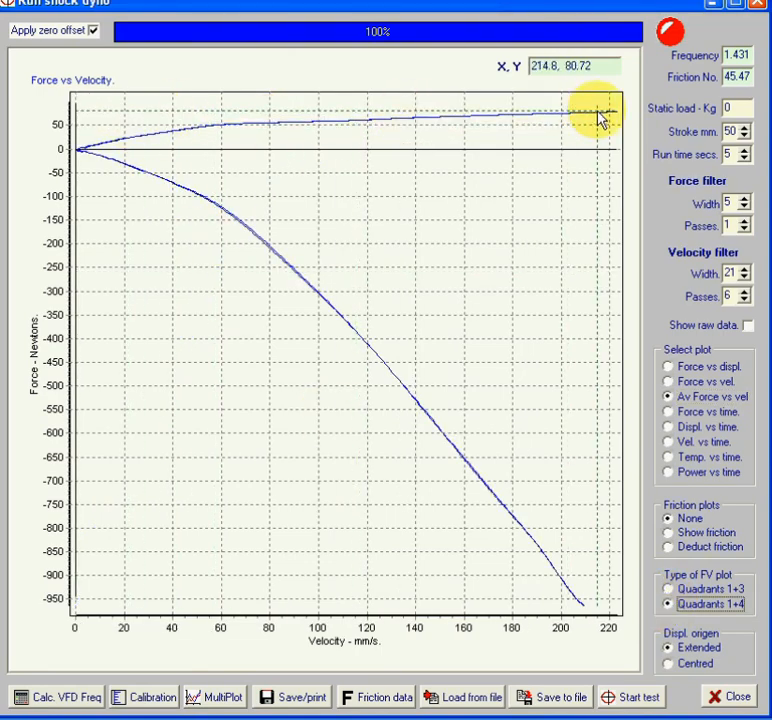
pyautogui.moveTo(130, 156)
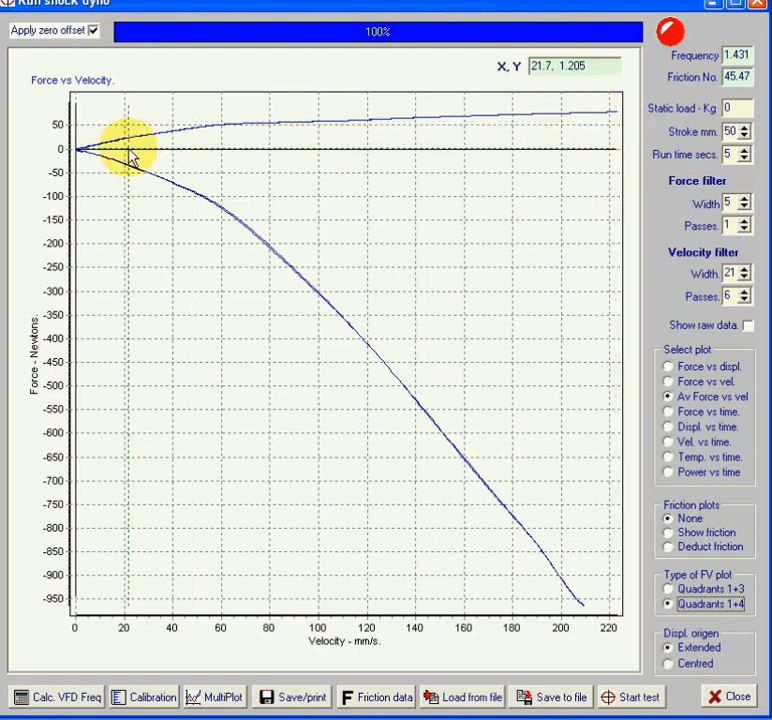
pyautogui.moveTo(446, 472)
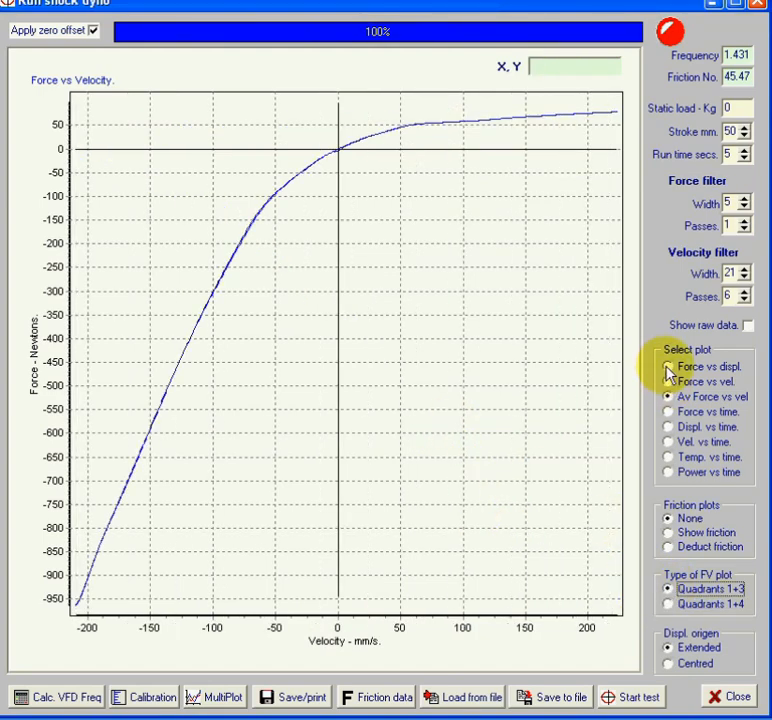
# - Show the force-versus-displacement loop over the full 0–50 mm stroke, about +75 to −950 N
pyautogui.click(668, 368)
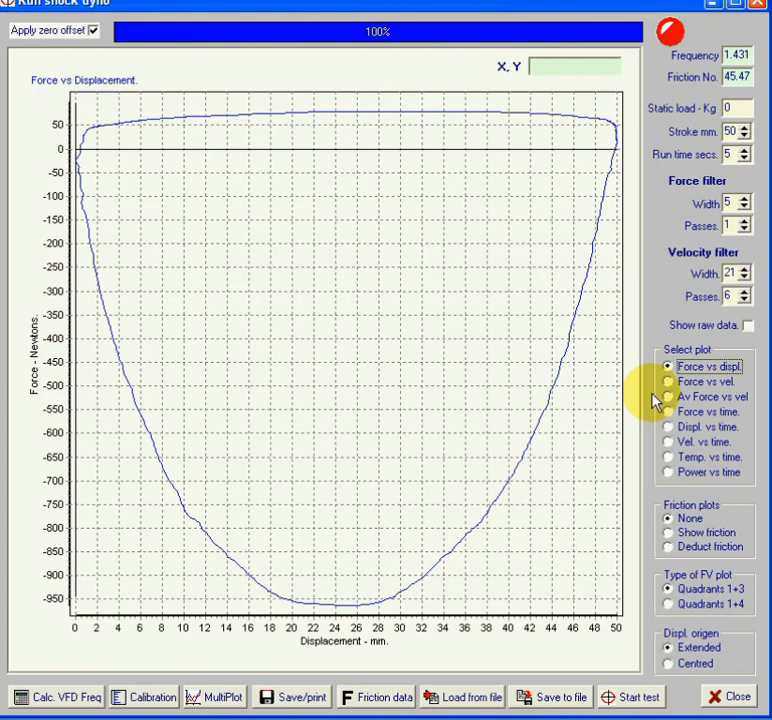
pyautogui.moveTo(546, 130)
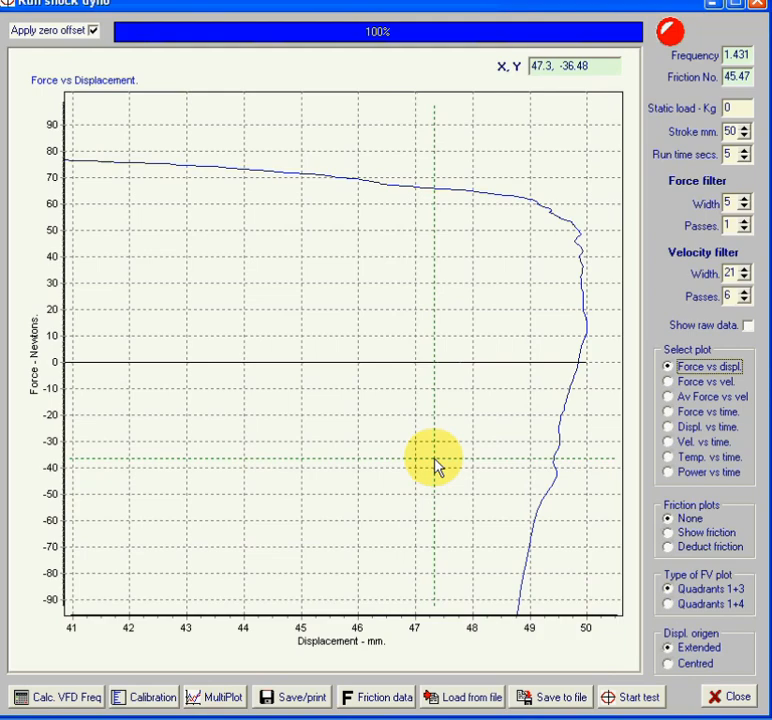
pyautogui.moveTo(456, 516)
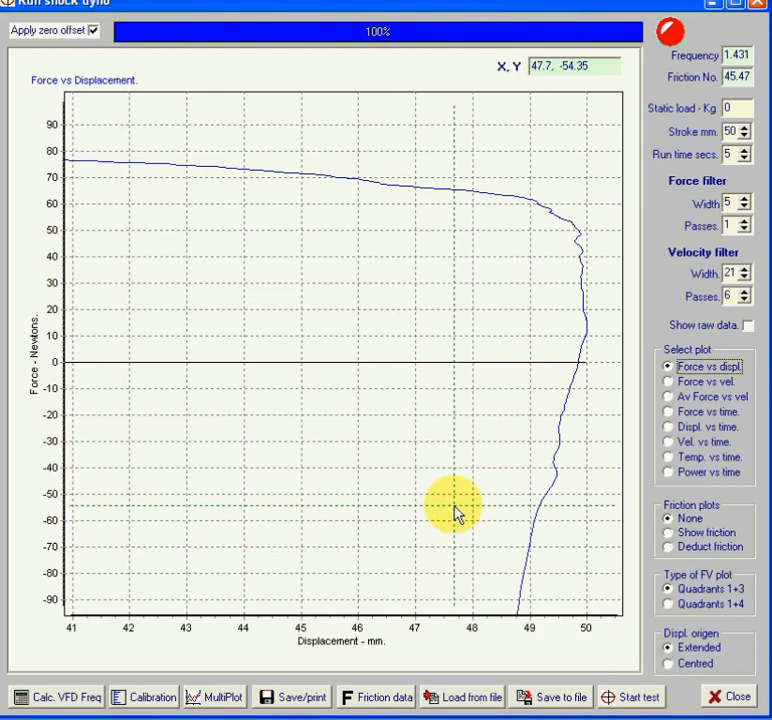
pyautogui.moveTo(456, 516); pyautogui.dragTo(364, 414)
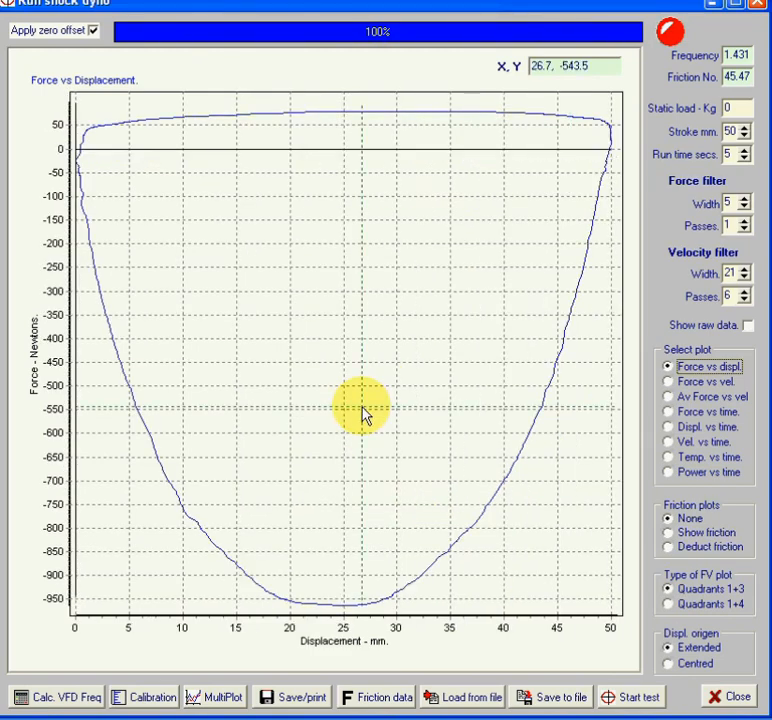
pyautogui.moveTo(632, 452)
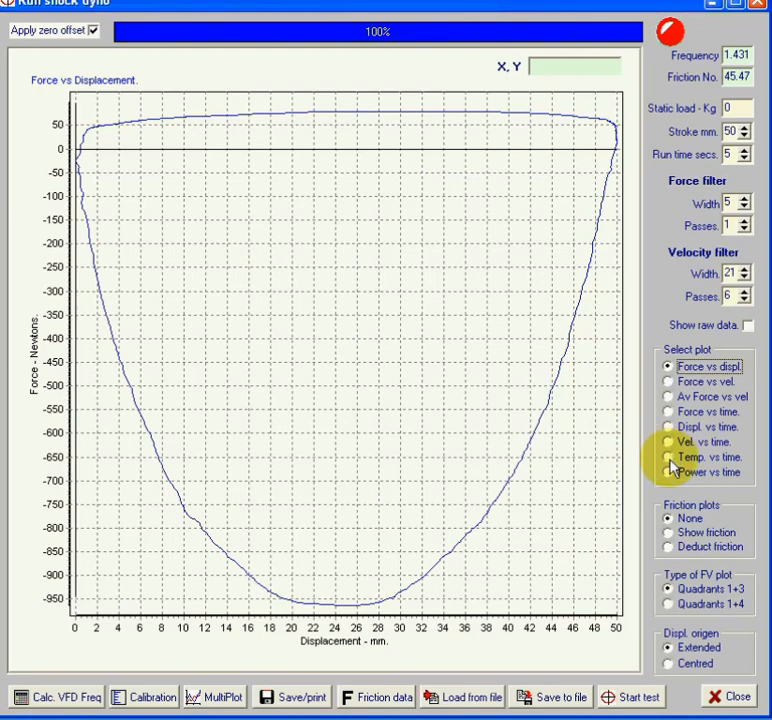
# - Plot temperature versus time, showing flat traces near 29.2 °C and 28.4 °C
pyautogui.click(668, 456)
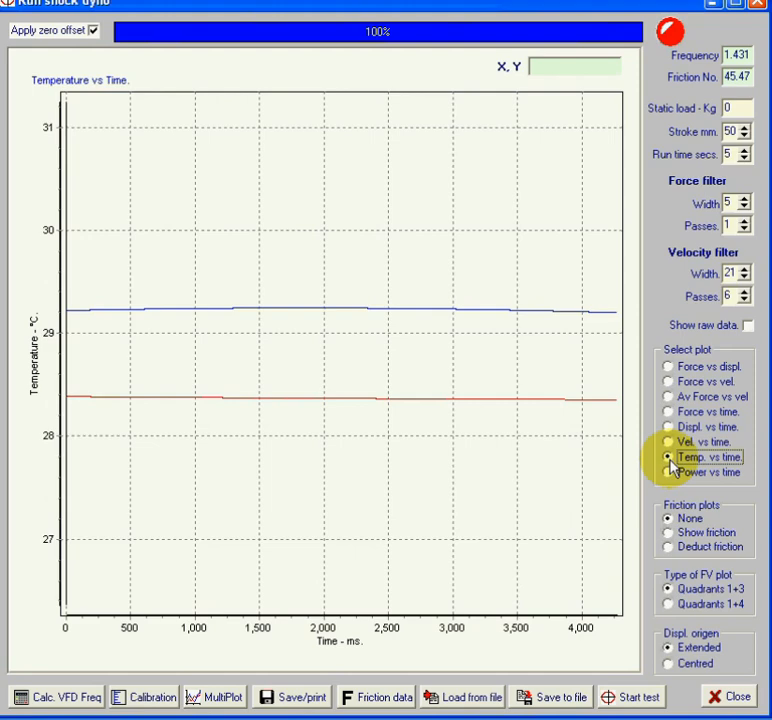
pyautogui.moveTo(98, 536)
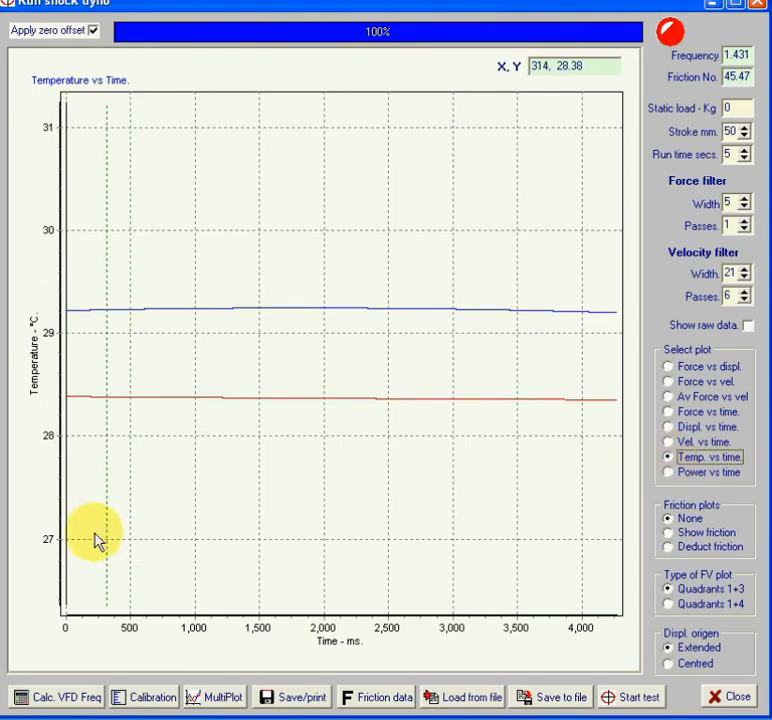
pyautogui.moveTo(56, 616)
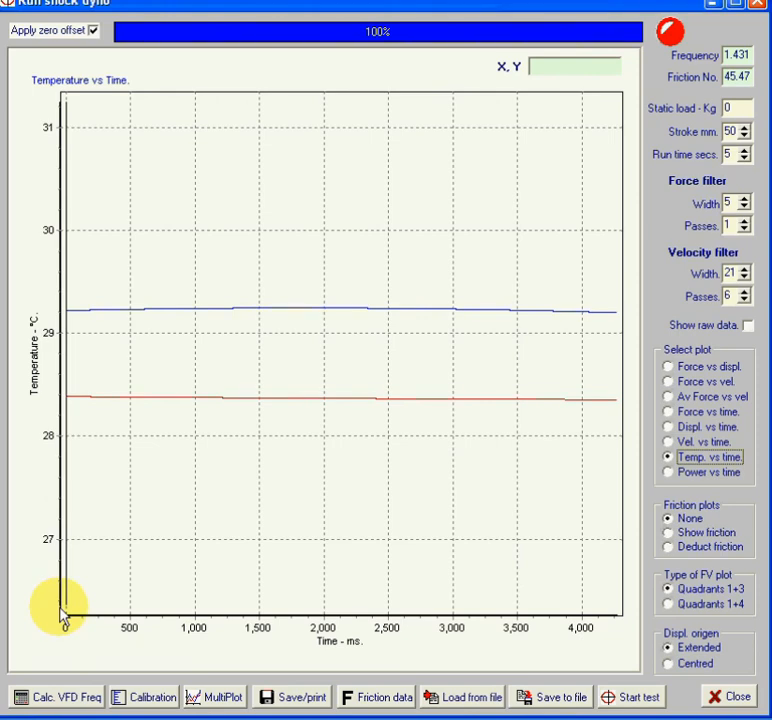
pyautogui.moveTo(64, 604)
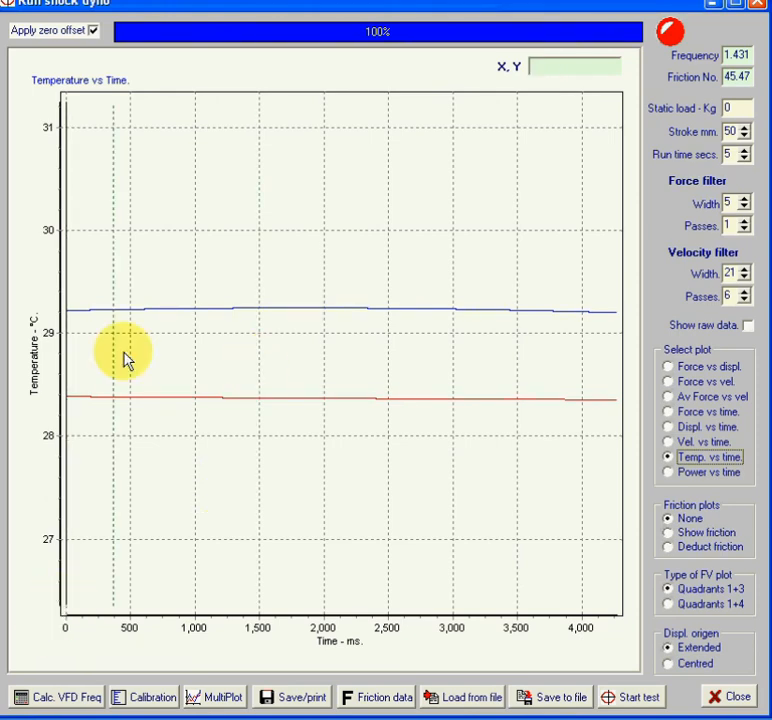
pyautogui.moveTo(204, 324)
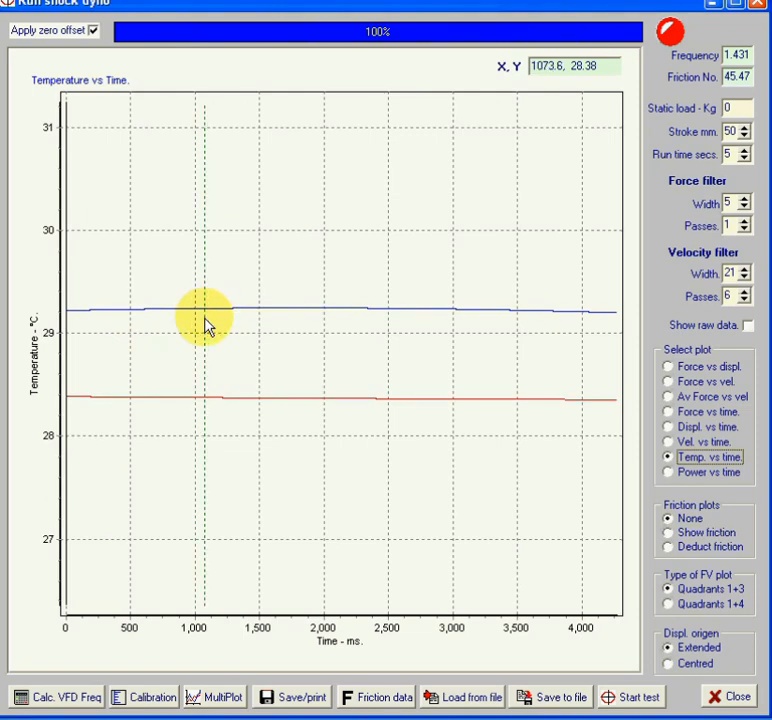
pyautogui.moveTo(100, 404)
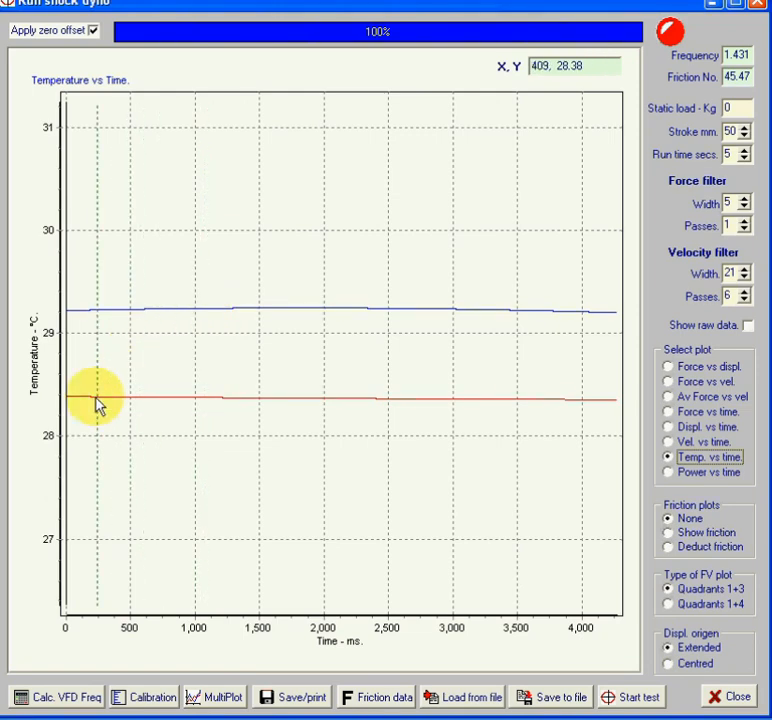
pyautogui.moveTo(80, 396)
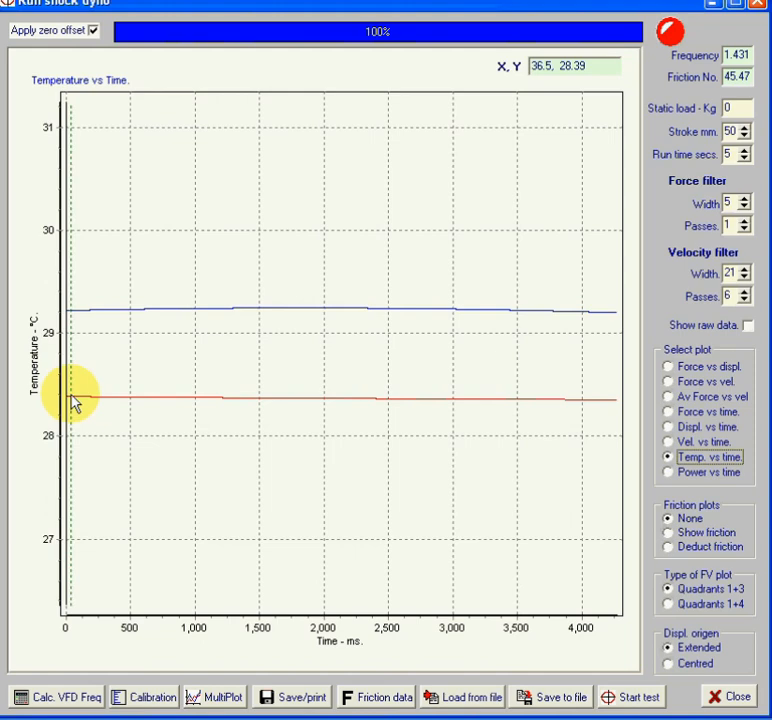
pyautogui.moveTo(80, 316)
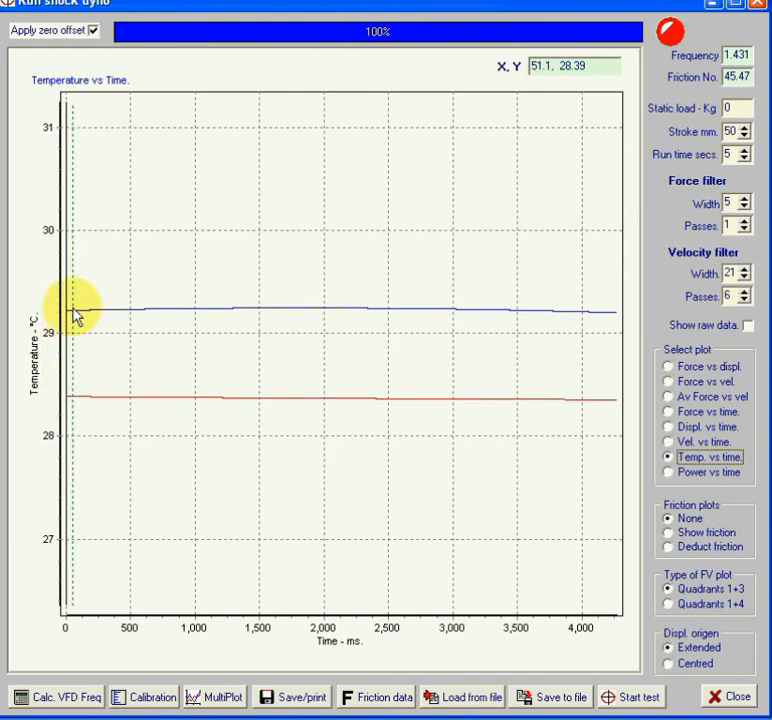
pyautogui.moveTo(258, 376)
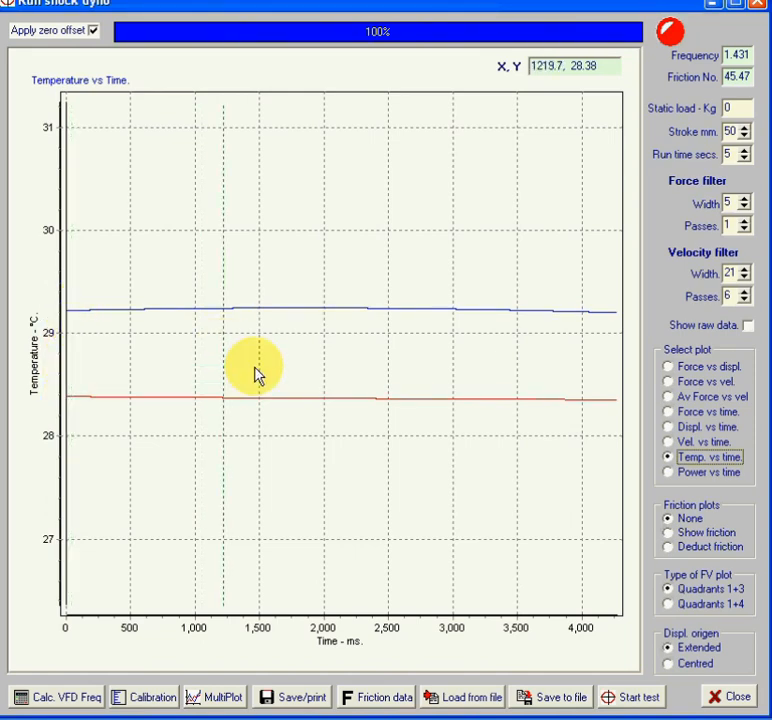
pyautogui.moveTo(272, 352)
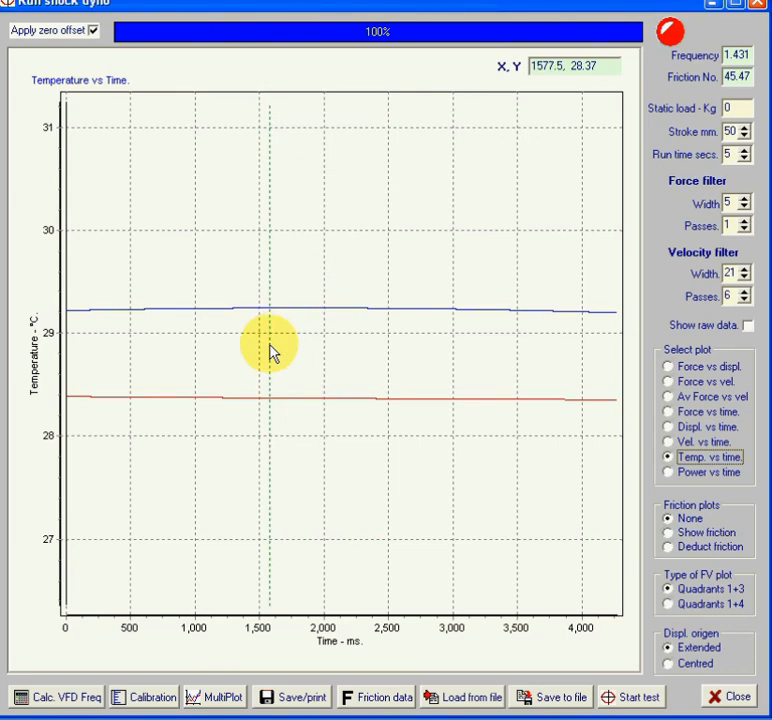
pyautogui.moveTo(344, 380)
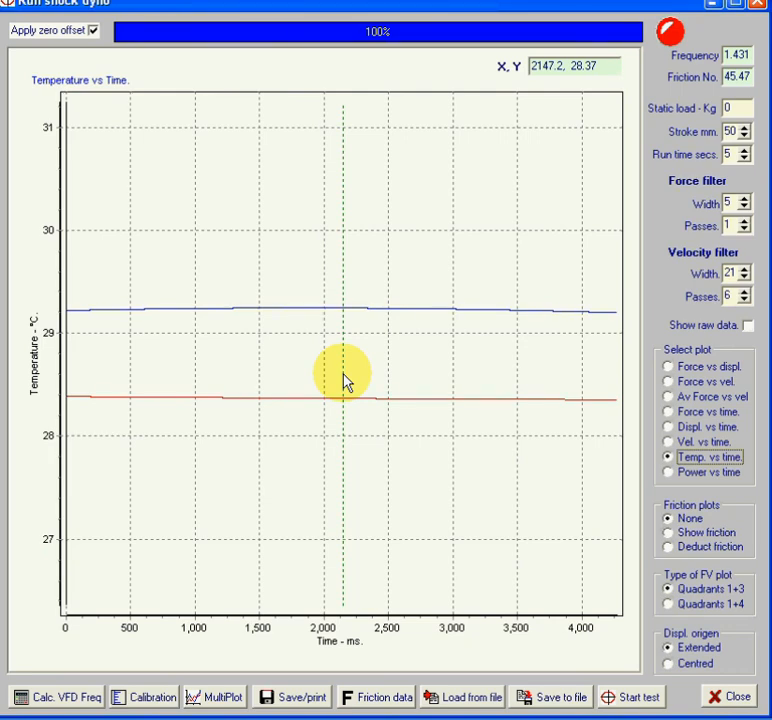
pyautogui.moveTo(324, 410)
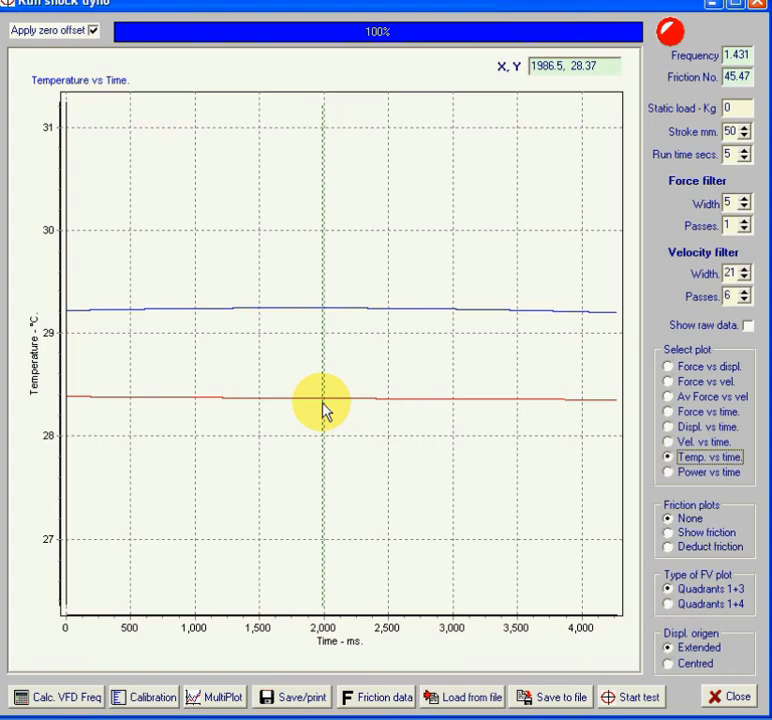
pyautogui.moveTo(356, 408)
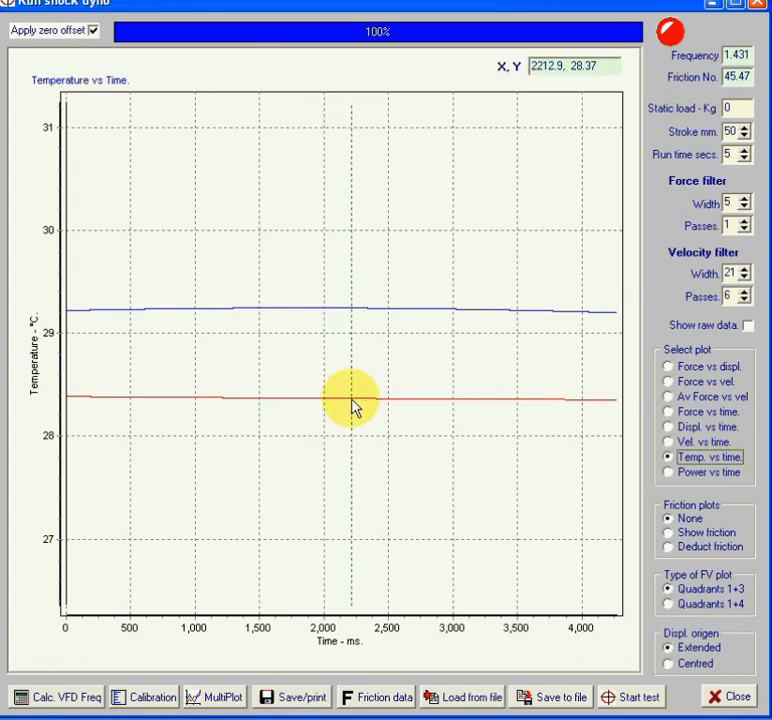
pyautogui.moveTo(350, 310)
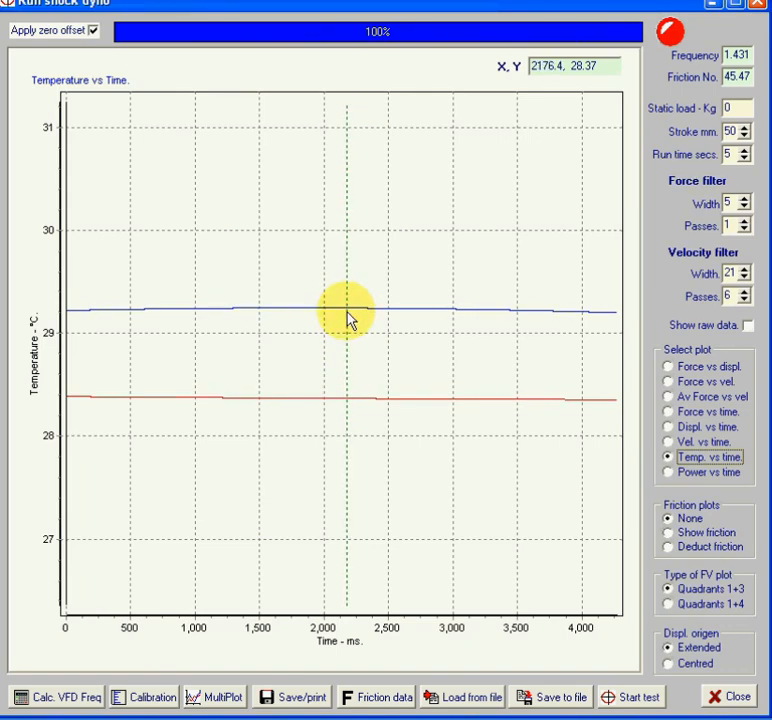
pyautogui.moveTo(456, 316)
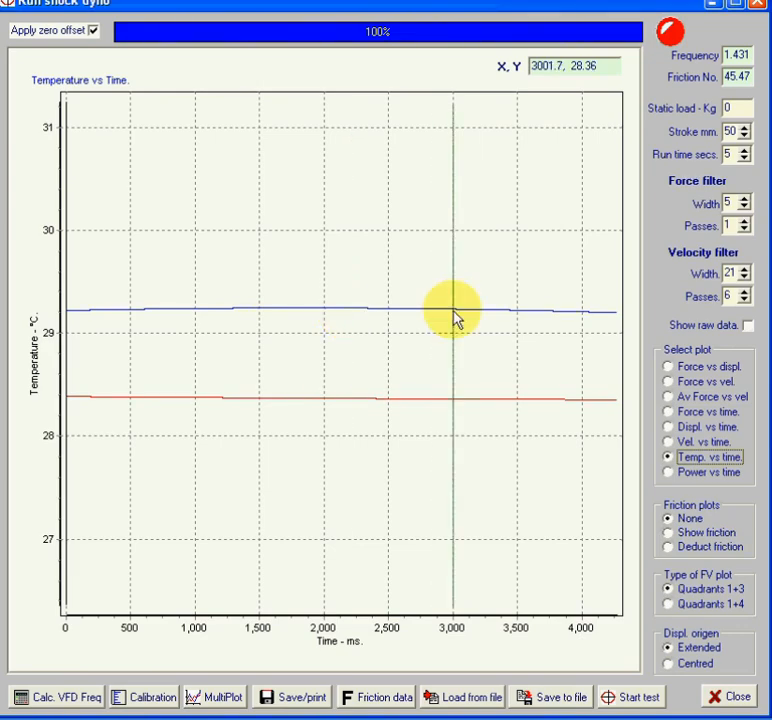
pyautogui.moveTo(750, 224)
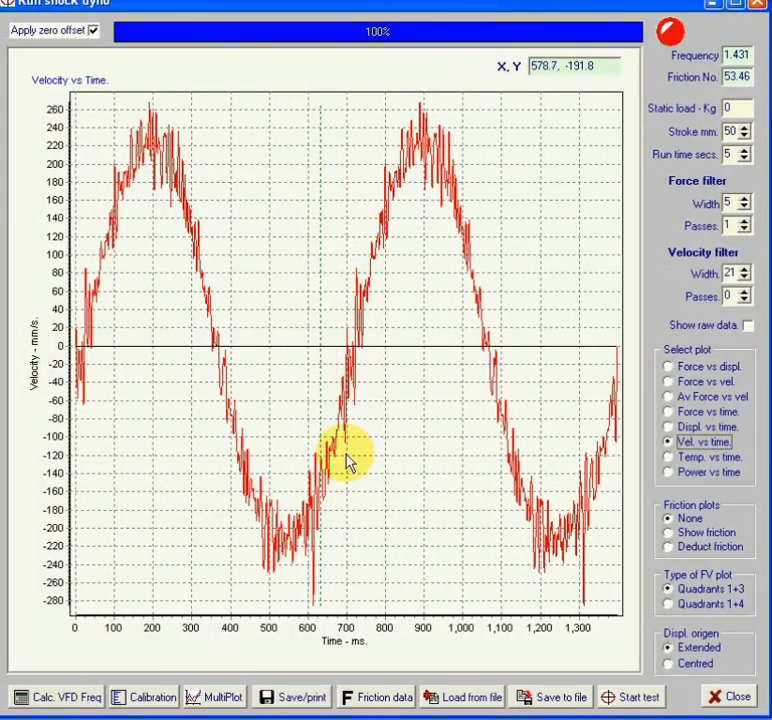
pyautogui.moveTo(500, 342)
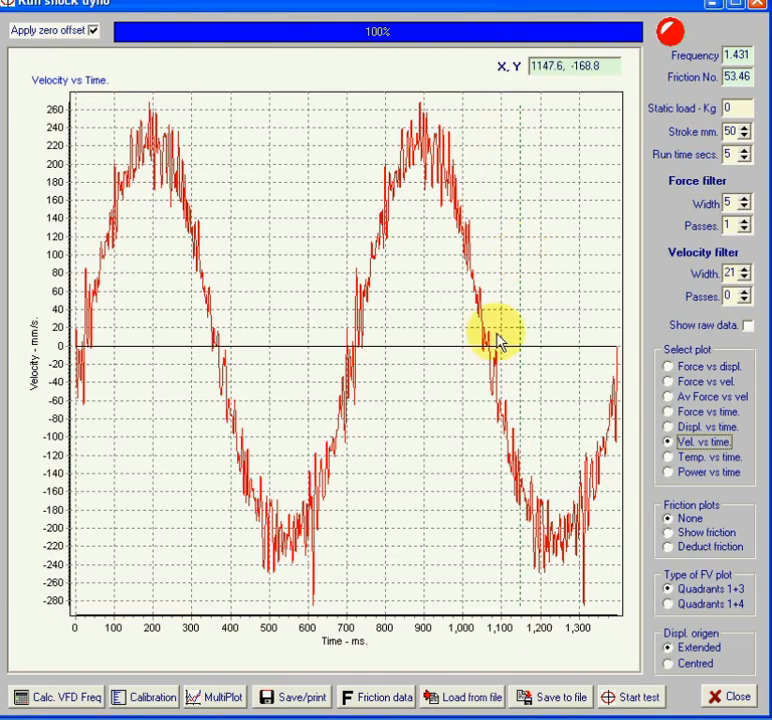
pyautogui.moveTo(332, 348)
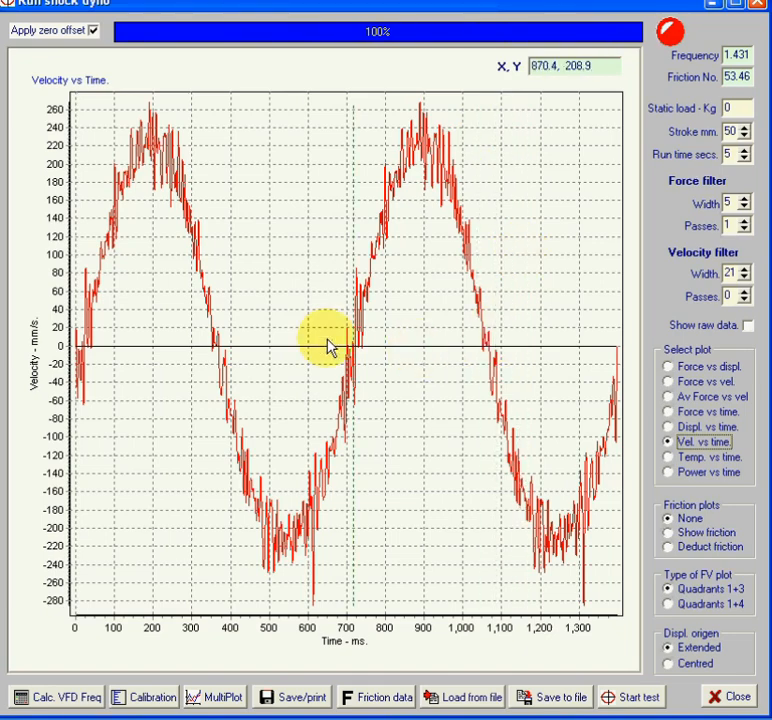
pyautogui.moveTo(536, 164)
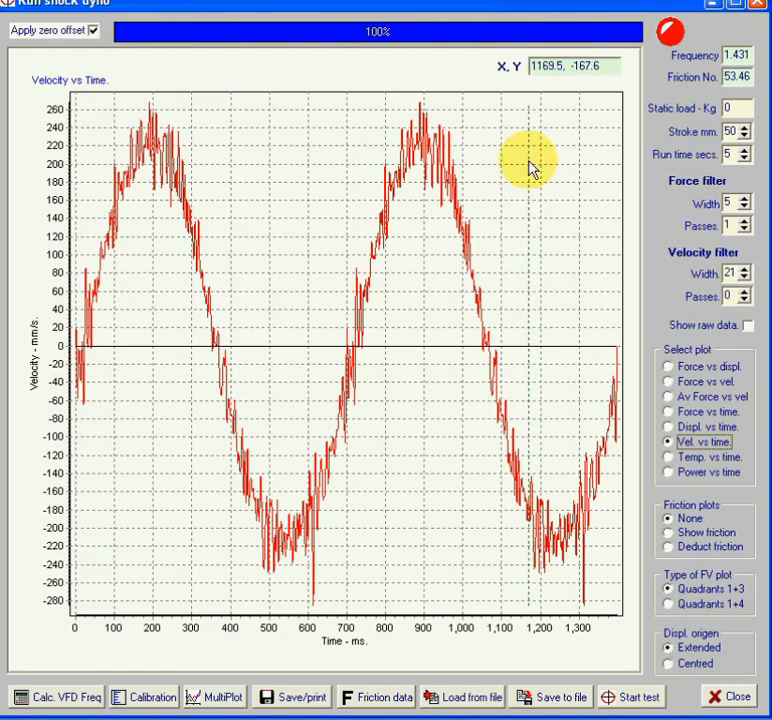
pyautogui.moveTo(504, 192)
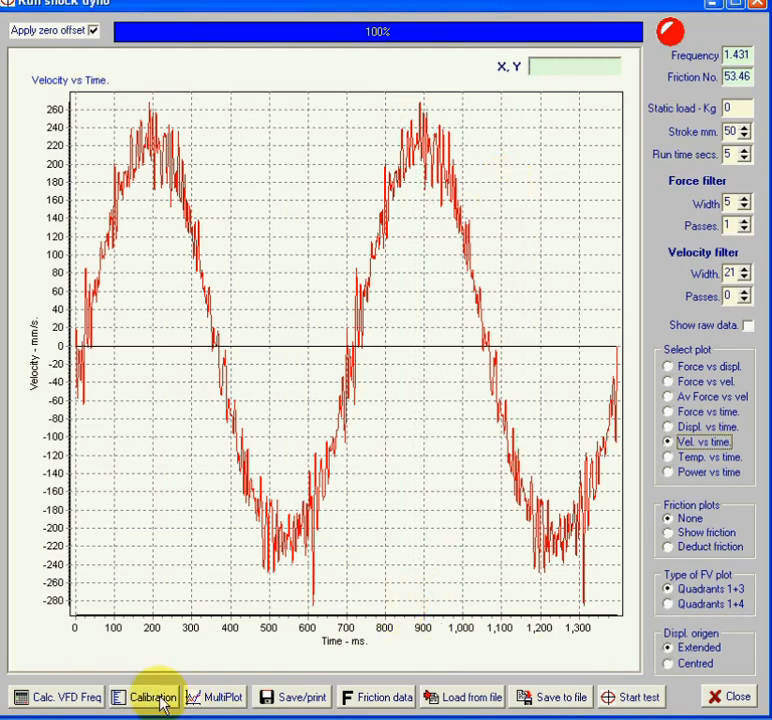
# - Set the calibration motion input to Velocity - LVT and start a new shock test
pyautogui.click(152, 696)
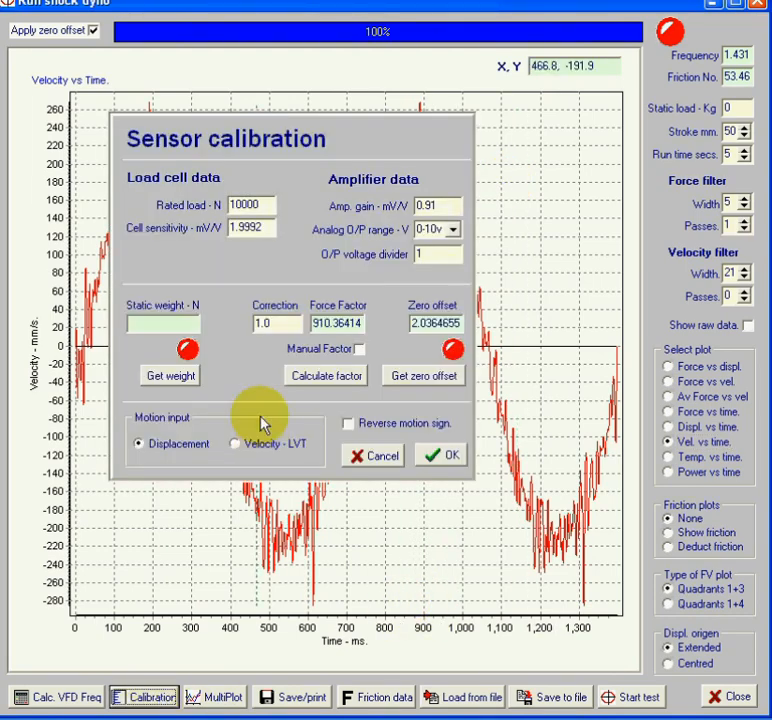
pyautogui.click(234, 444)
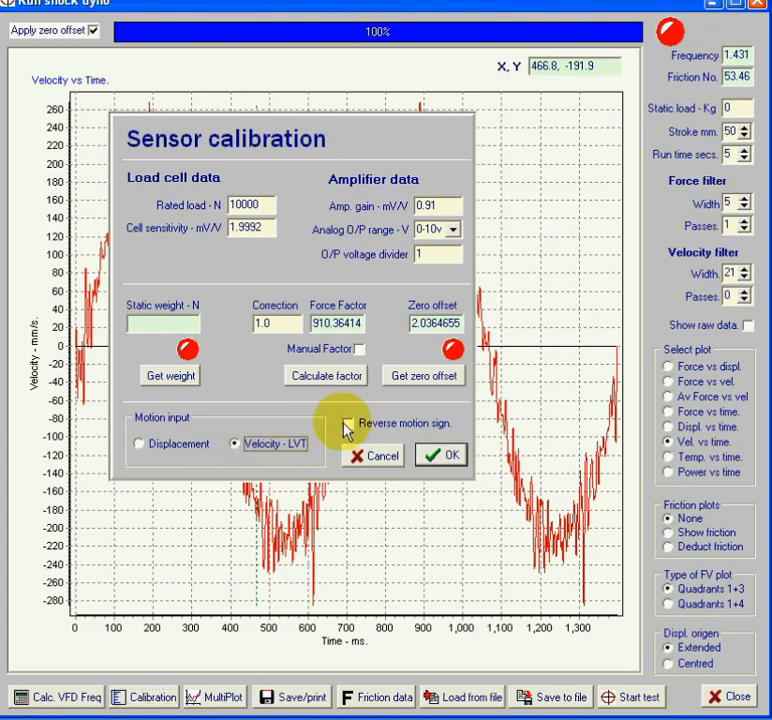
pyautogui.click(440, 456)
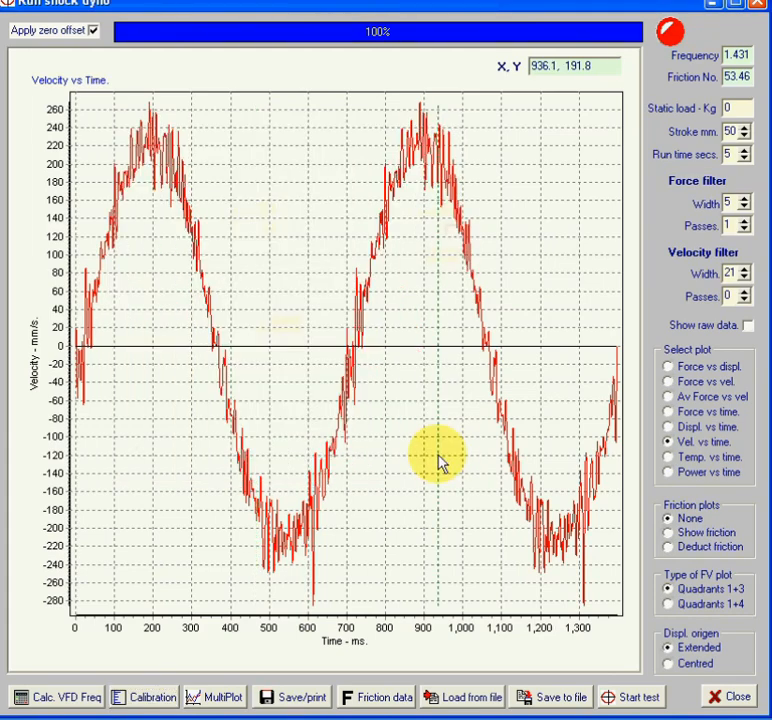
pyautogui.moveTo(438, 458)
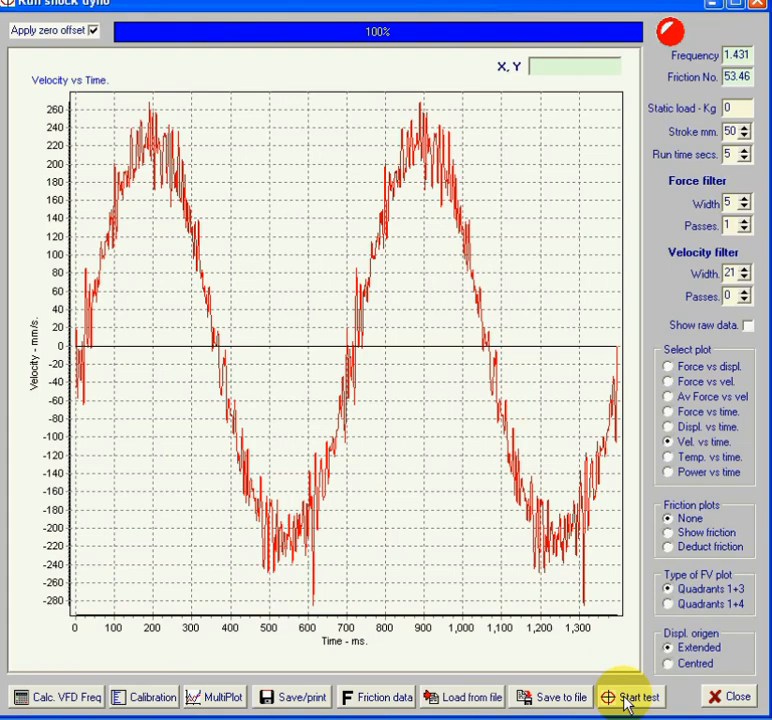
pyautogui.click(628, 696)
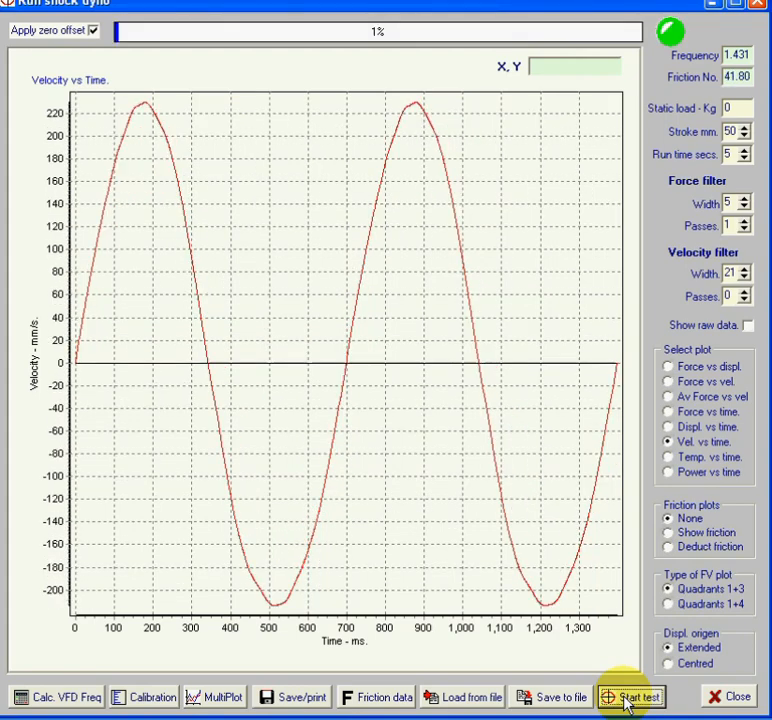
# - Run the LVT test to completion and plot its force versus velocity
pyautogui.click(628, 696)
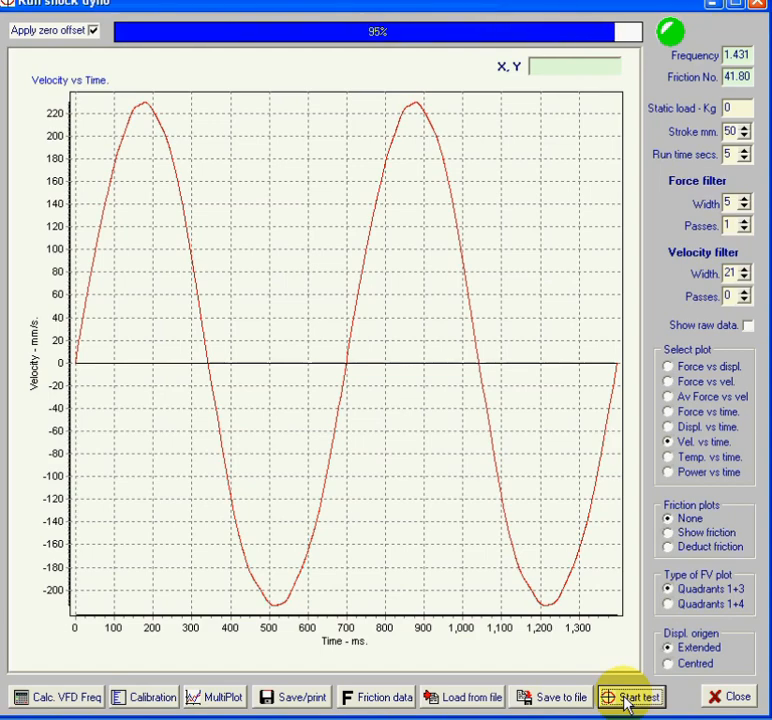
pyautogui.click(632, 696)
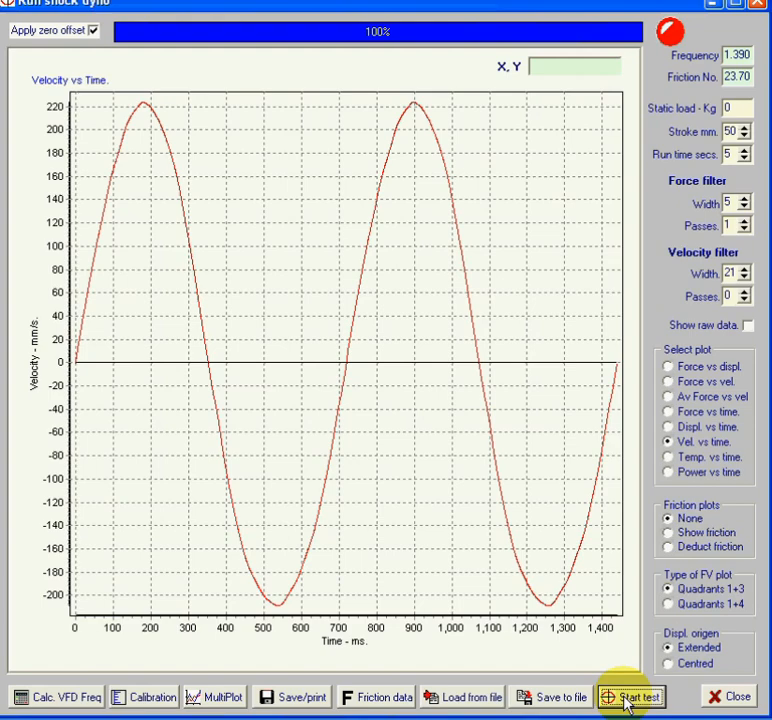
pyautogui.moveTo(672, 704)
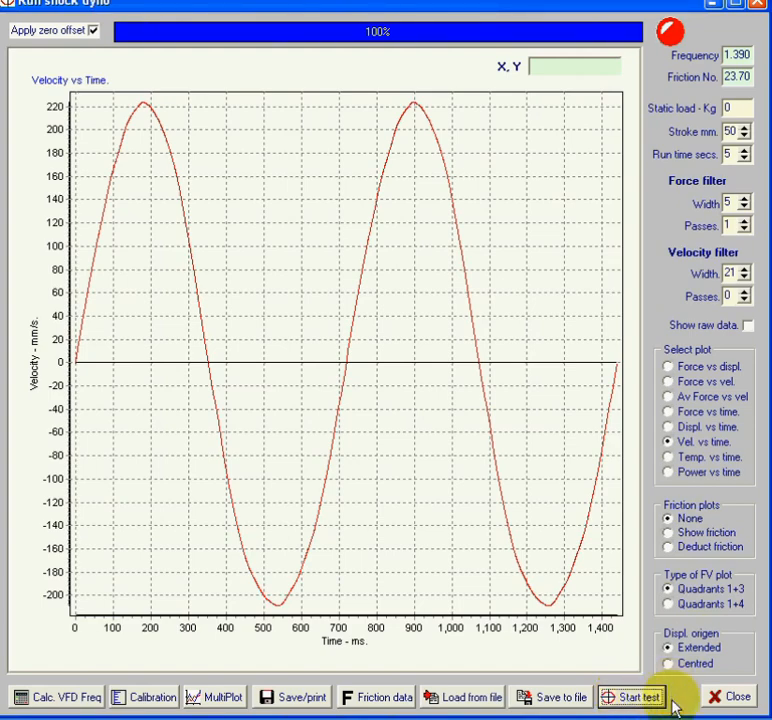
pyautogui.moveTo(424, 118)
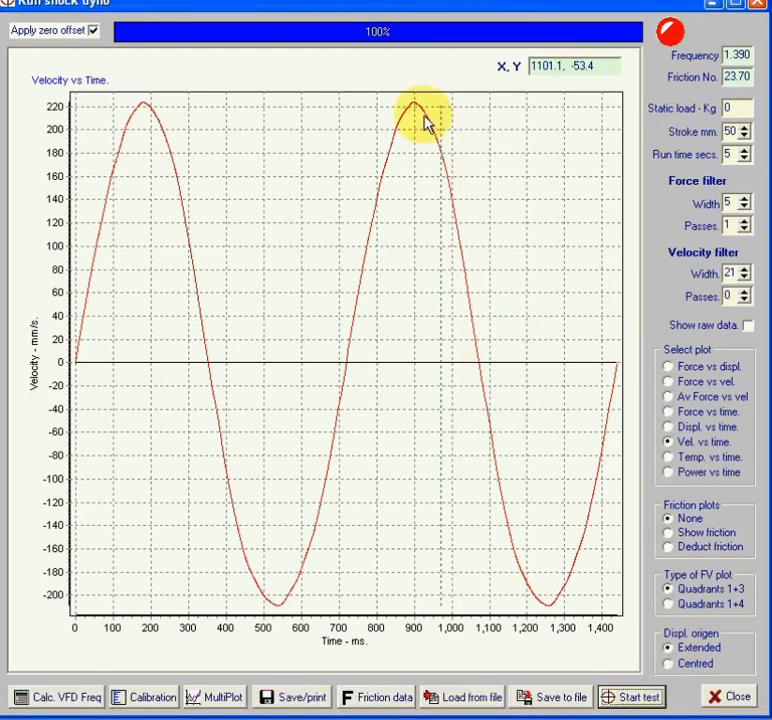
pyautogui.moveTo(198, 304)
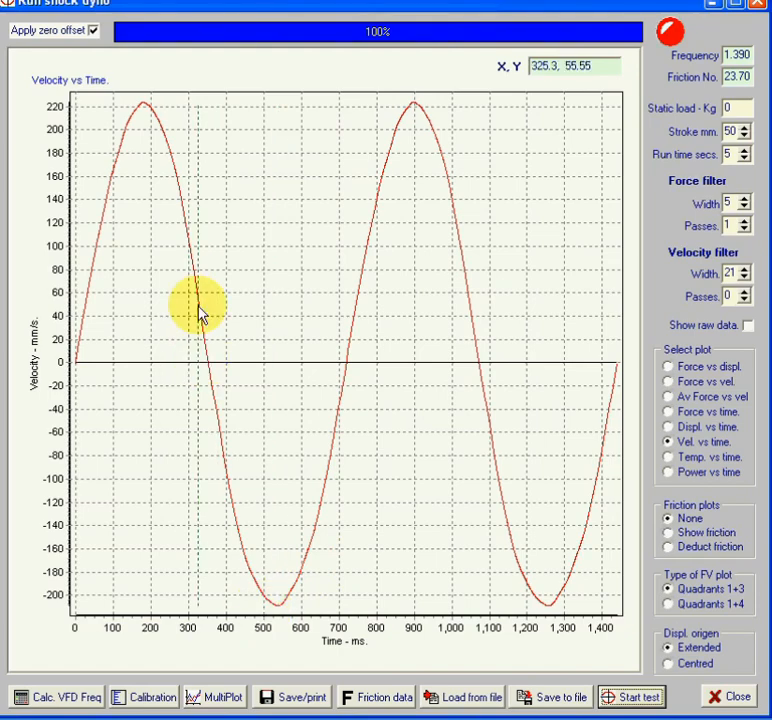
pyautogui.moveTo(88, 300)
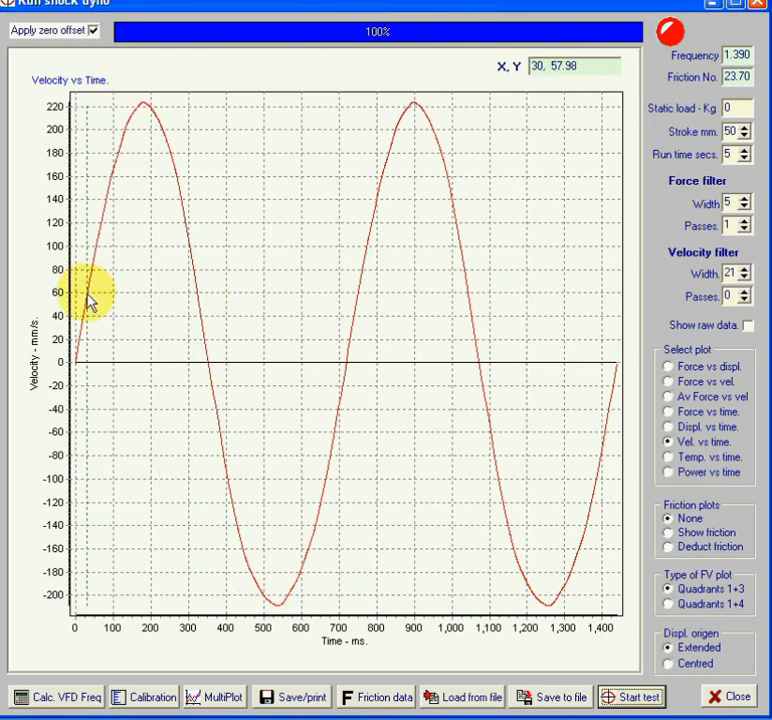
pyautogui.moveTo(264, 544)
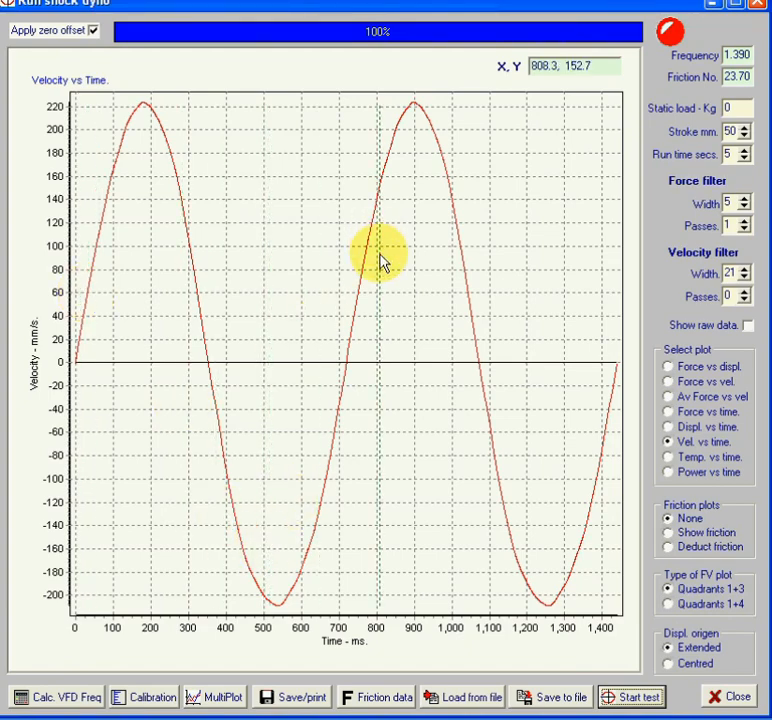
pyautogui.moveTo(676, 382)
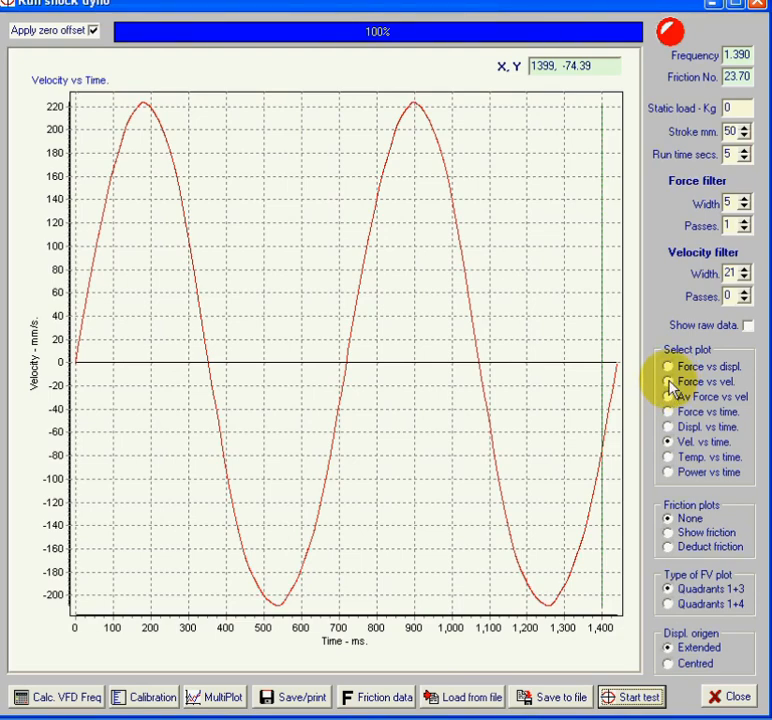
pyautogui.click(668, 382)
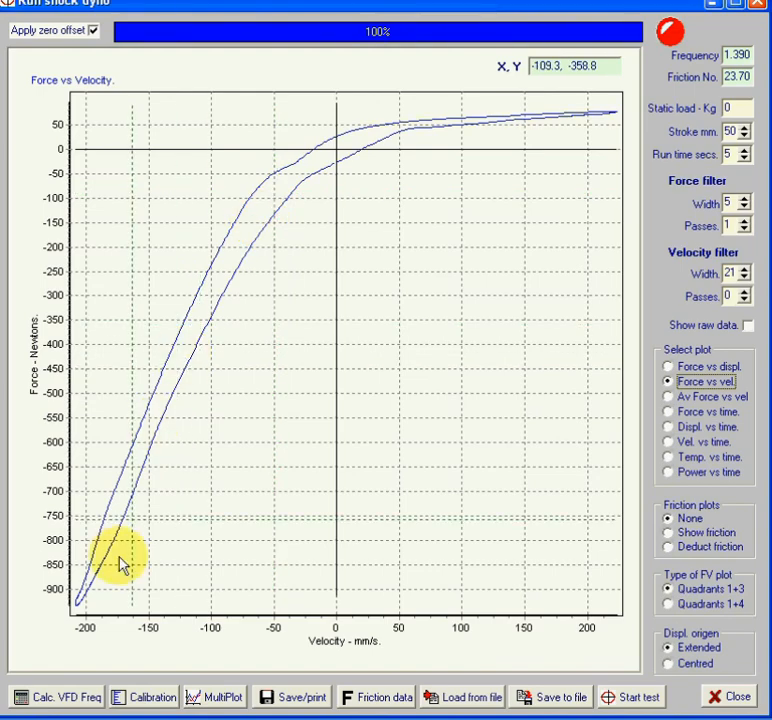
pyautogui.moveTo(640, 324)
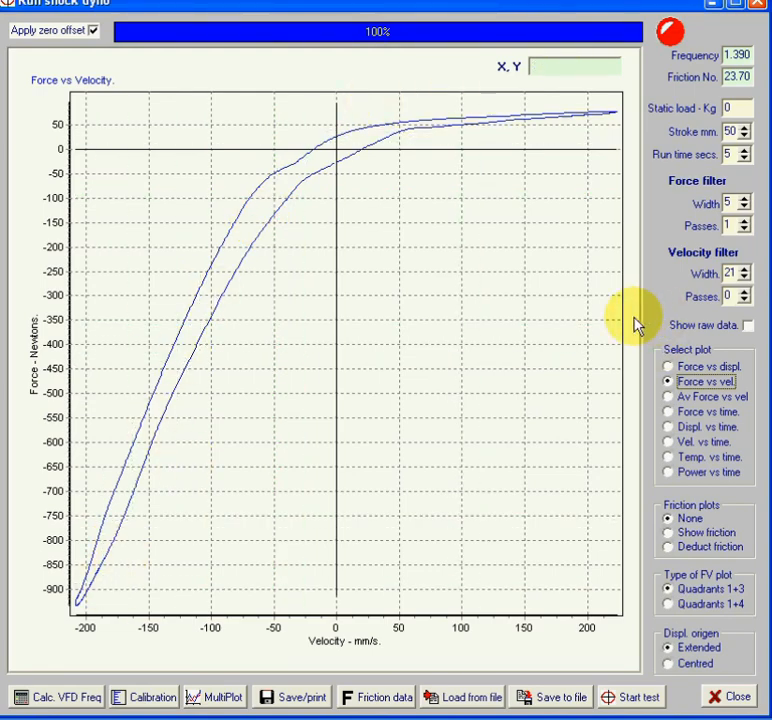
pyautogui.moveTo(664, 408)
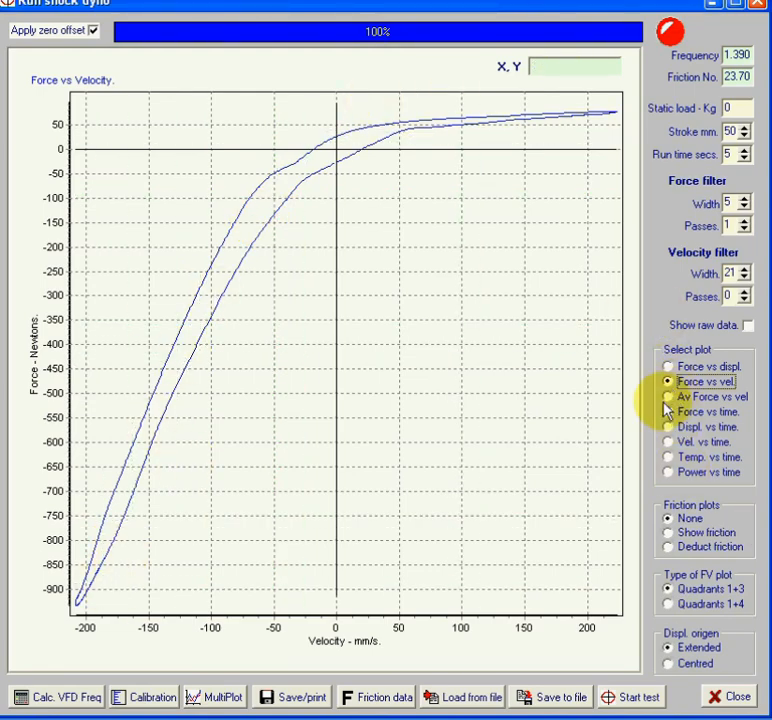
# - Review the run as averaged force vs velocity, force vs displacement, then displacement vs time
pyautogui.click(668, 396)
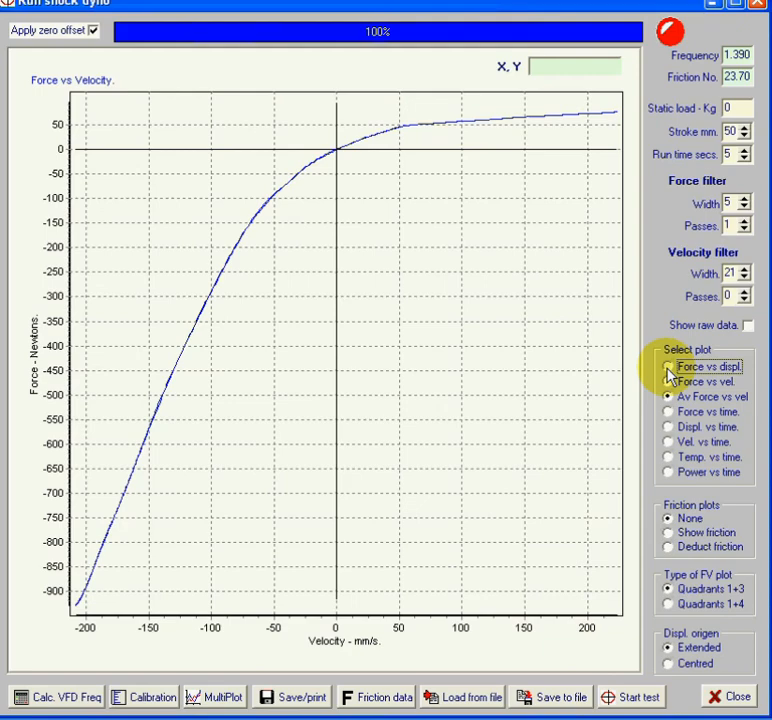
pyautogui.click(668, 366)
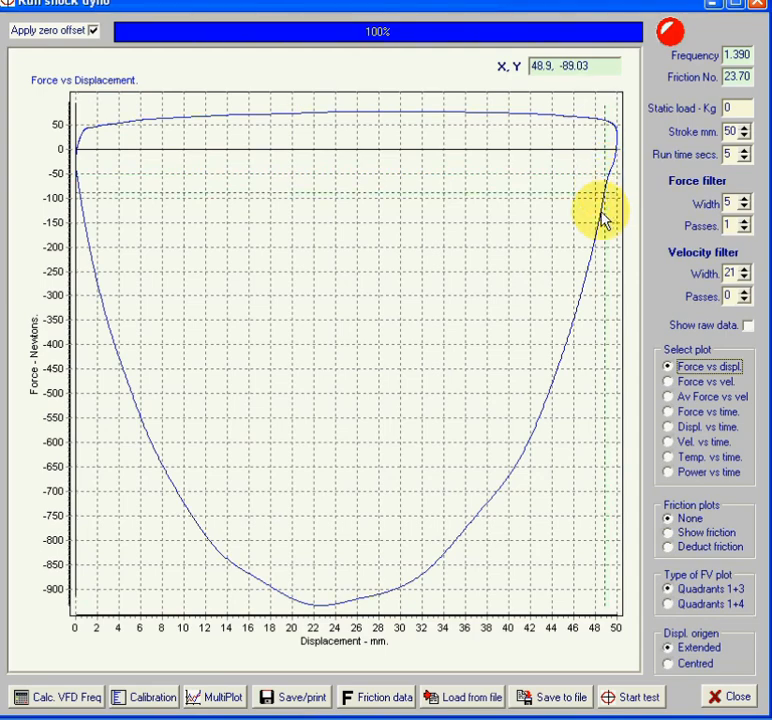
pyautogui.moveTo(618, 164)
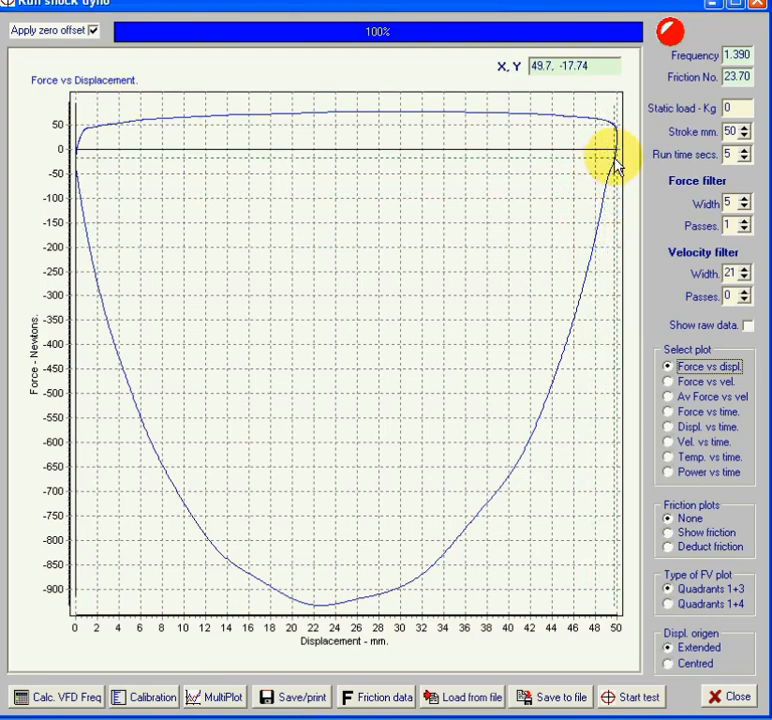
pyautogui.moveTo(600, 236)
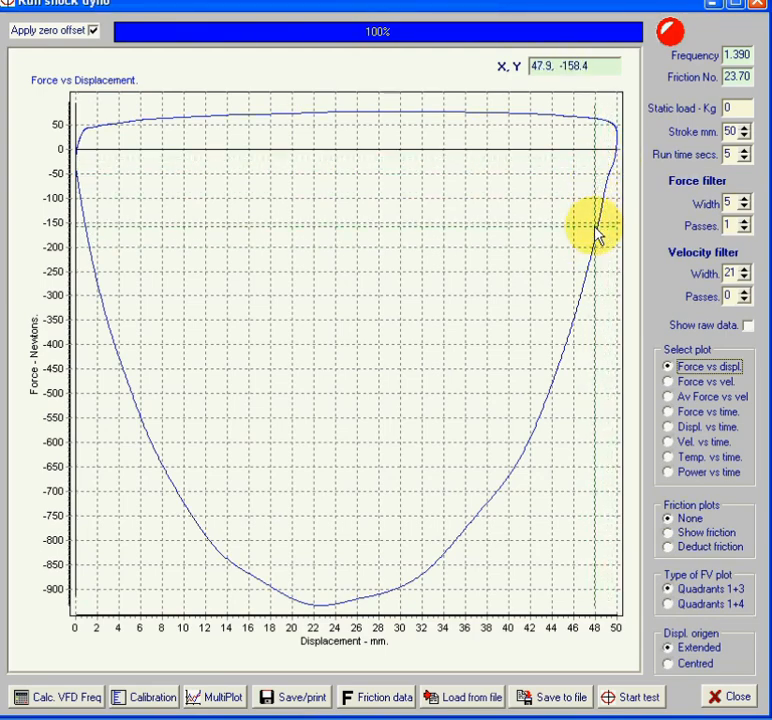
pyautogui.moveTo(600, 230)
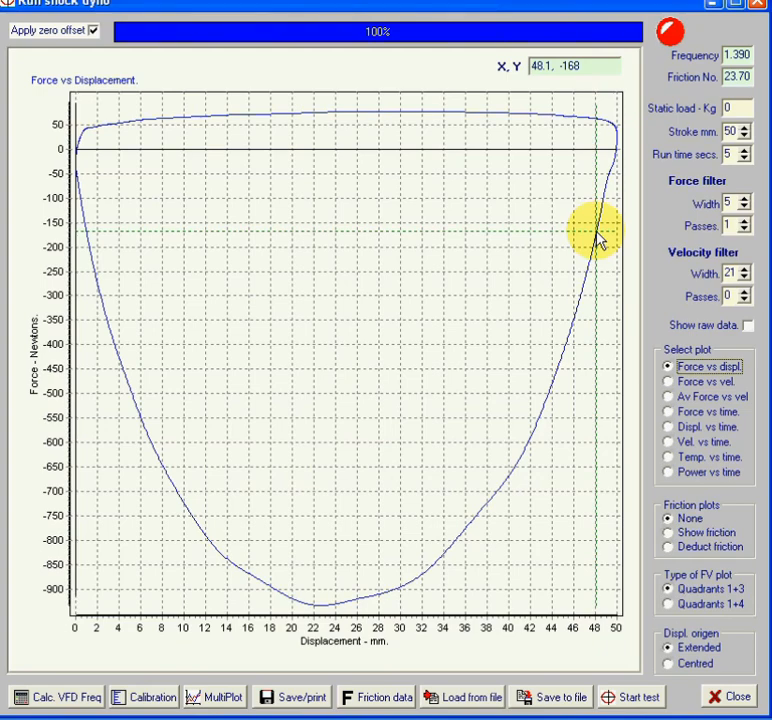
pyautogui.moveTo(600, 244)
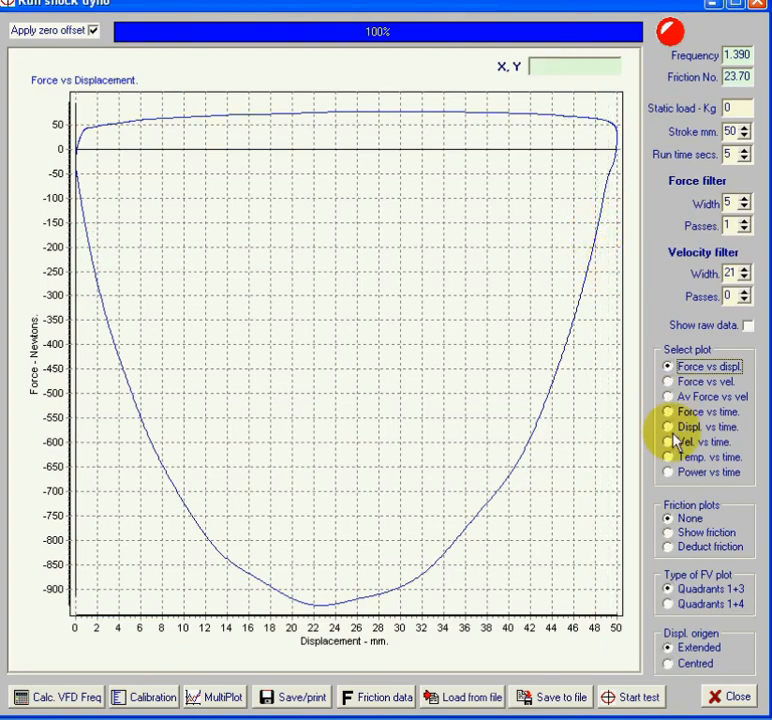
pyautogui.click(666, 428)
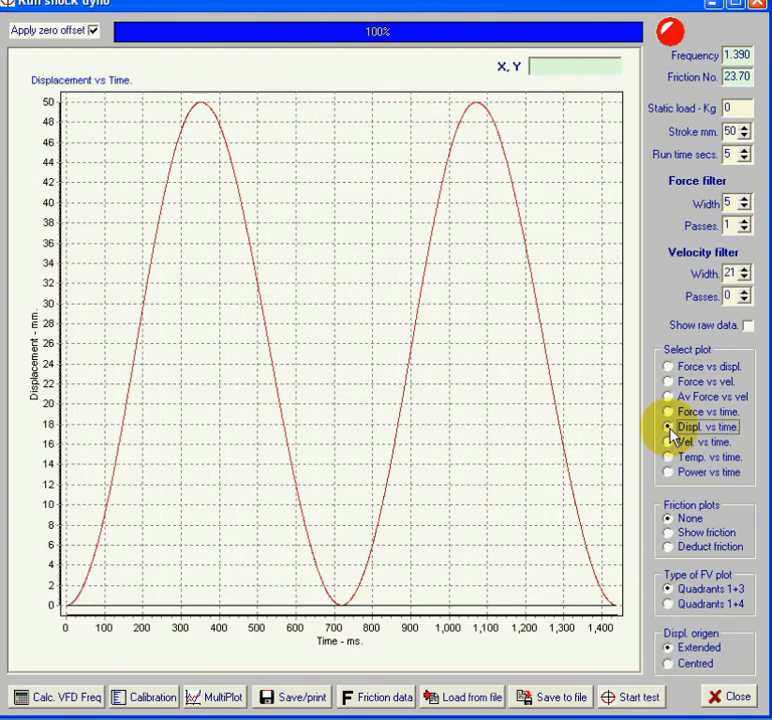
pyautogui.moveTo(550, 364)
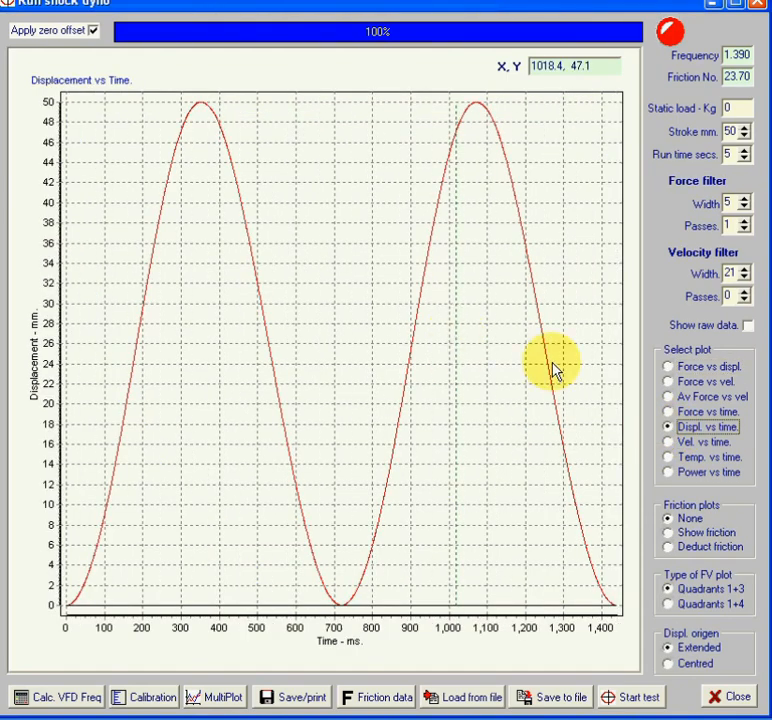
pyautogui.moveTo(196, 132)
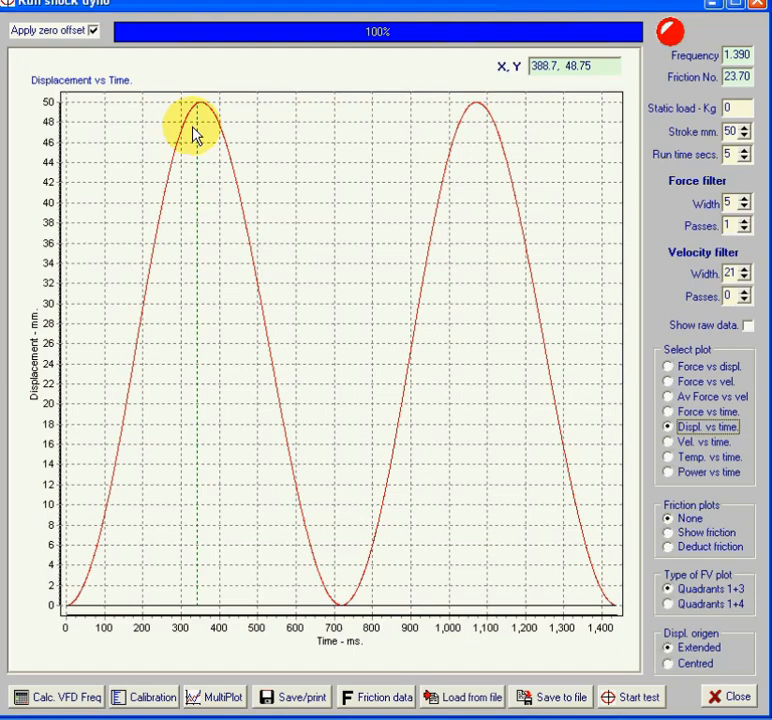
pyautogui.moveTo(470, 124)
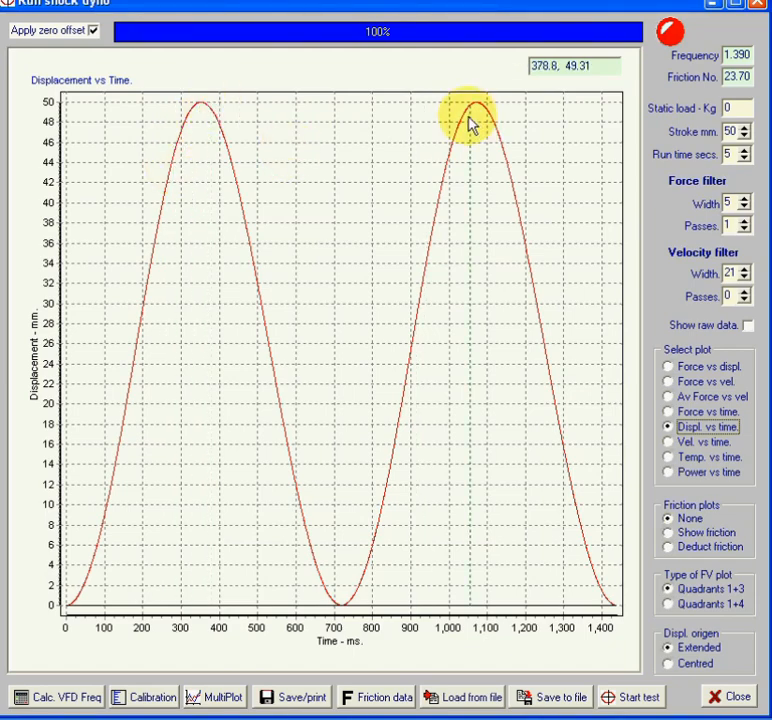
pyautogui.moveTo(524, 288)
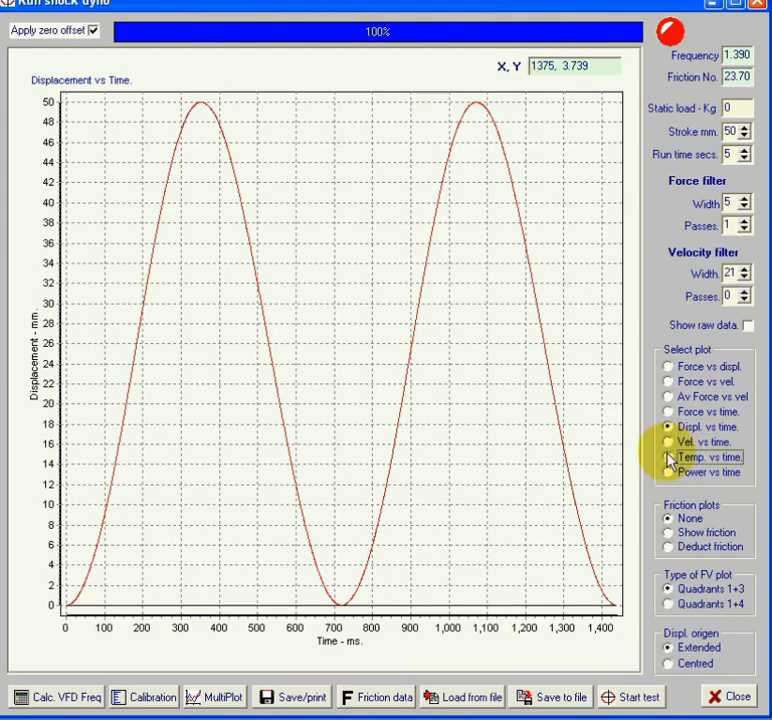
# - Plot temperature versus time, then power versus time peaking near 195 W
pyautogui.click(668, 456)
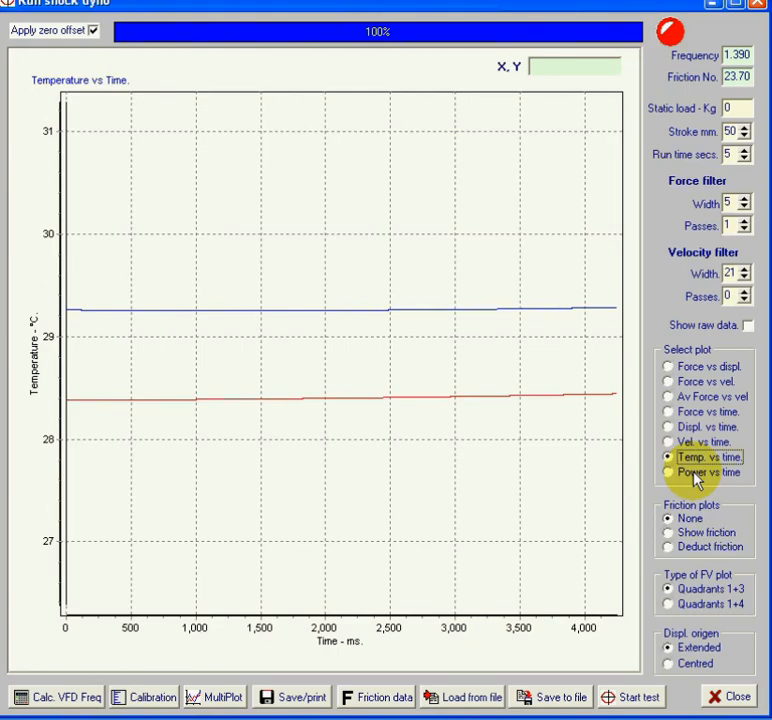
pyautogui.moveTo(672, 476)
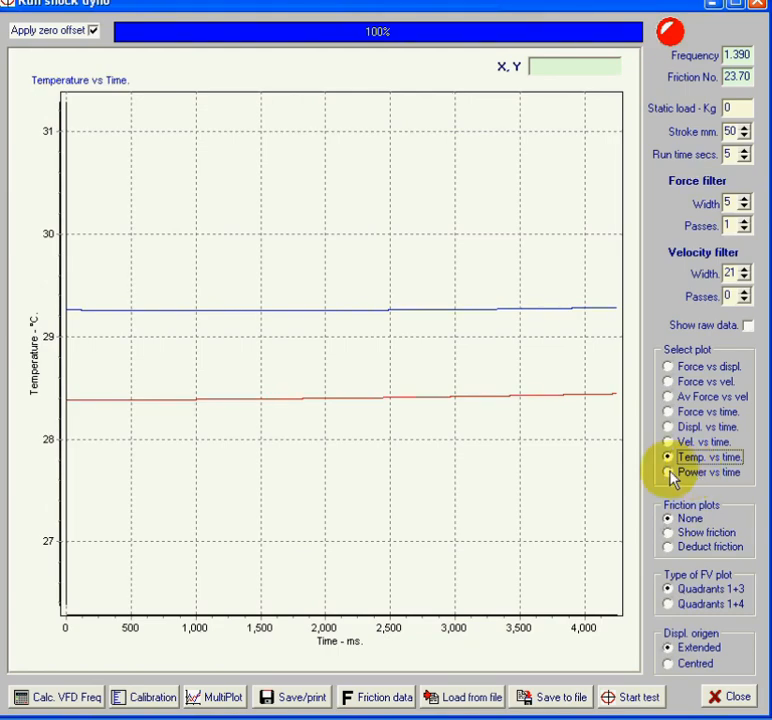
pyautogui.click(668, 472)
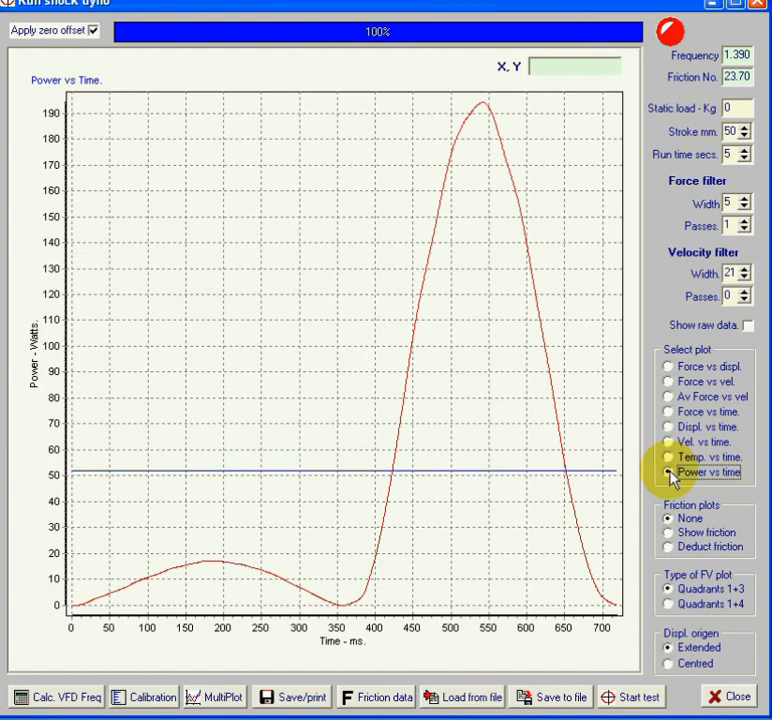
pyautogui.moveTo(490, 524)
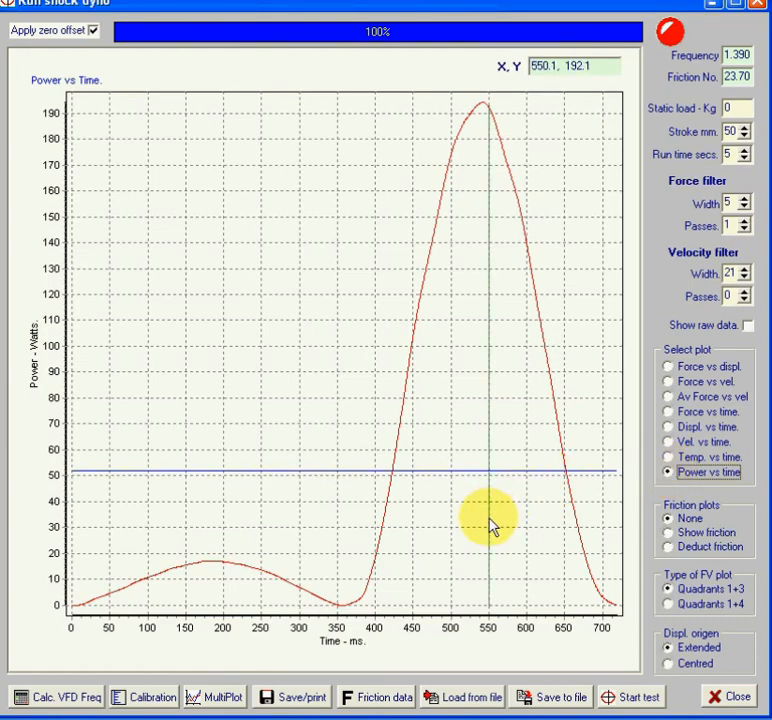
pyautogui.moveTo(610, 616)
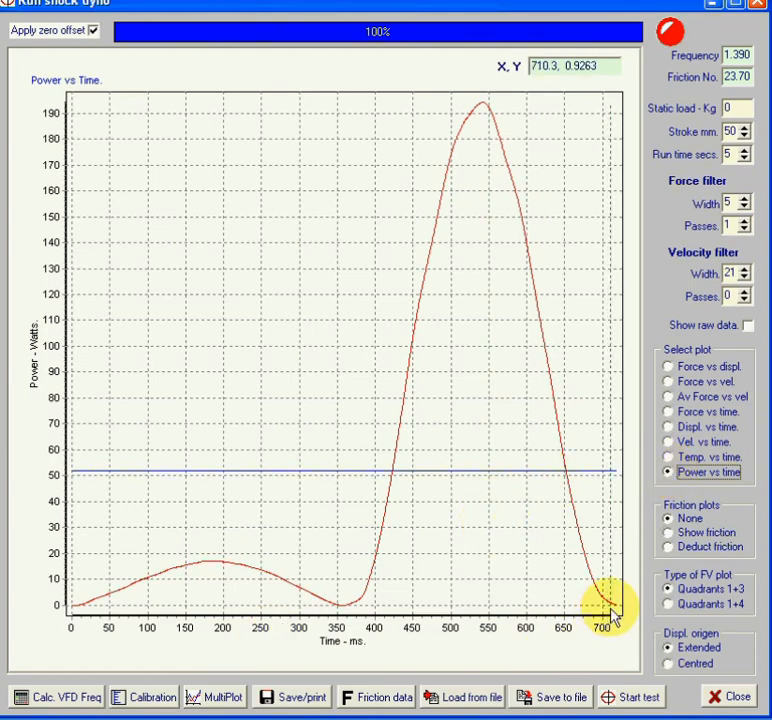
pyautogui.moveTo(286, 420)
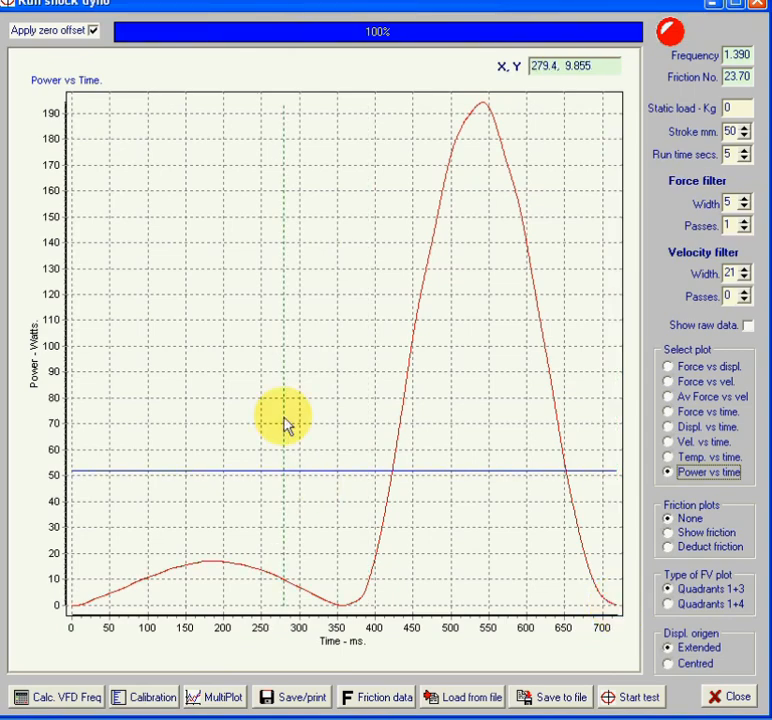
pyautogui.moveTo(358, 604)
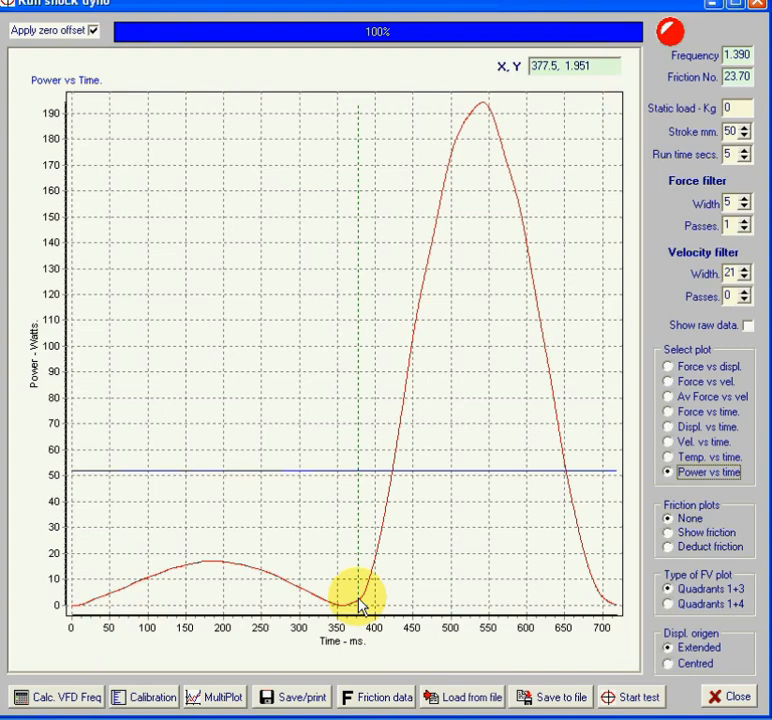
pyautogui.moveTo(210, 610)
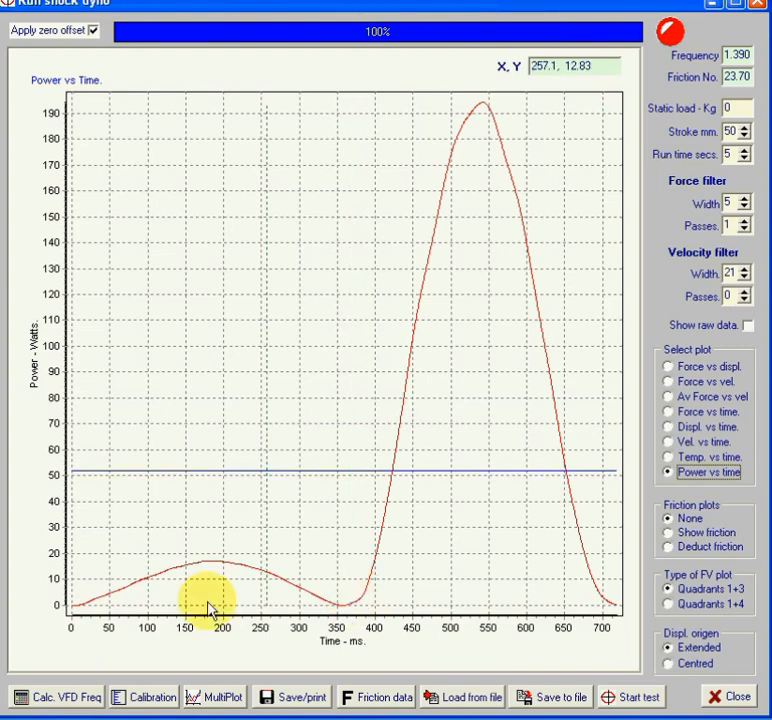
pyautogui.moveTo(230, 564)
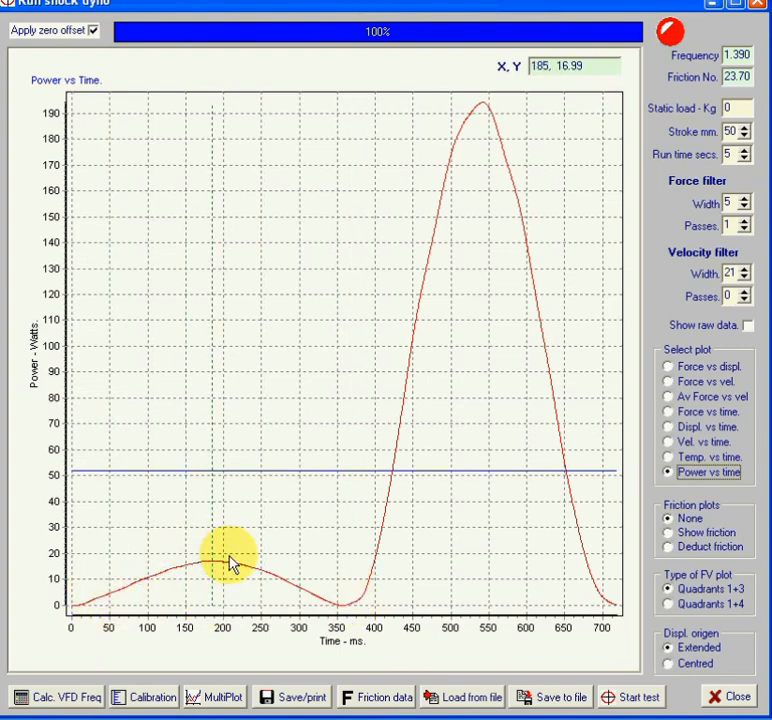
pyautogui.moveTo(344, 604)
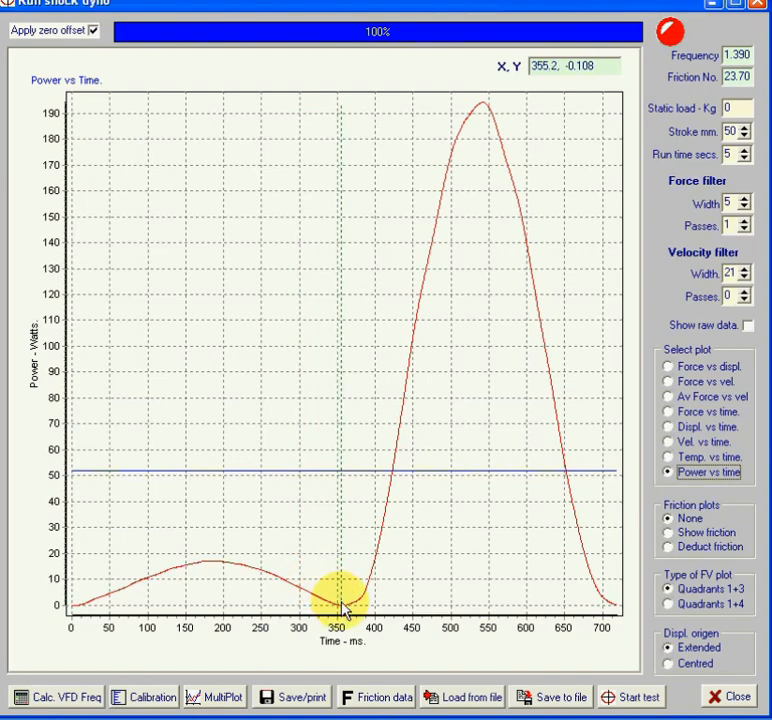
pyautogui.moveTo(464, 256)
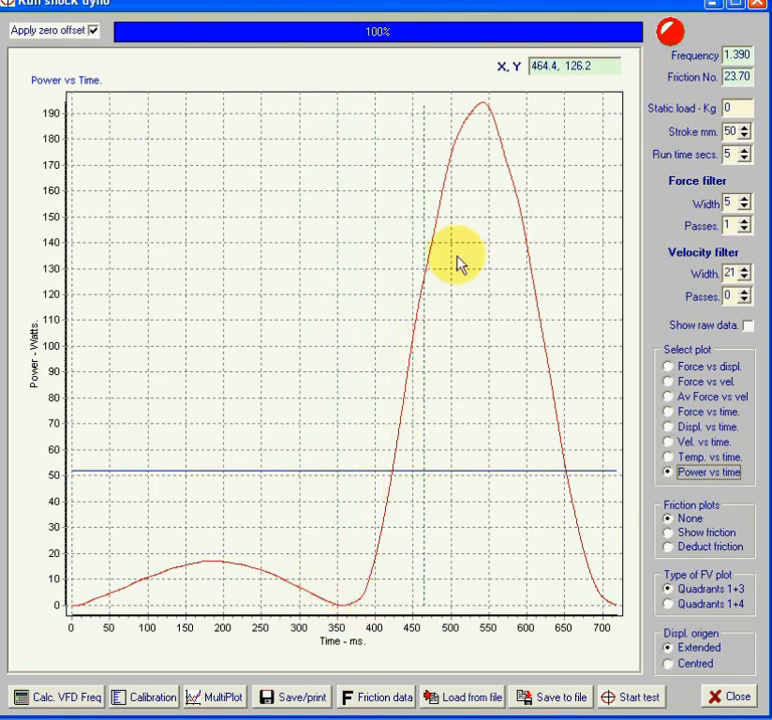
pyautogui.moveTo(516, 278)
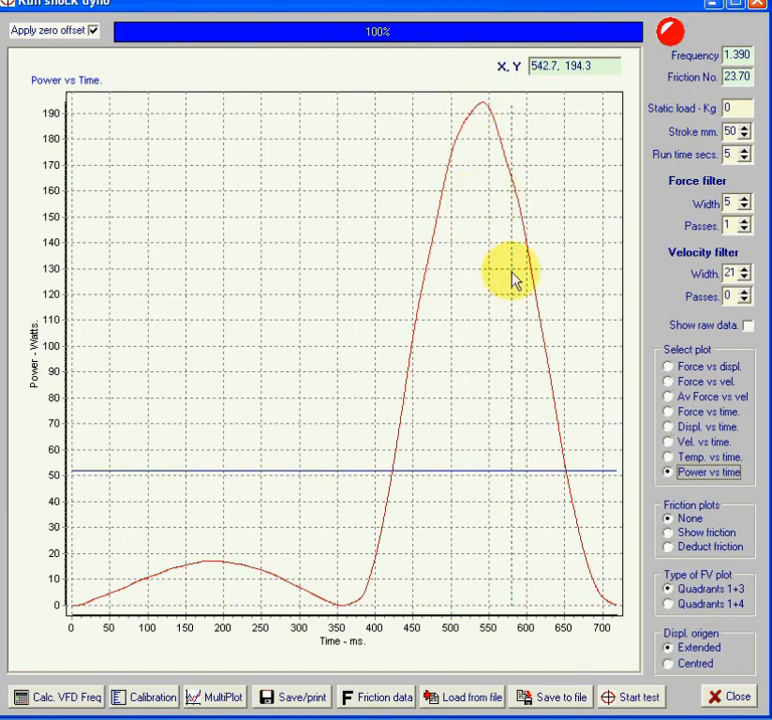
pyautogui.moveTo(604, 610)
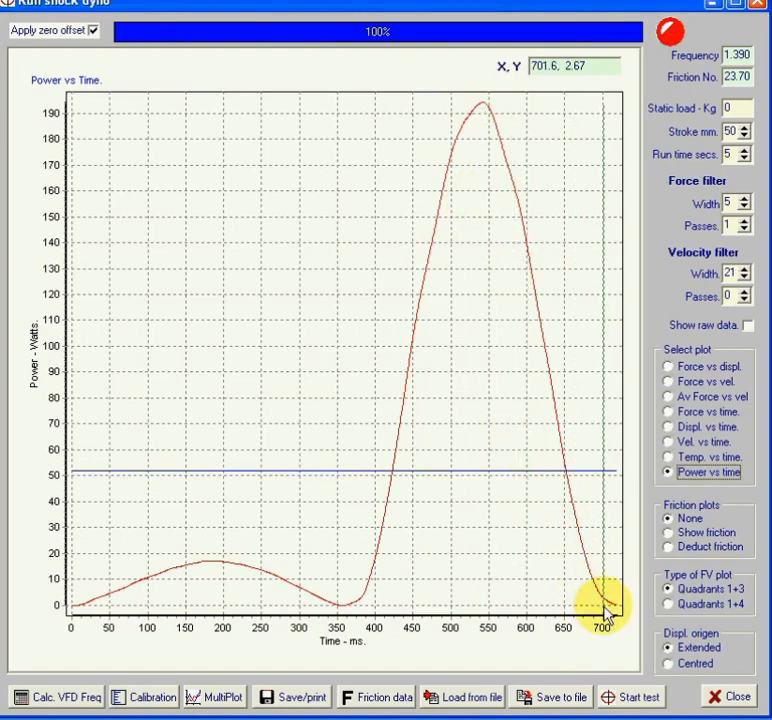
pyautogui.moveTo(284, 476)
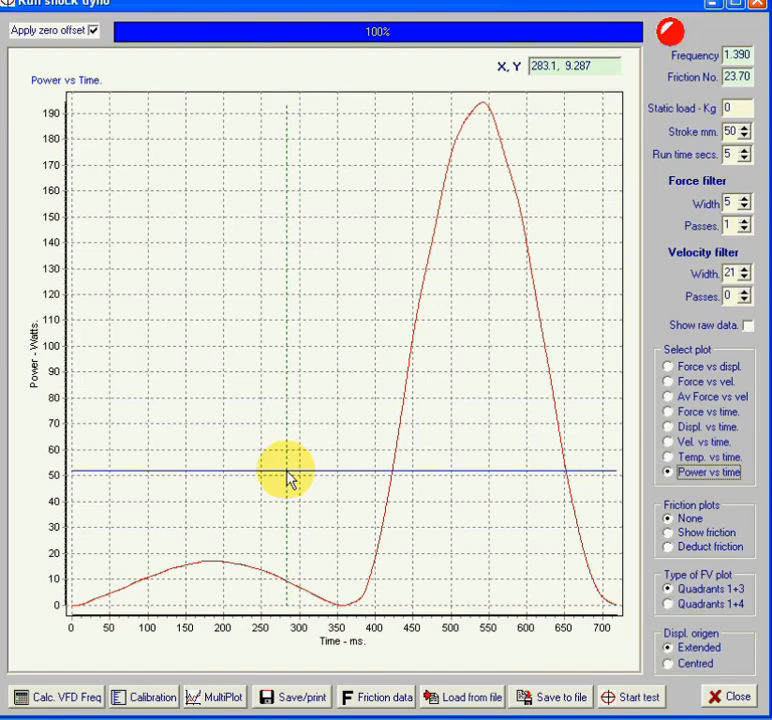
pyautogui.moveTo(288, 478)
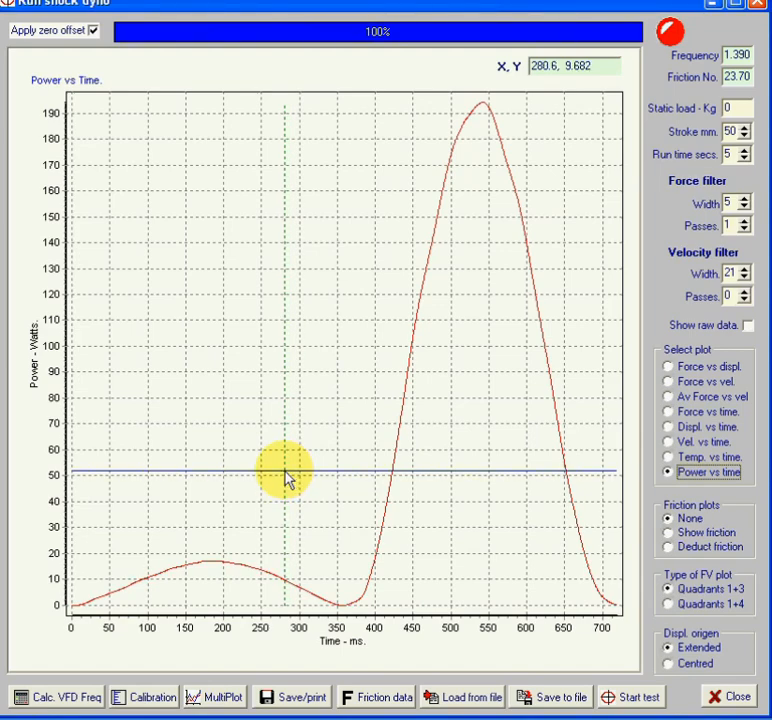
pyautogui.moveTo(288, 478)
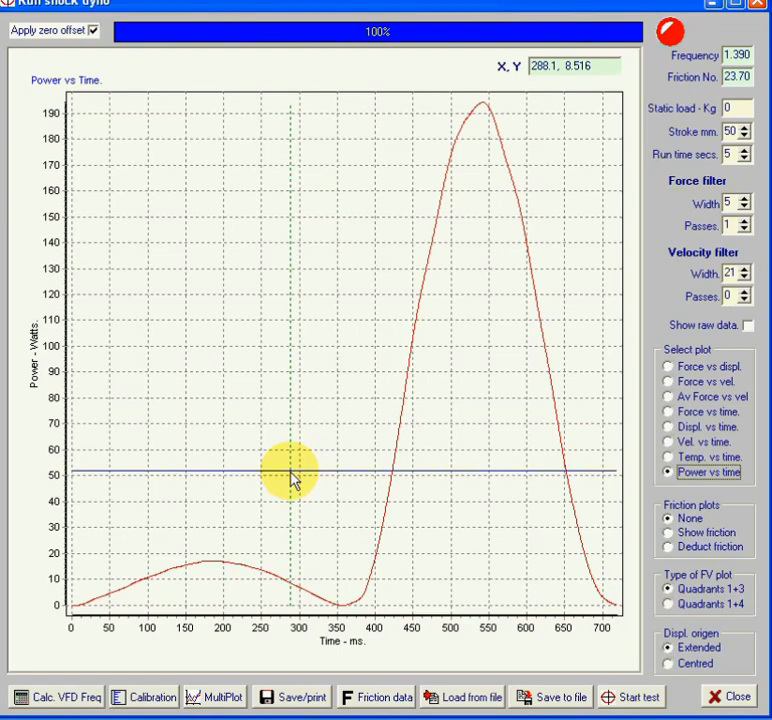
pyautogui.moveTo(550, 524)
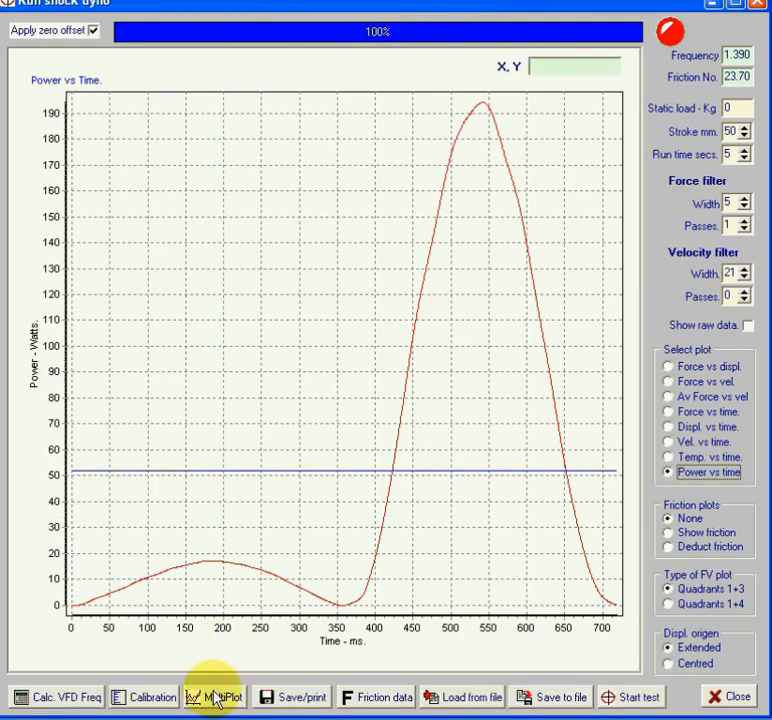
# - Bring up the MultiPlot comparison window listing saved test files
pyautogui.click(214, 696)
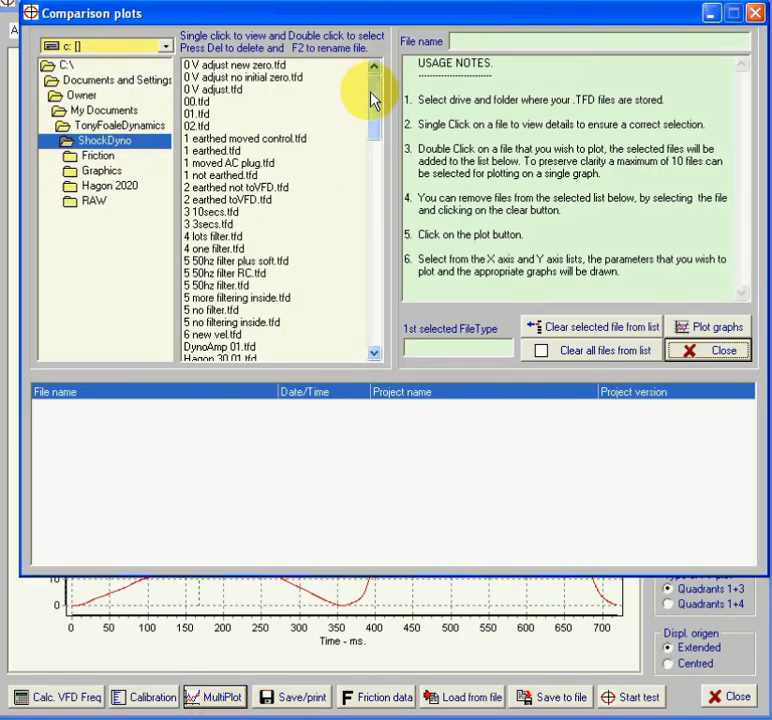
# - Scroll the saved-file list toward the WorksPerf 40mm test files
pyautogui.scroll(-3)
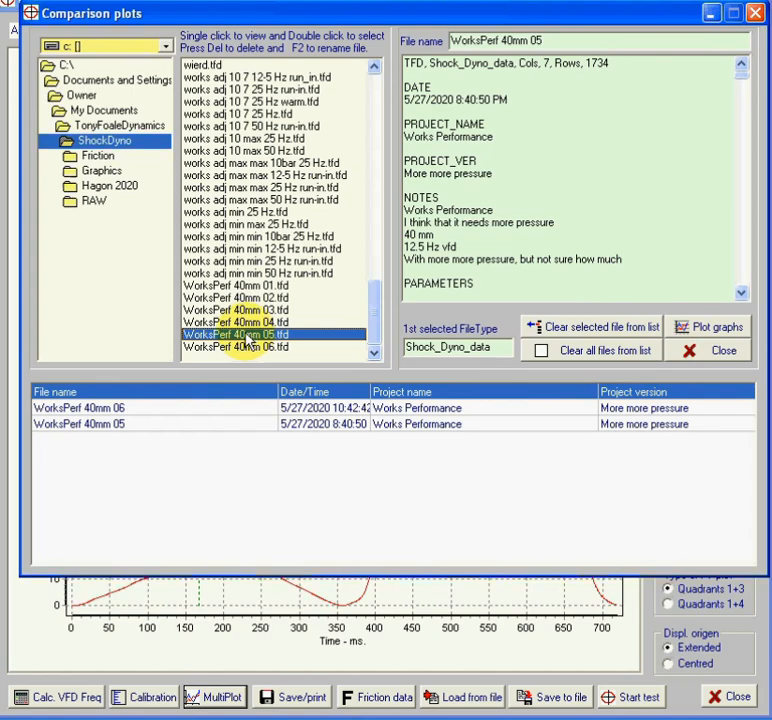
pyautogui.moveTo(424, 370)
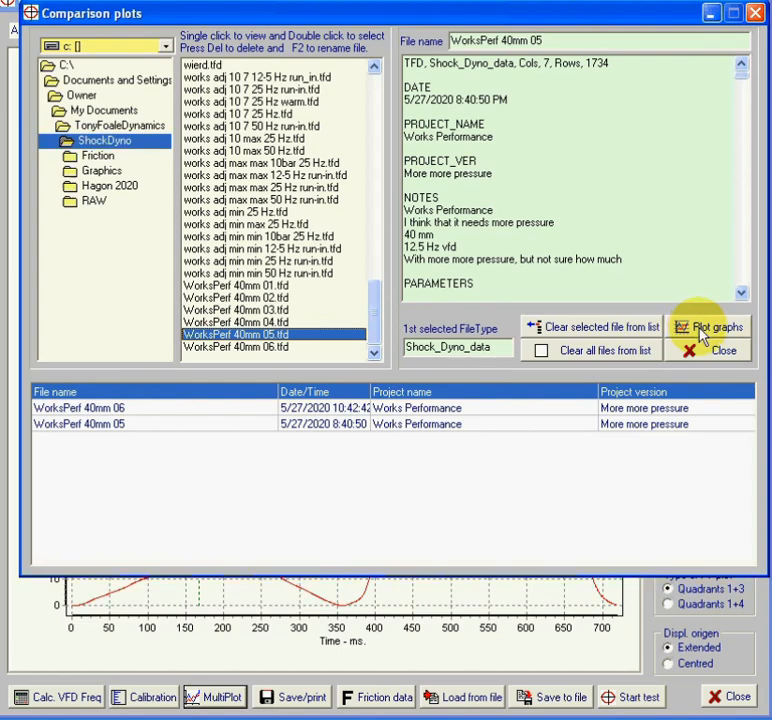
pyautogui.moveTo(416, 224)
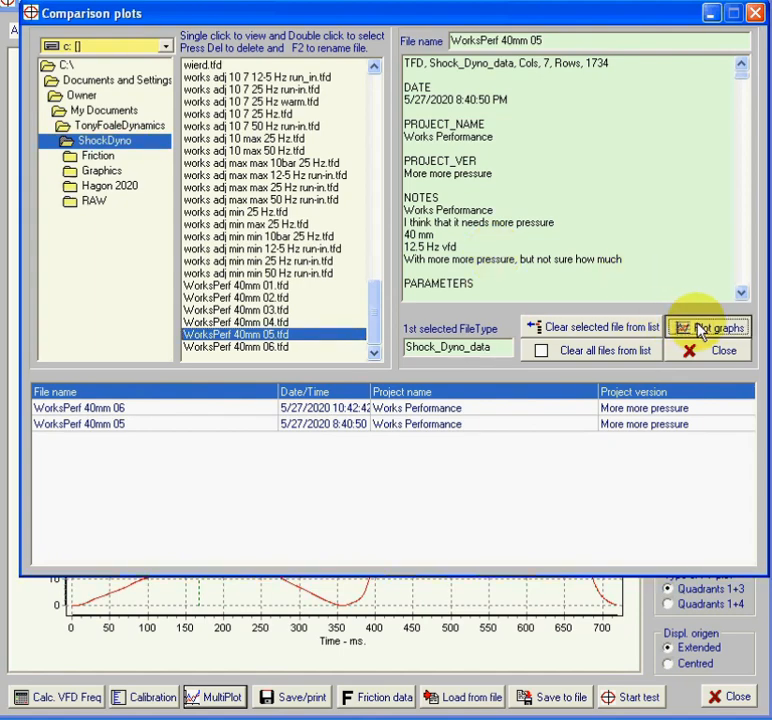
pyautogui.click(716, 328)
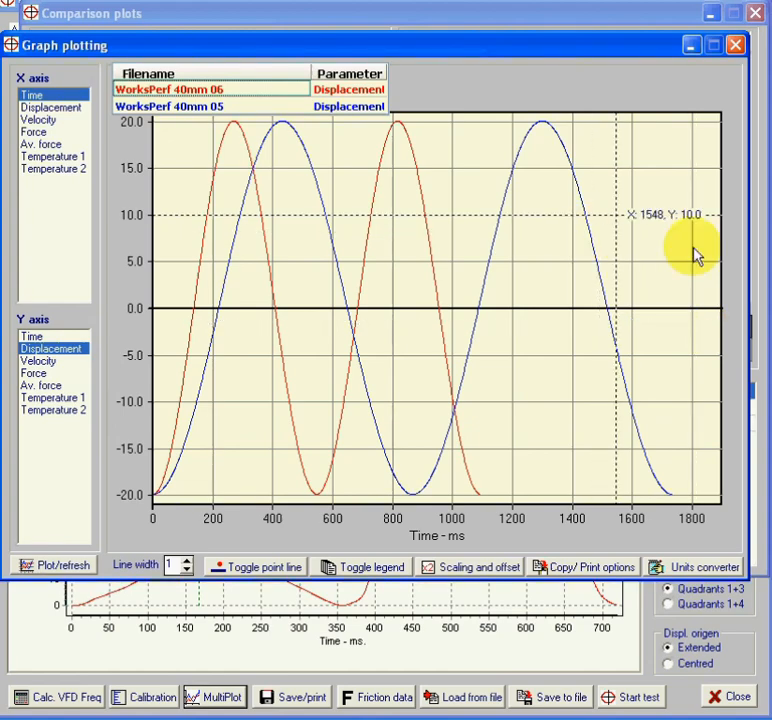
pyautogui.moveTo(544, 264)
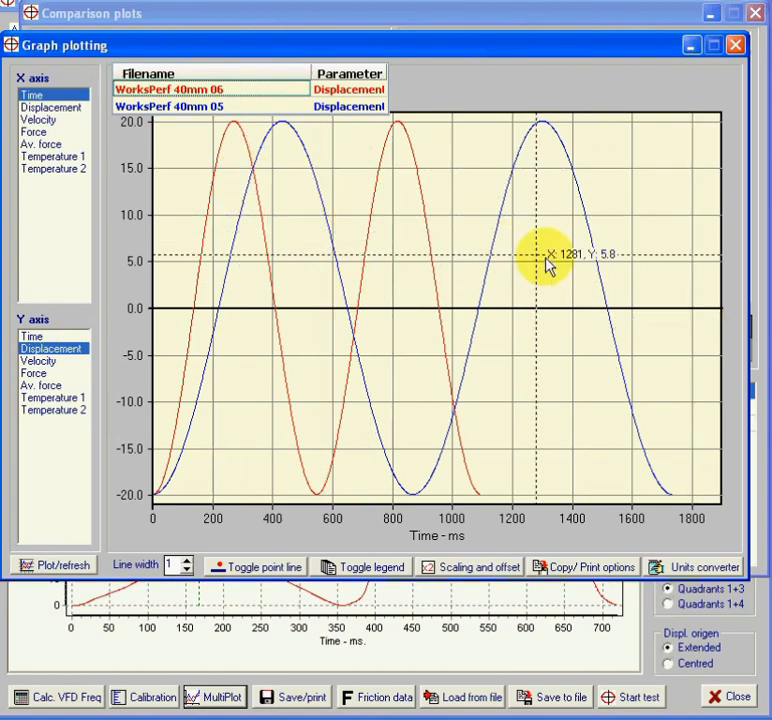
pyautogui.moveTo(596, 252)
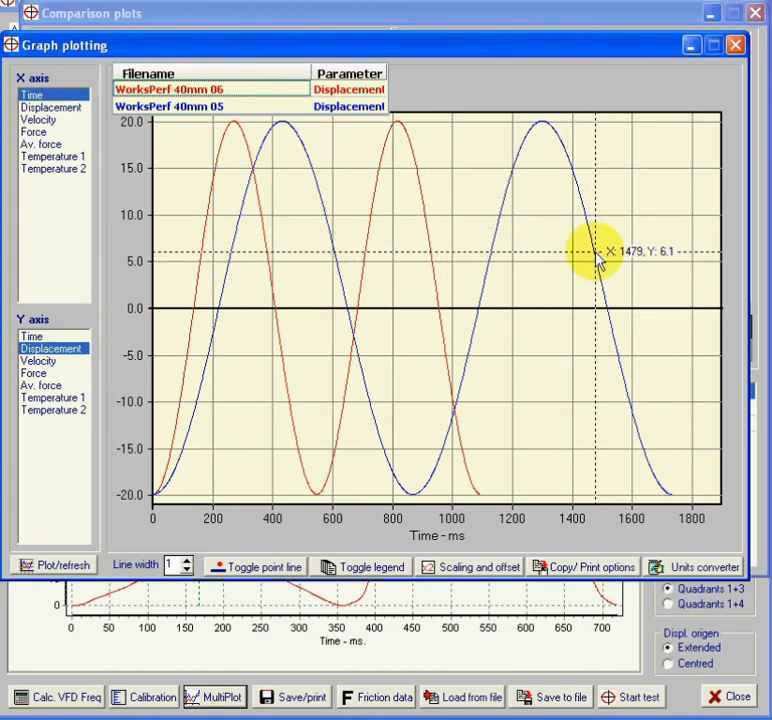
pyautogui.moveTo(596, 256)
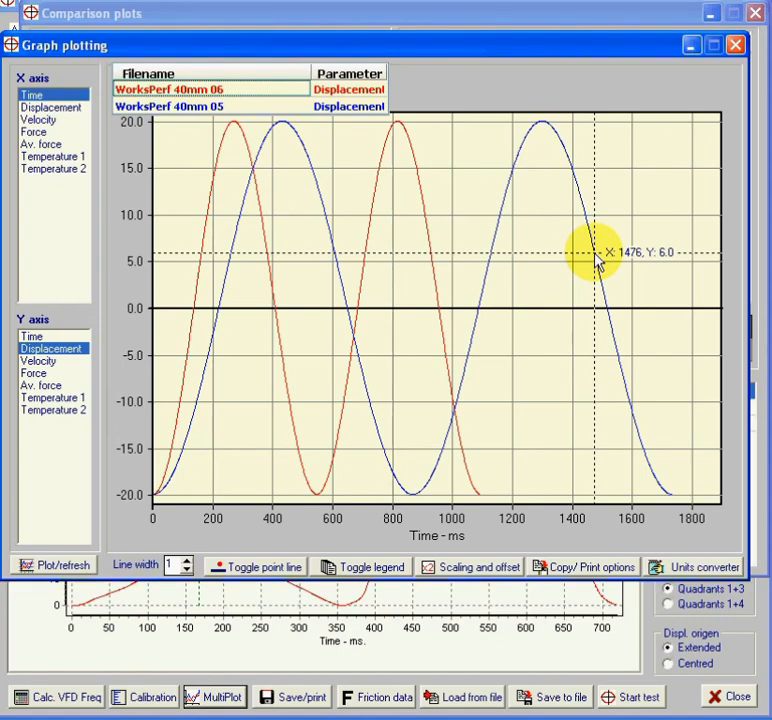
pyautogui.moveTo(428, 218)
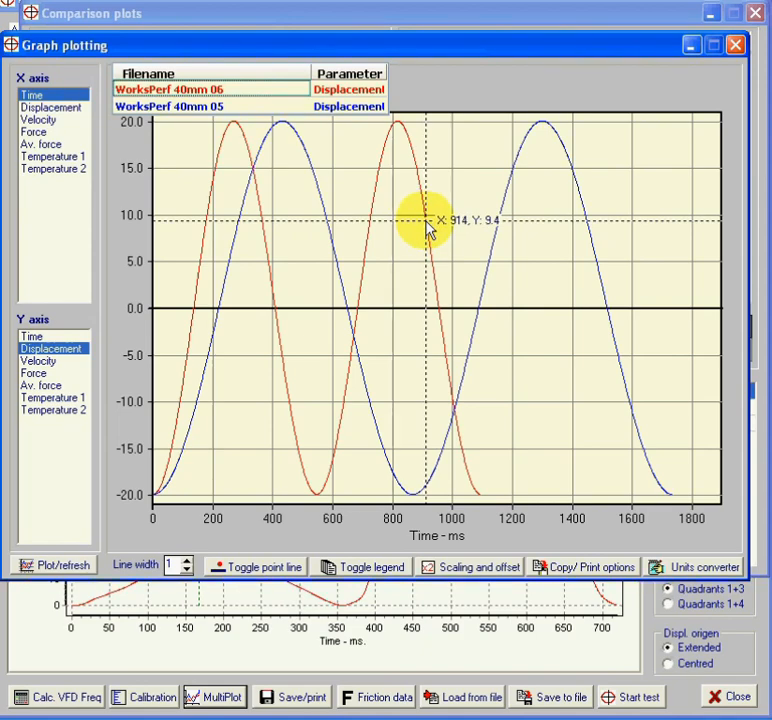
pyautogui.moveTo(224, 130)
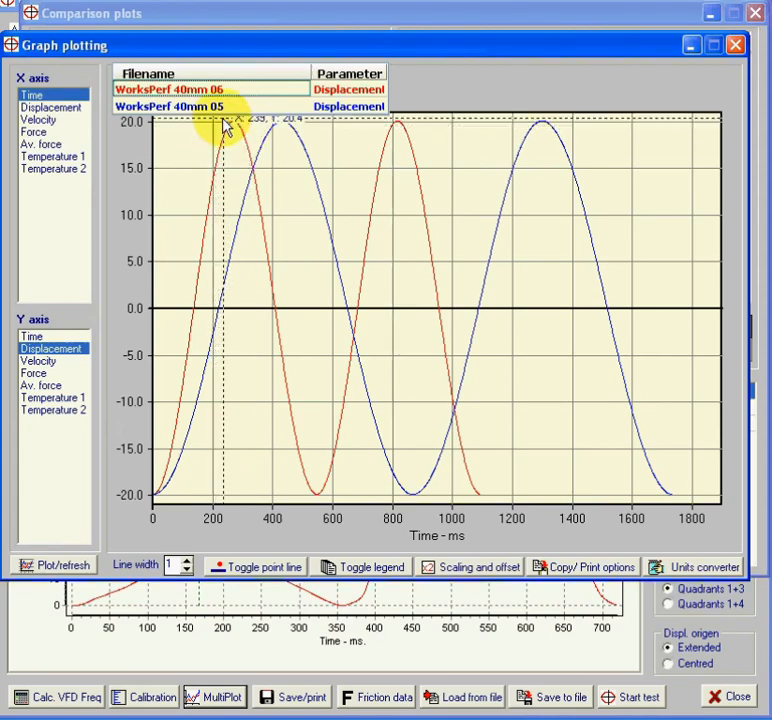
pyautogui.moveTo(284, 500)
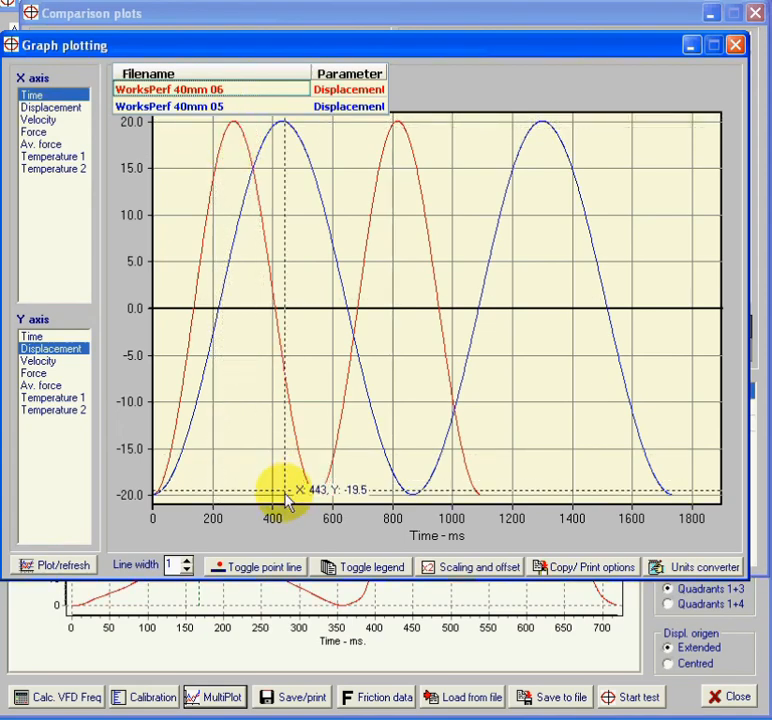
pyautogui.moveTo(296, 496)
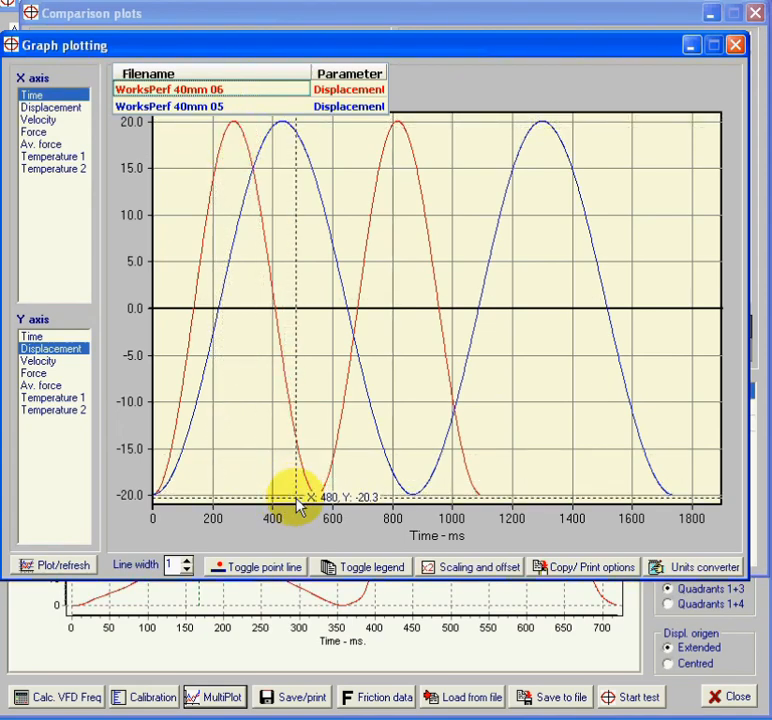
pyautogui.moveTo(540, 206)
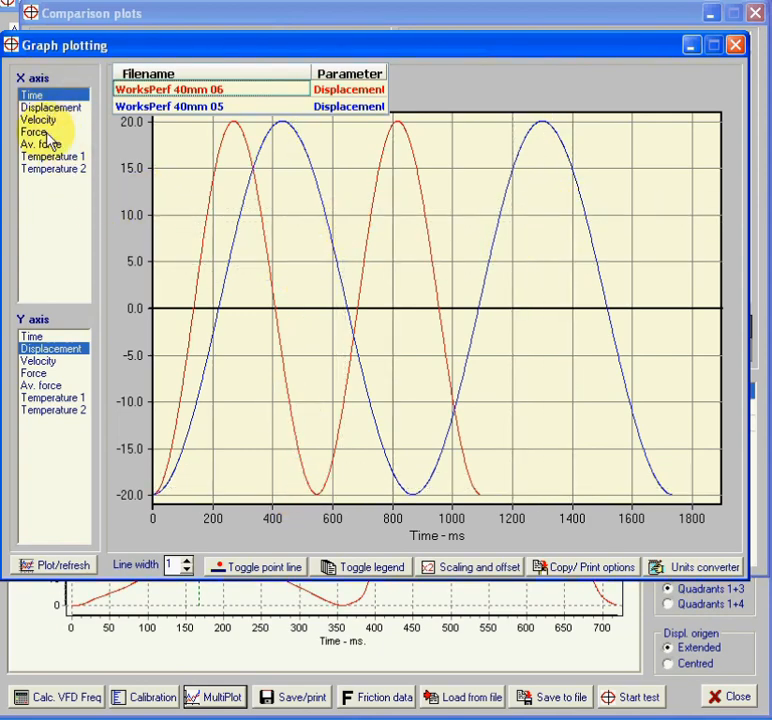
pyautogui.moveTo(318, 184)
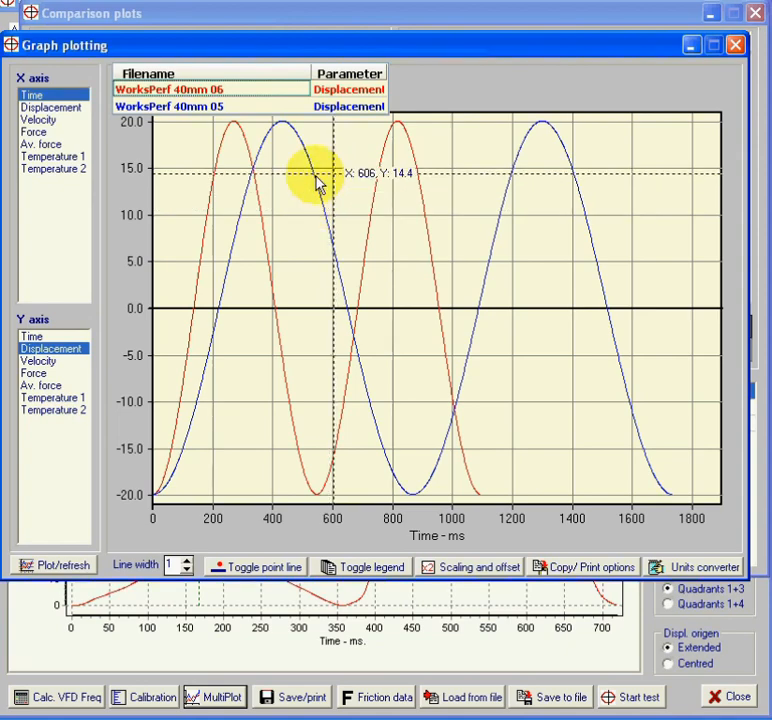
pyautogui.moveTo(140, 230)
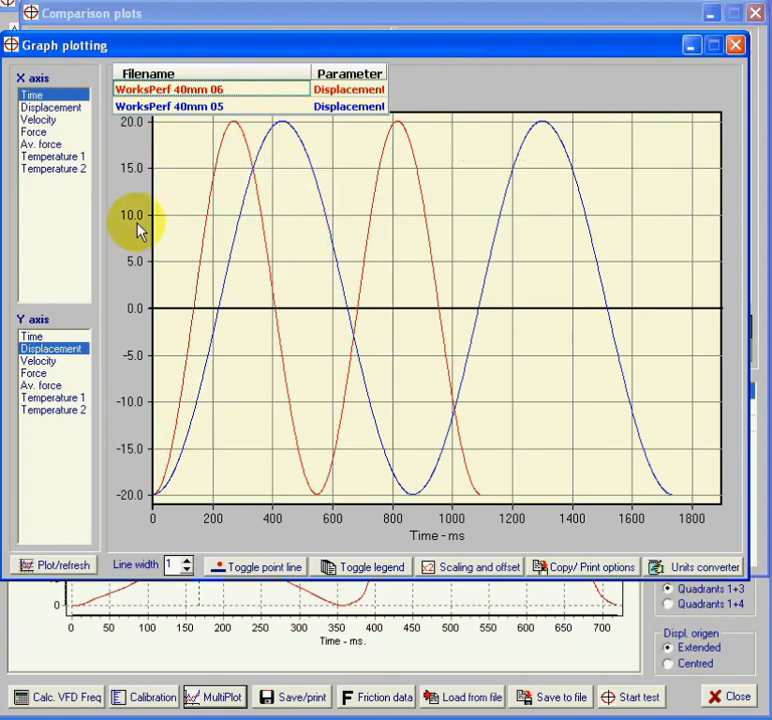
pyautogui.moveTo(232, 220)
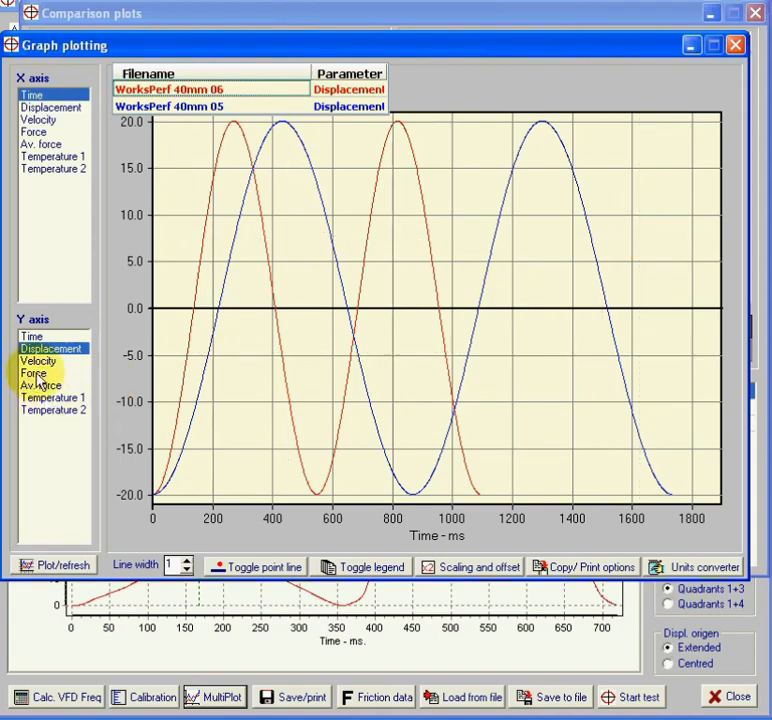
# - Overlay velocity versus time for both WorksPerf 40mm tests
pyautogui.click(40, 360)
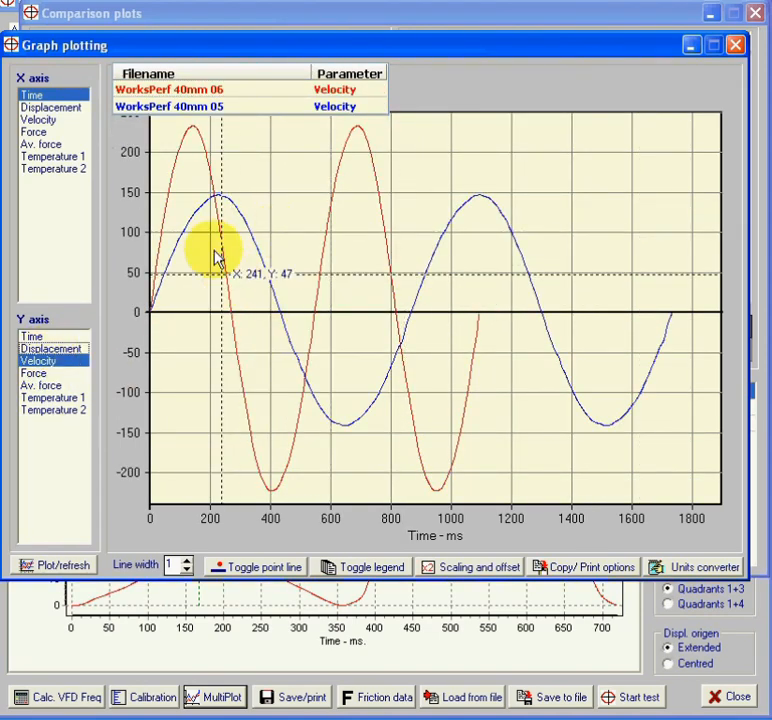
pyautogui.moveTo(624, 278)
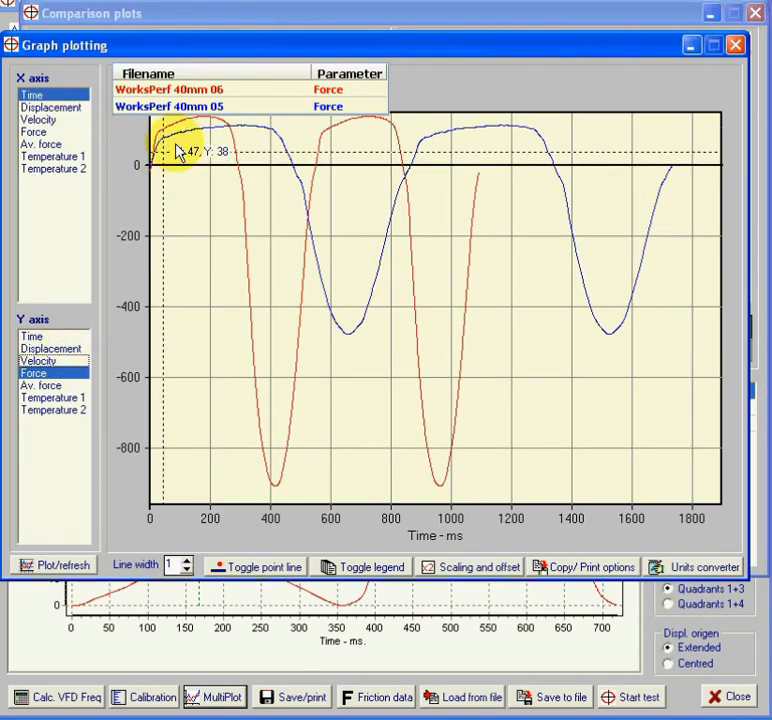
pyautogui.moveTo(512, 136)
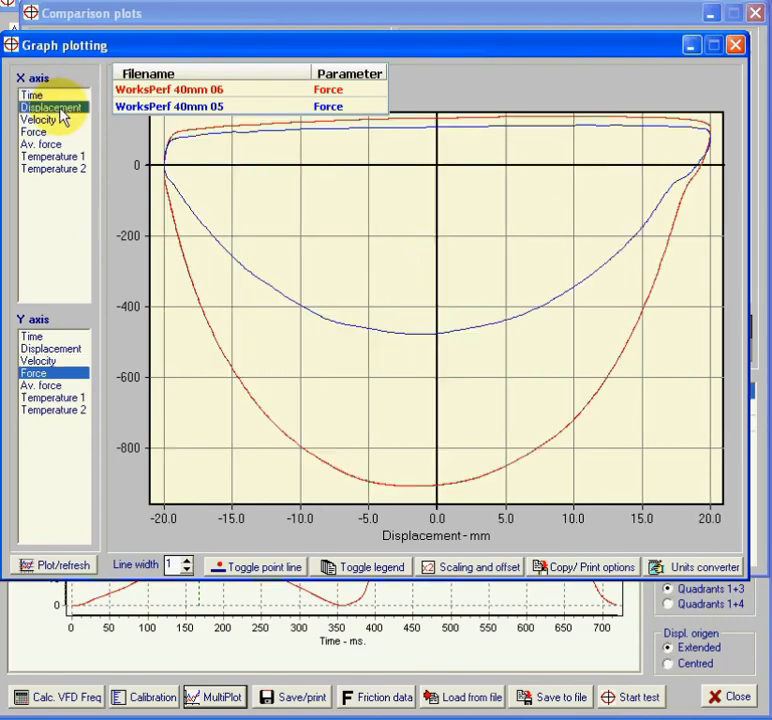
pyautogui.moveTo(590, 136)
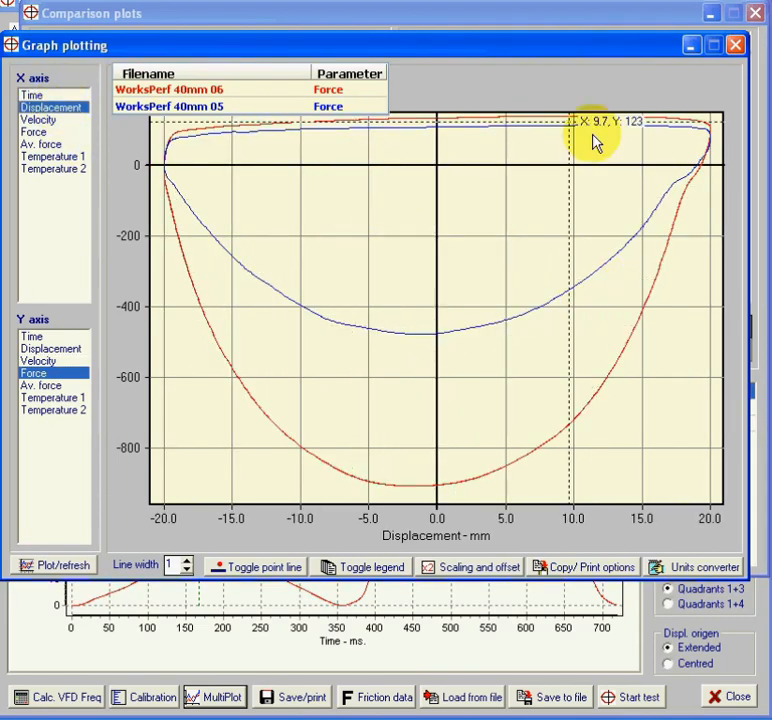
pyautogui.moveTo(678, 200)
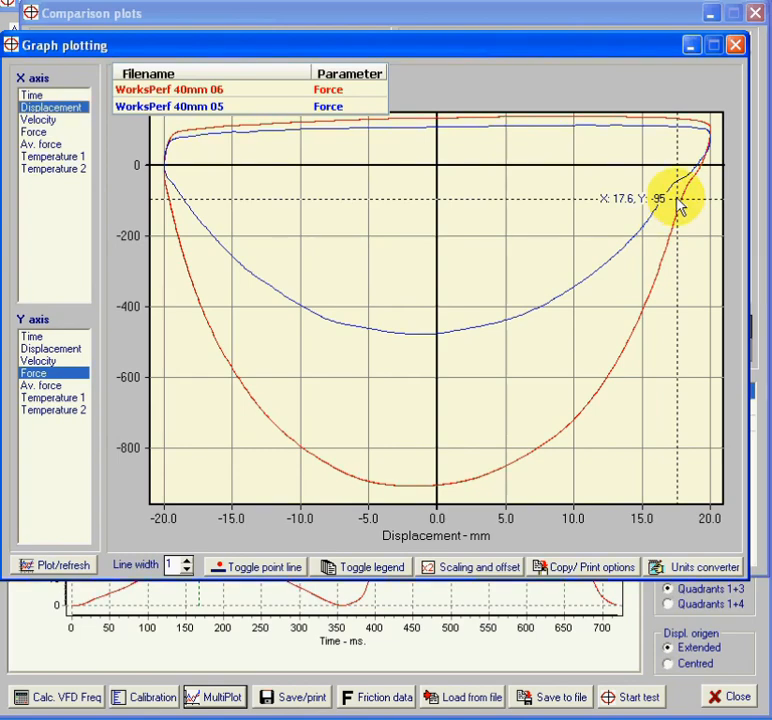
pyautogui.moveTo(700, 188)
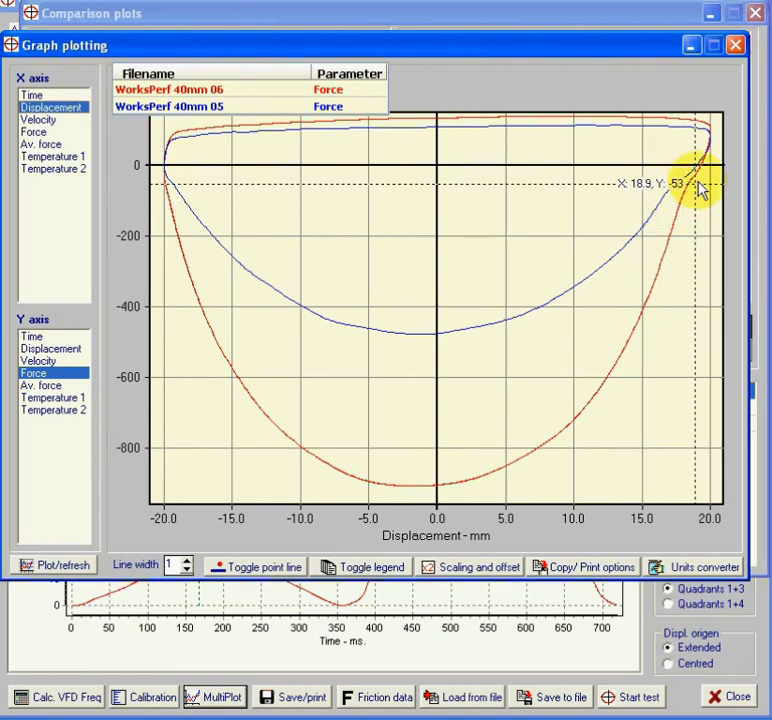
pyautogui.moveTo(698, 208)
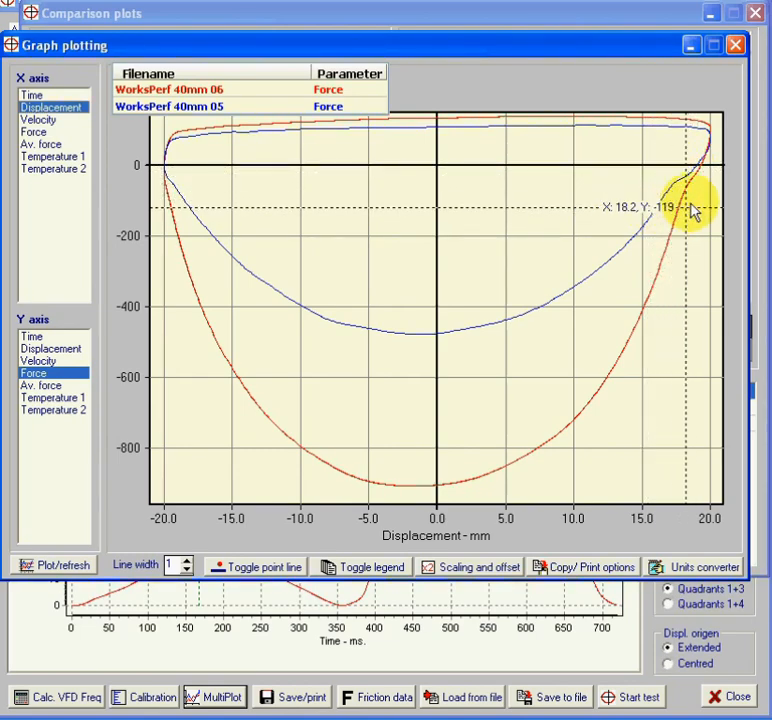
pyautogui.moveTo(356, 218)
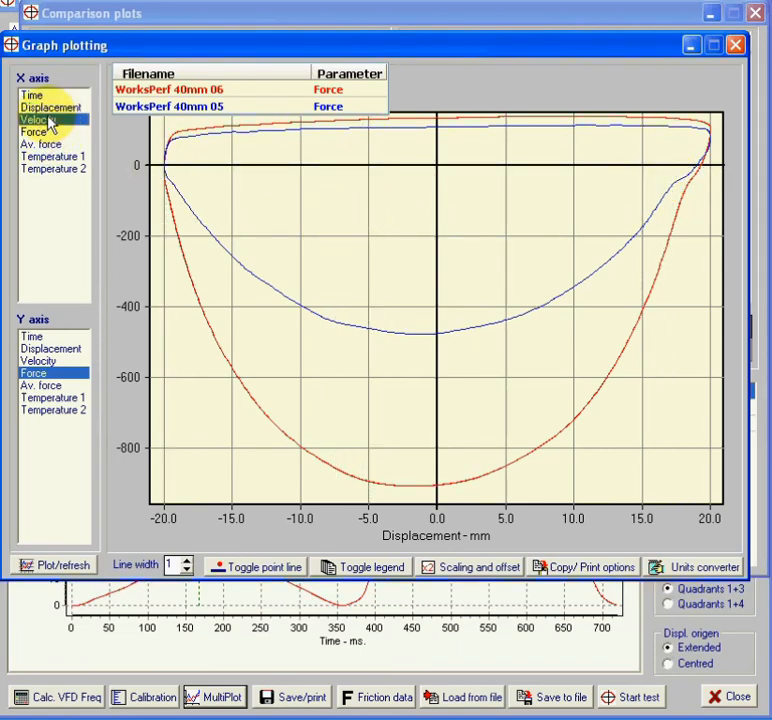
# - Plot averaged force and temperature 1 against velocity for both tests
pyautogui.click(38, 120)
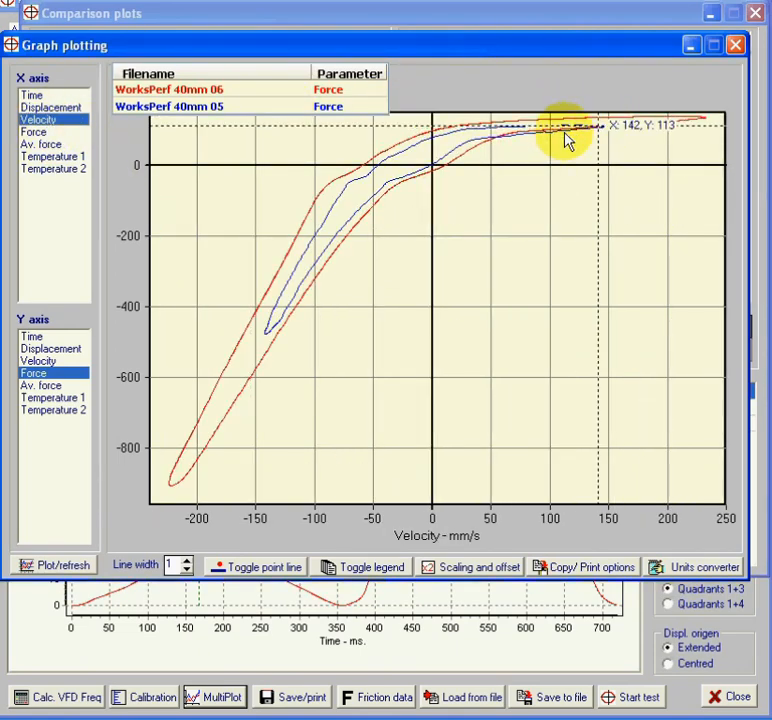
pyautogui.moveTo(372, 292)
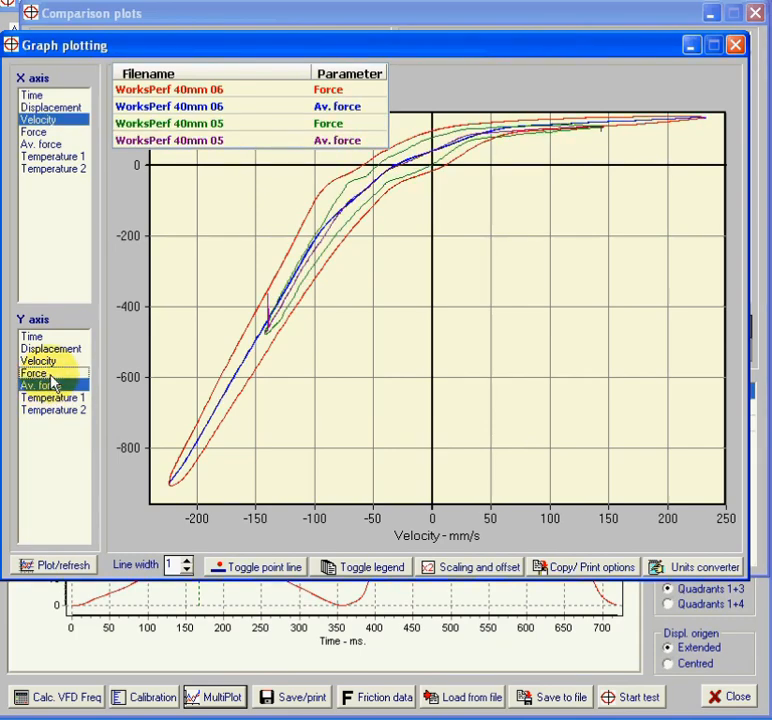
pyautogui.click(40, 384)
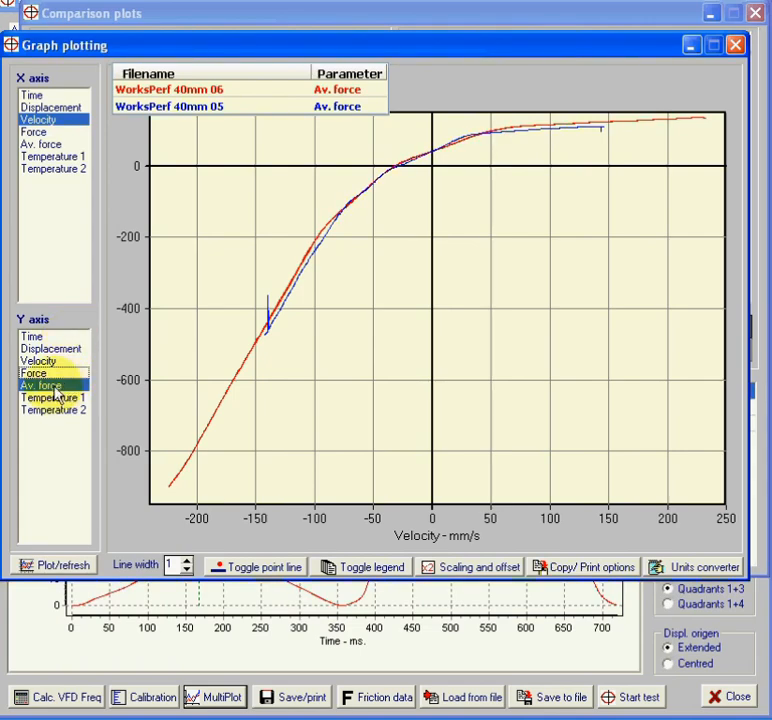
pyautogui.click(52, 396)
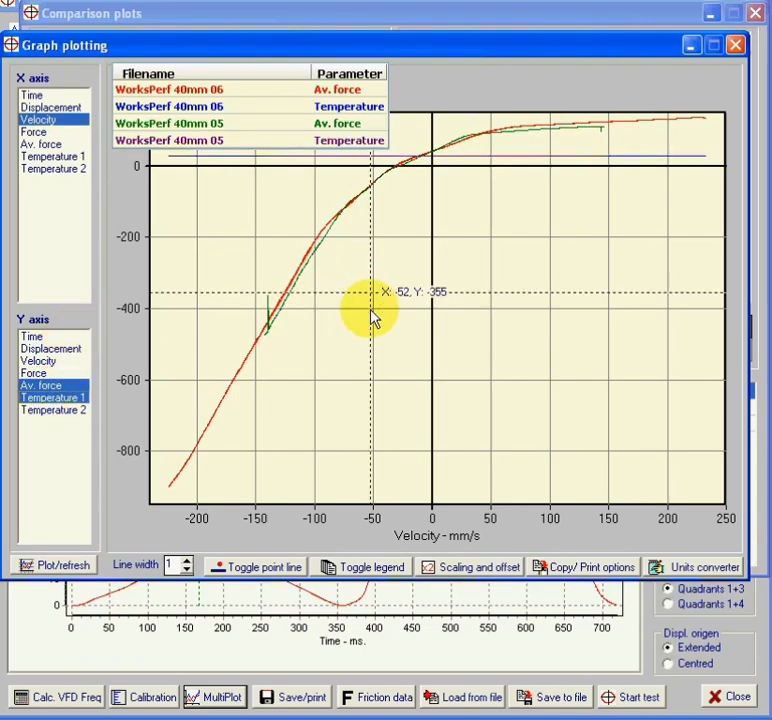
pyautogui.moveTo(58, 384)
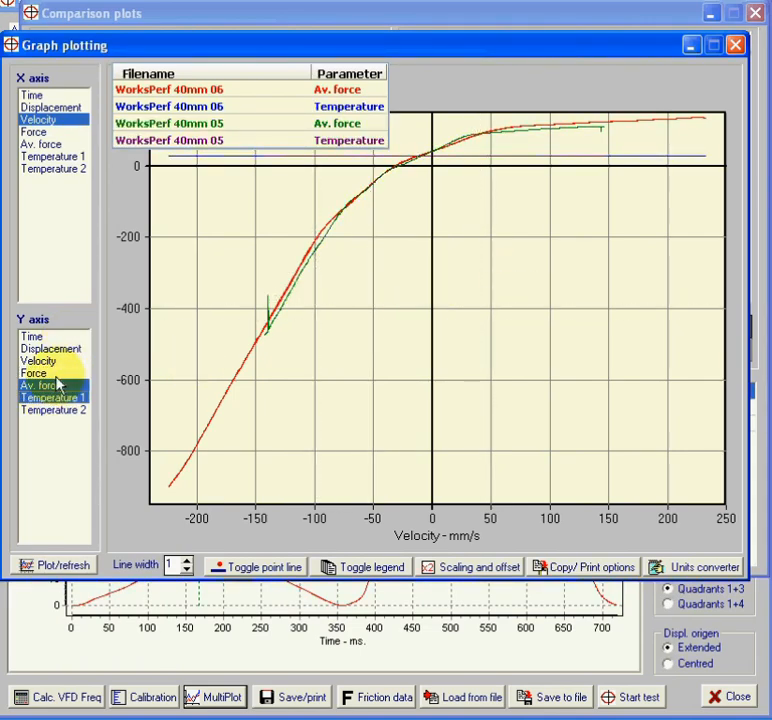
# - Add temperature 2 so both temperature channels plot against velocity, around 25–26 °C
pyautogui.click(54, 410)
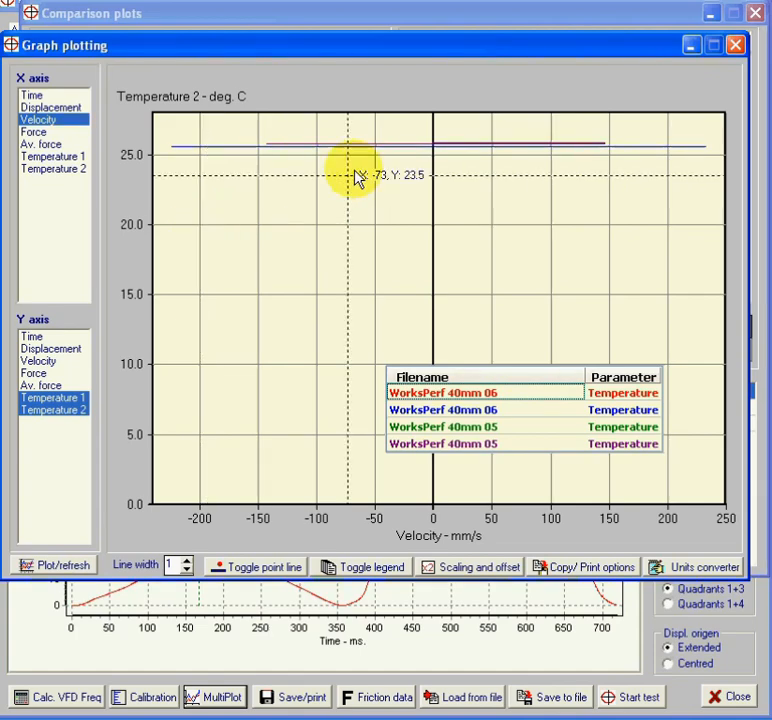
pyautogui.moveTo(348, 150)
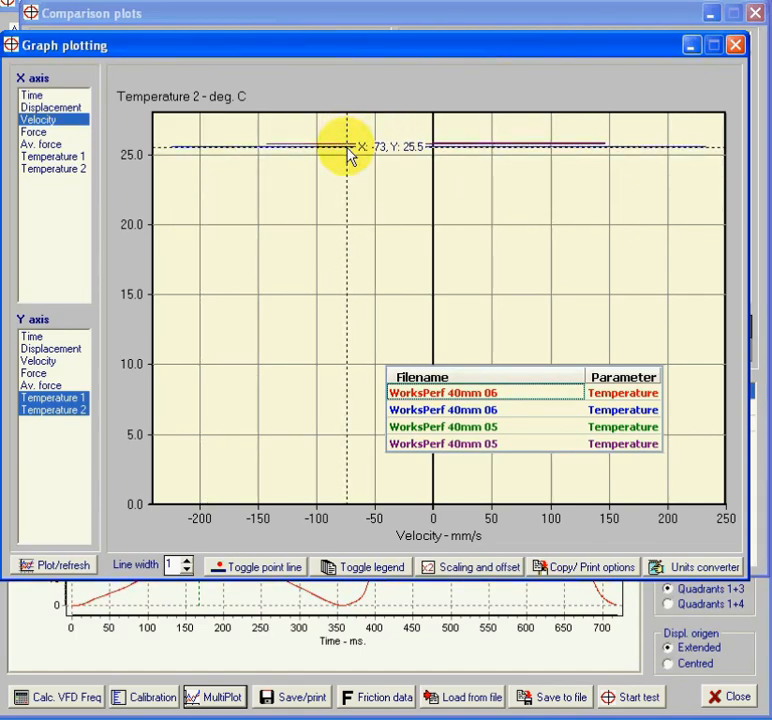
pyautogui.moveTo(192, 490)
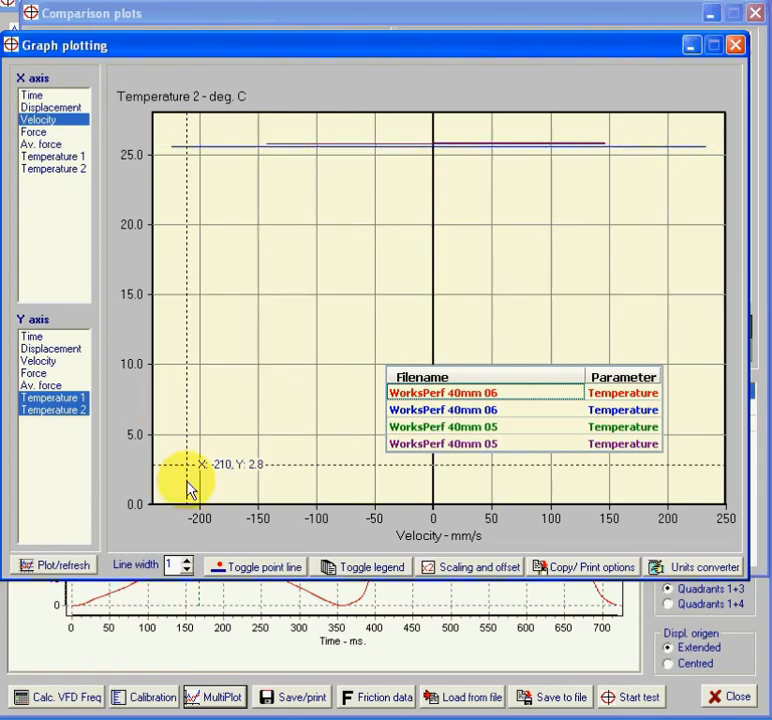
pyautogui.moveTo(248, 332)
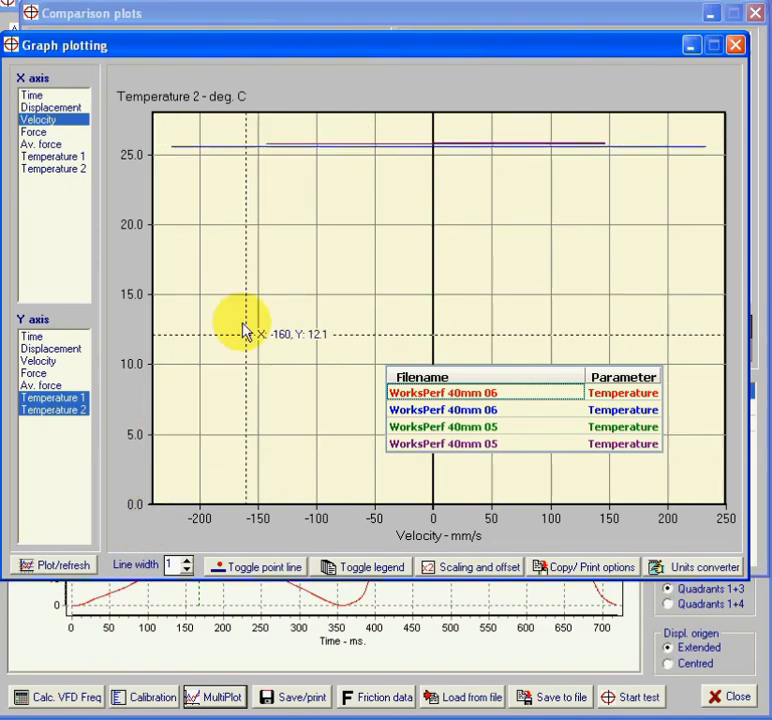
pyautogui.moveTo(520, 164)
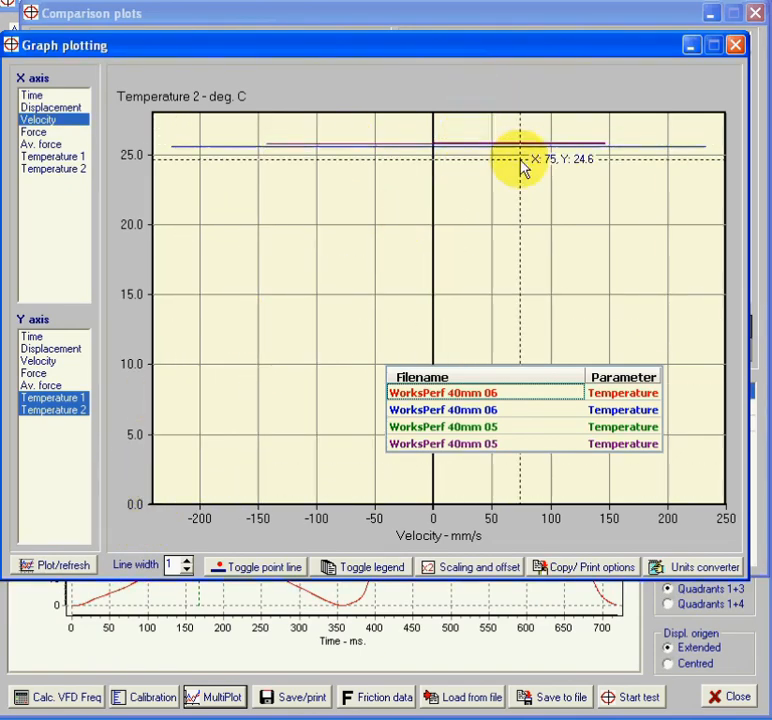
pyautogui.moveTo(536, 148)
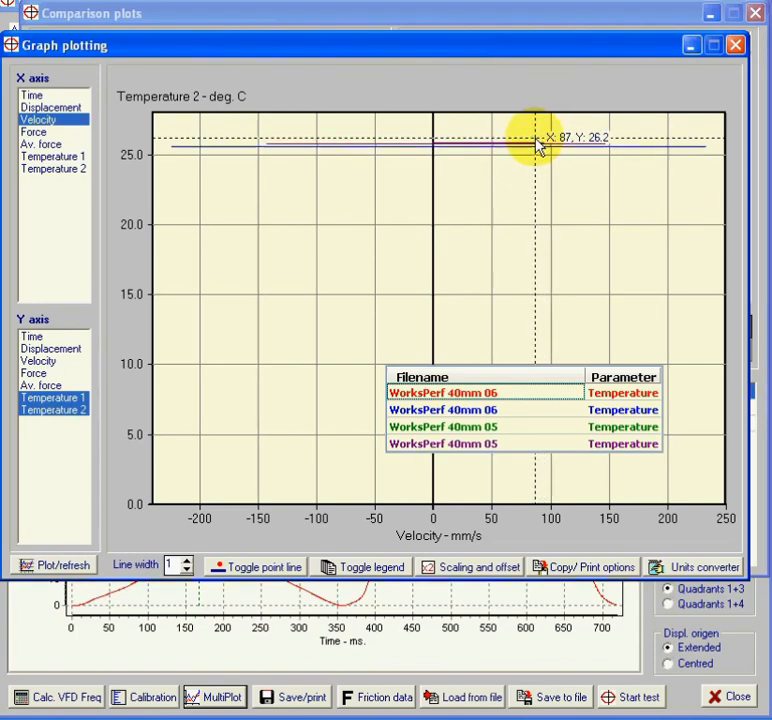
pyautogui.moveTo(756, 24)
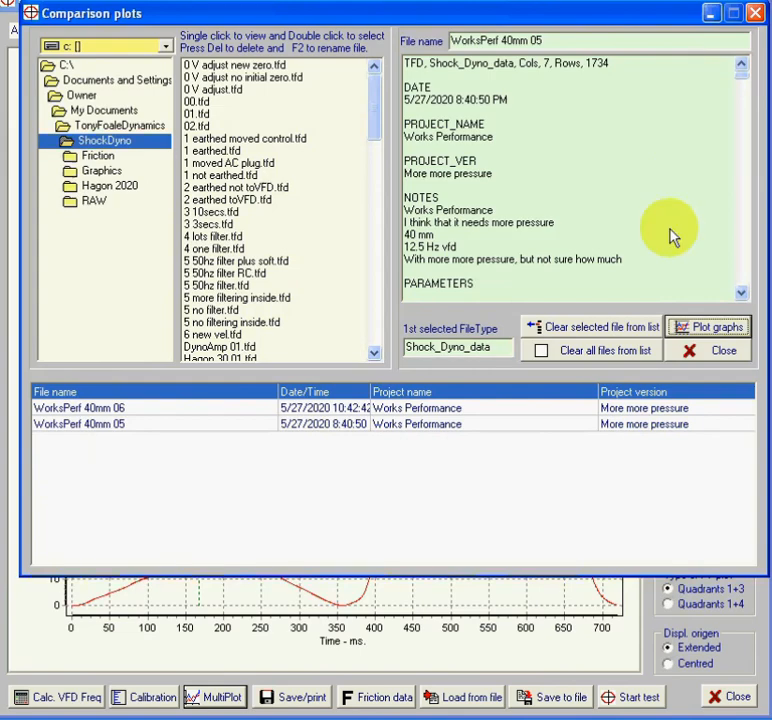
pyautogui.moveTo(568, 558)
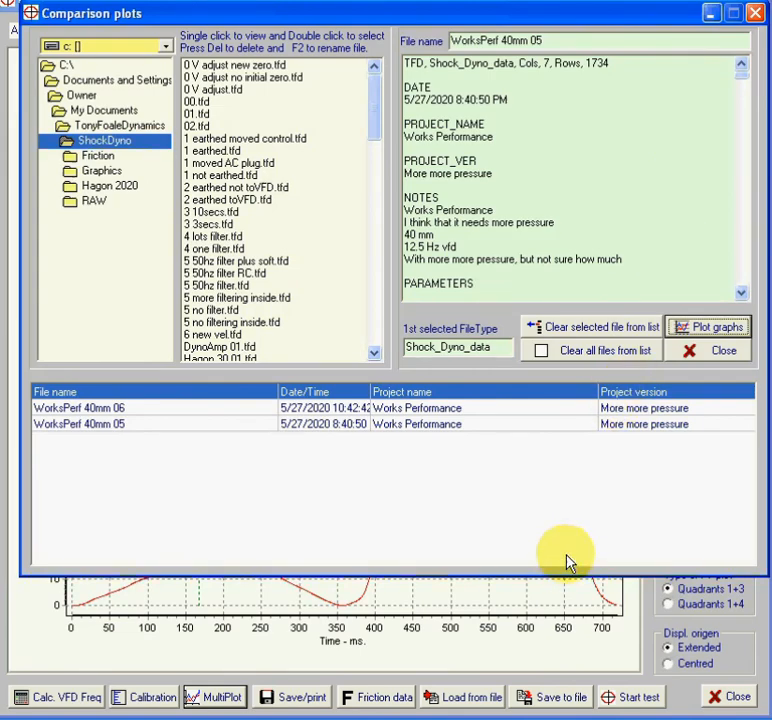
pyautogui.moveTo(722, 350)
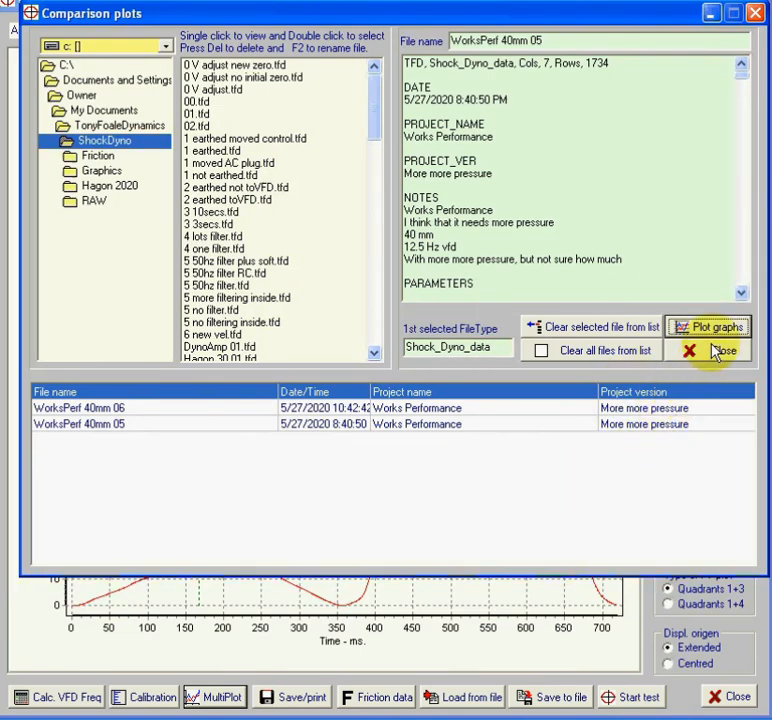
pyautogui.moveTo(710, 350)
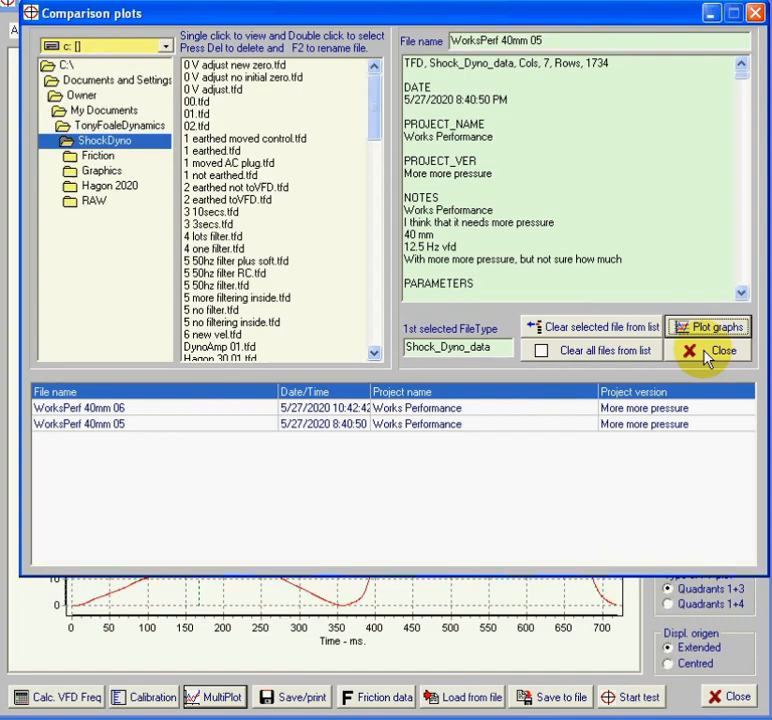